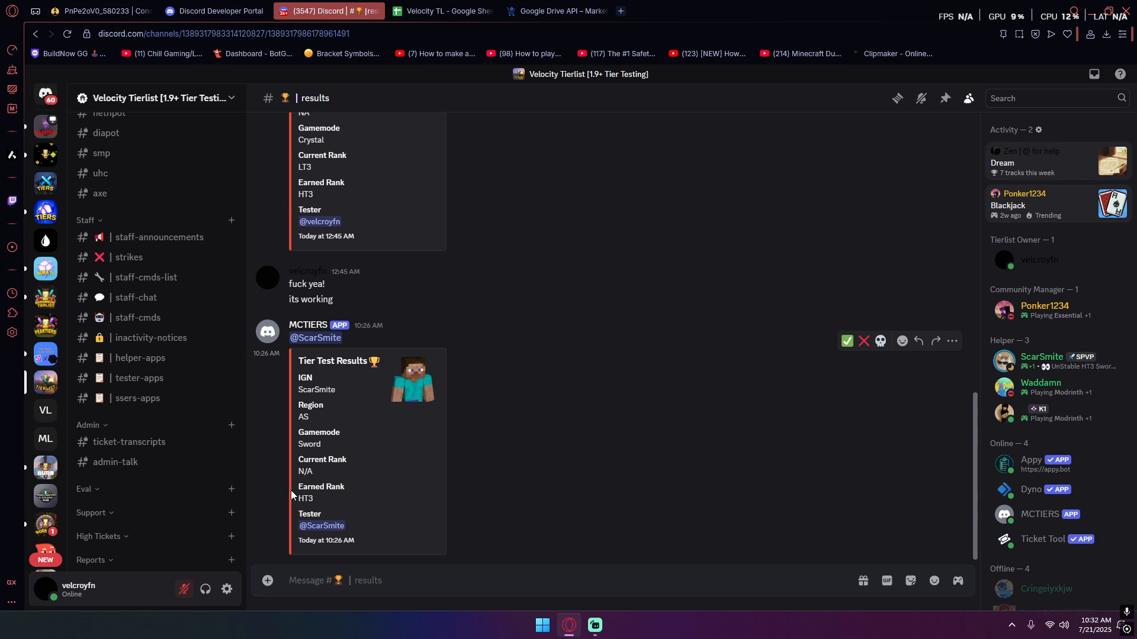
{"action": "mouse_move", "coordinate": [43, 438]}
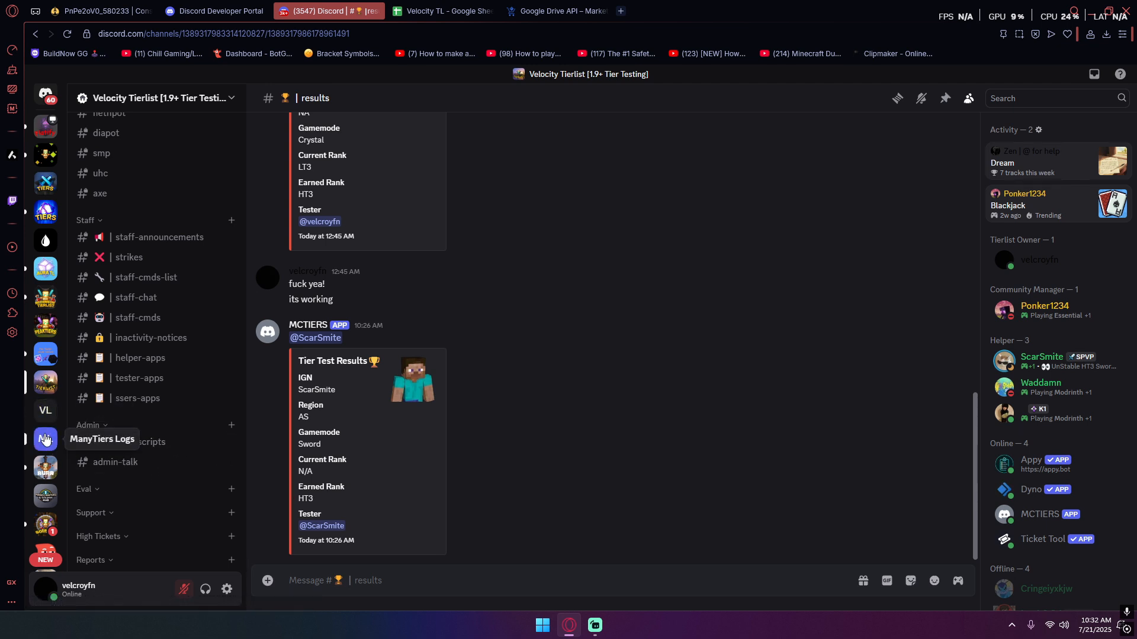
Step: Browse the Velocity Tierlist server from results through ticket-transcripts to the general chat channel
{"action": "left_click", "coordinate": [44, 438]}
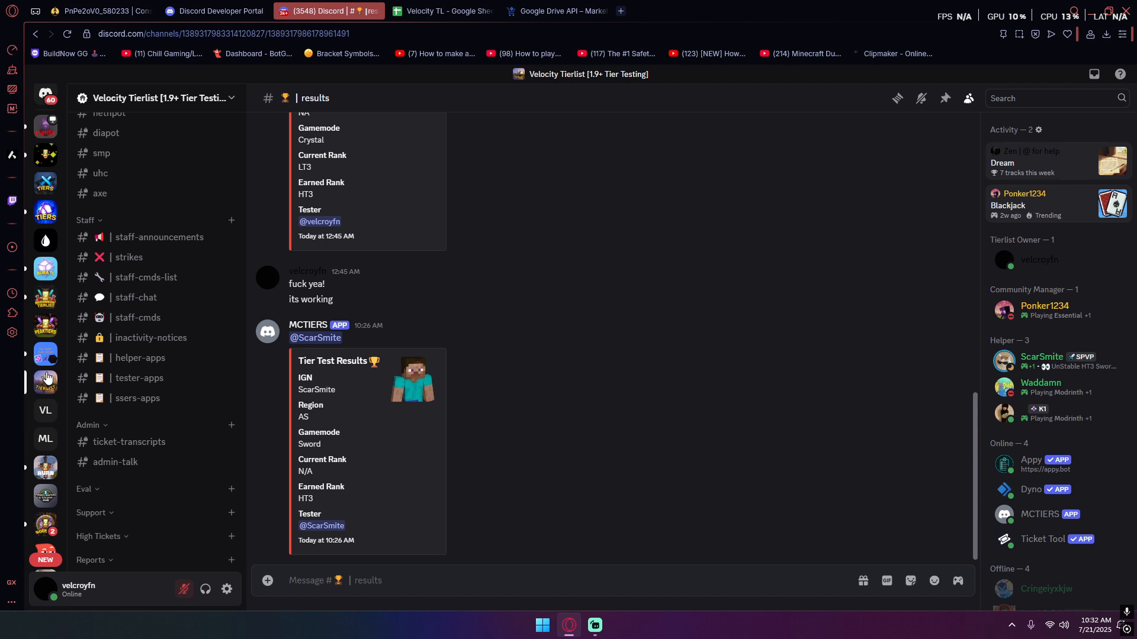
{"action": "left_click", "coordinate": [363, 580]}
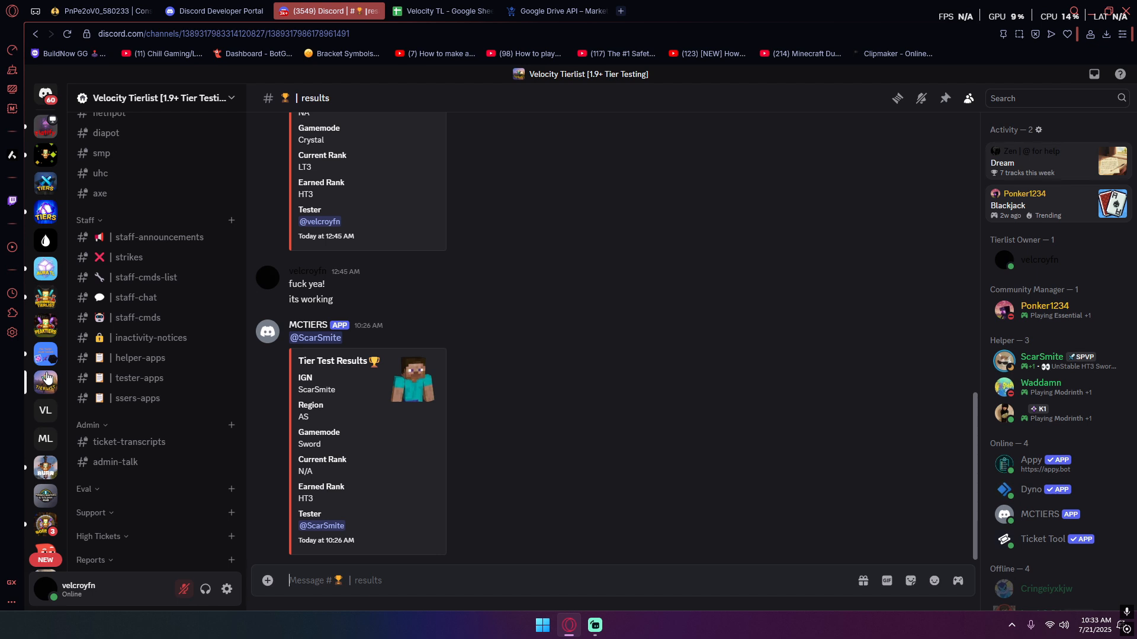
{"action": "mouse_move", "coordinate": [115, 461]}
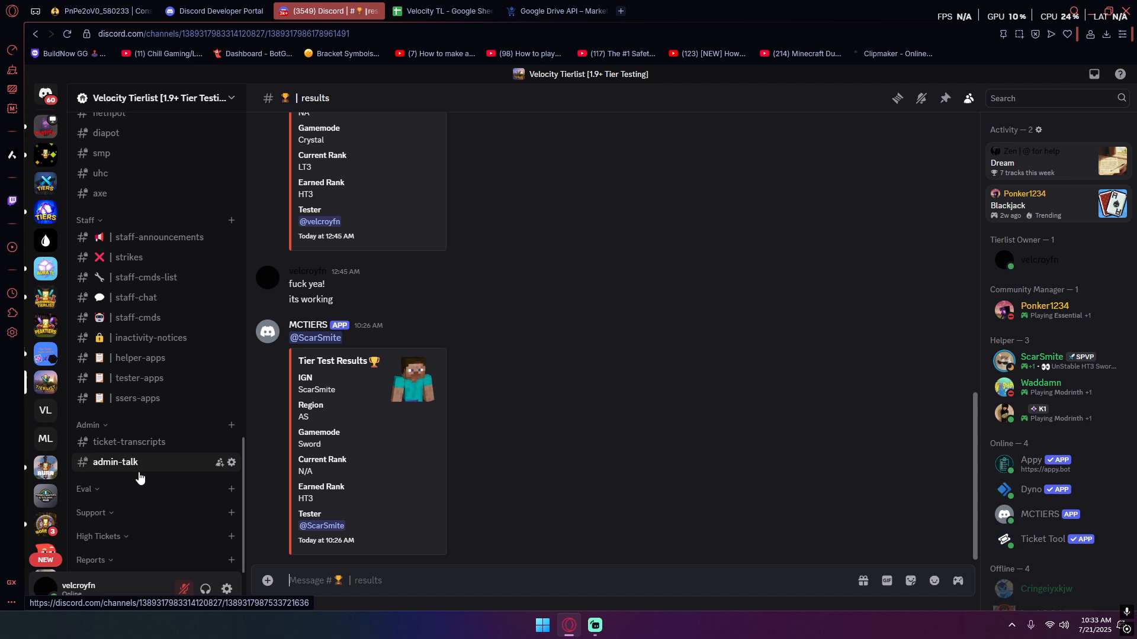
{"action": "left_click", "coordinate": [130, 441]}
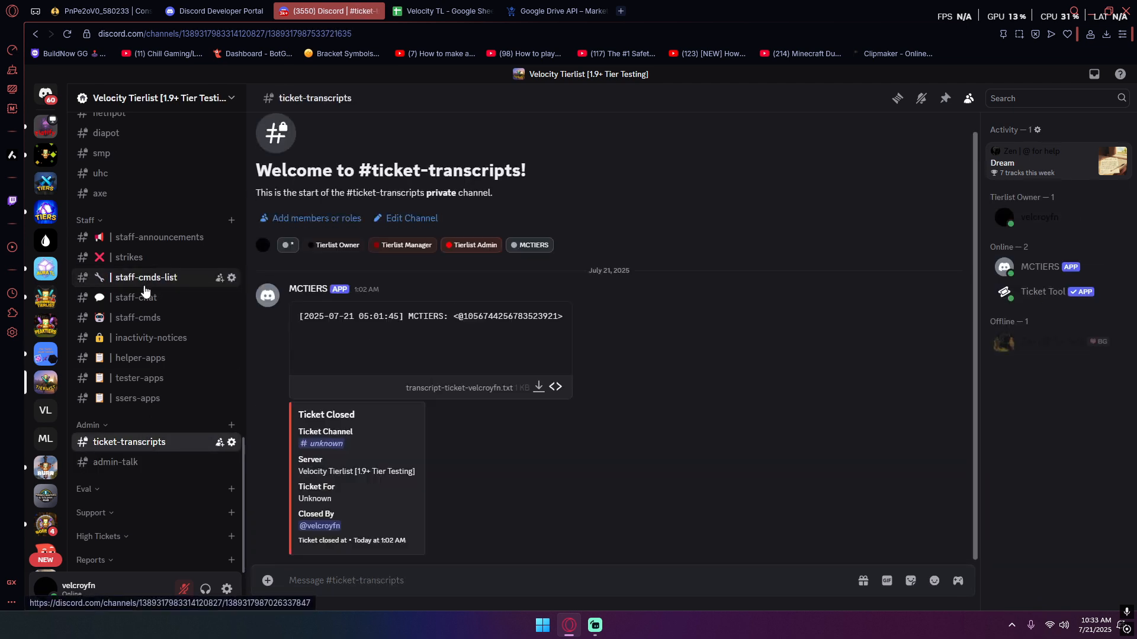
{"action": "left_click", "coordinate": [125, 365]}
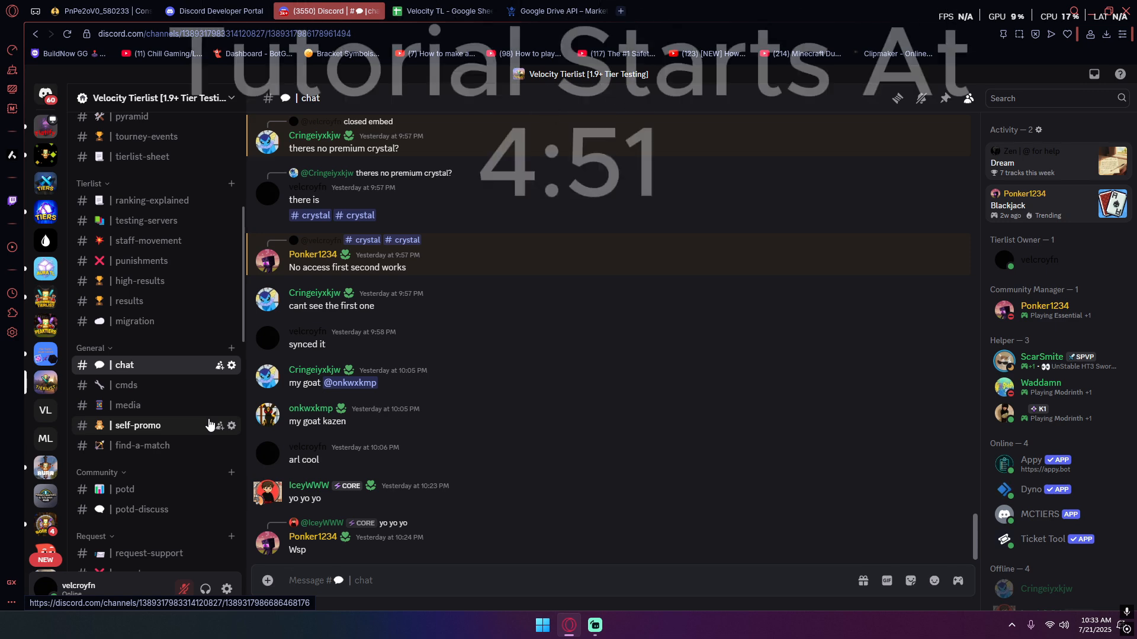
{"action": "scroll", "scroll_direction": "down", "scroll_amount": 3}
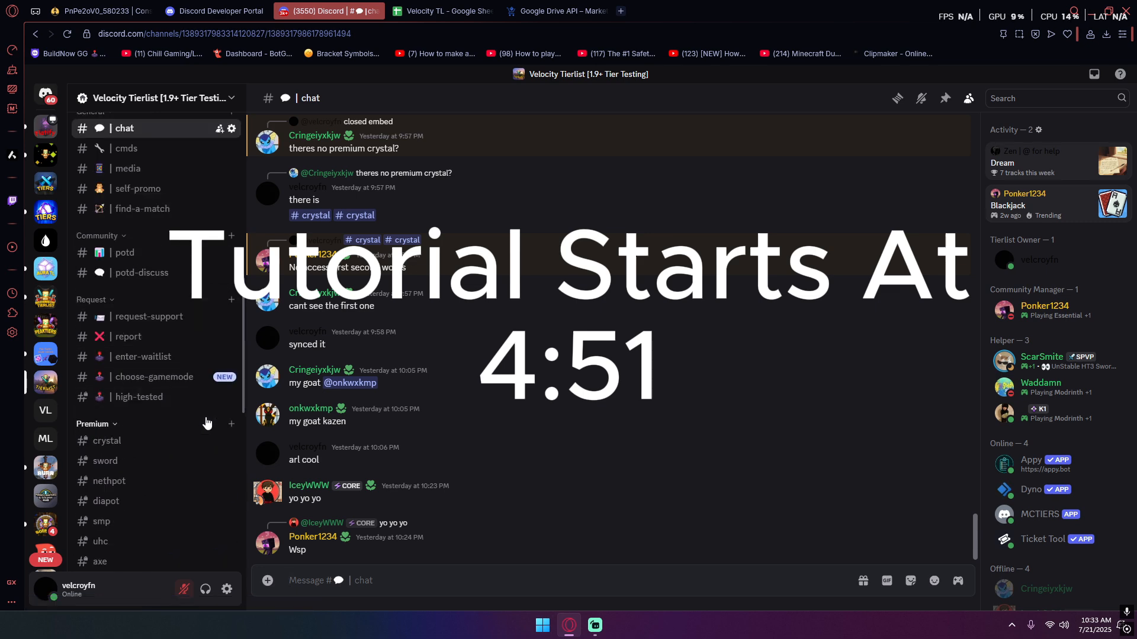
{"action": "left_click", "coordinate": [45, 95]}
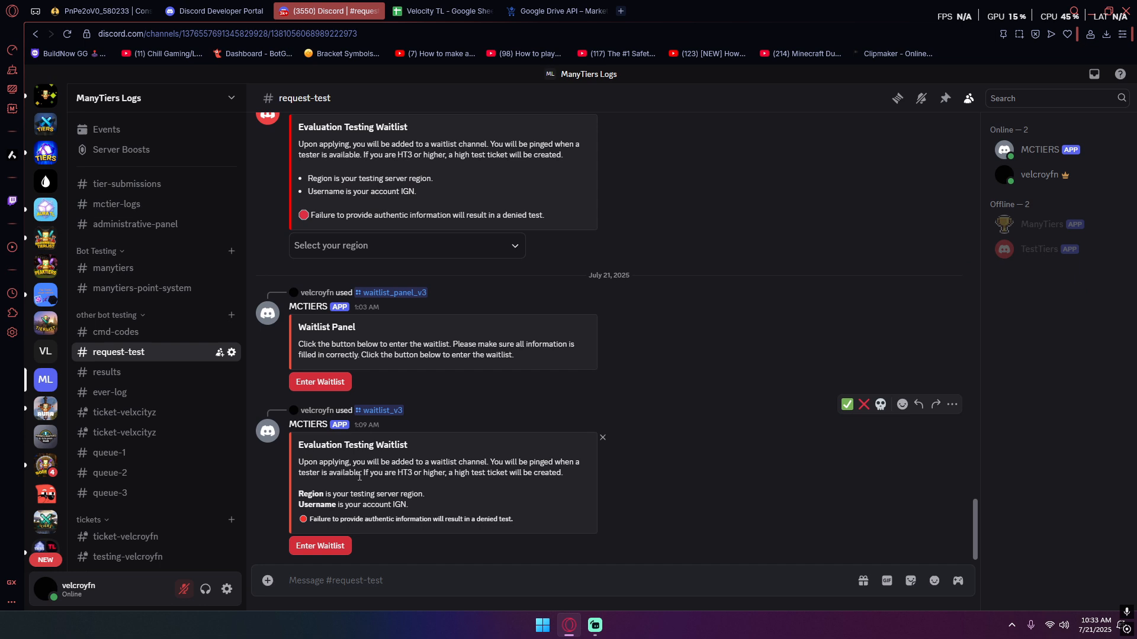
{"action": "type", "text": "/waitlist"}
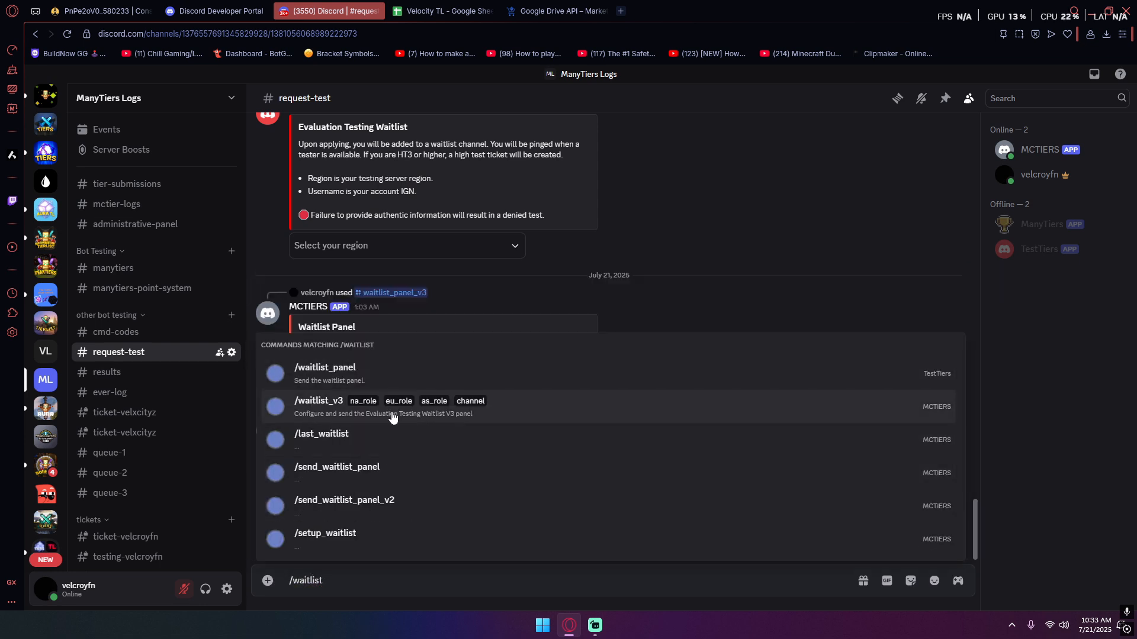
{"action": "left_click", "coordinate": [318, 401]}
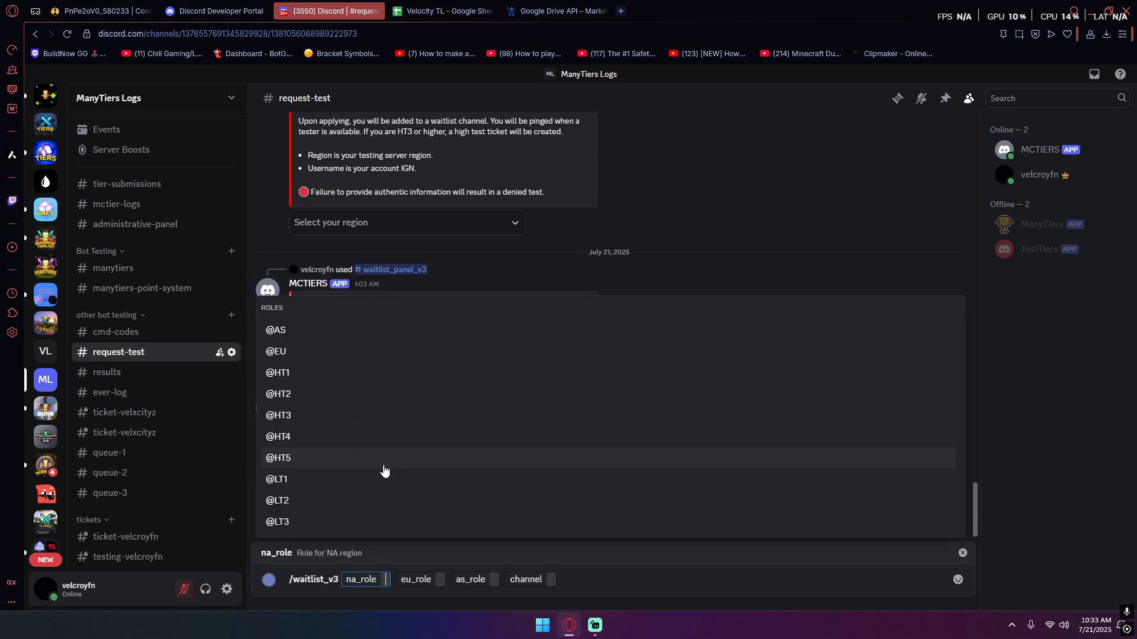
{"action": "type", "text": "na"}
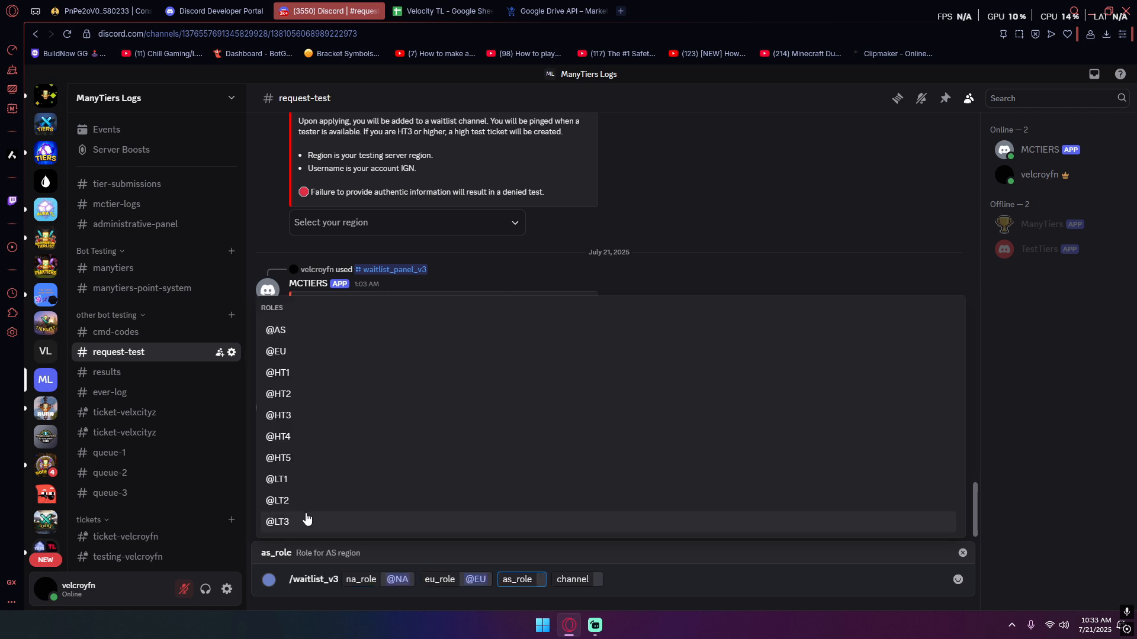
{"action": "left_click", "coordinate": [276, 331]}
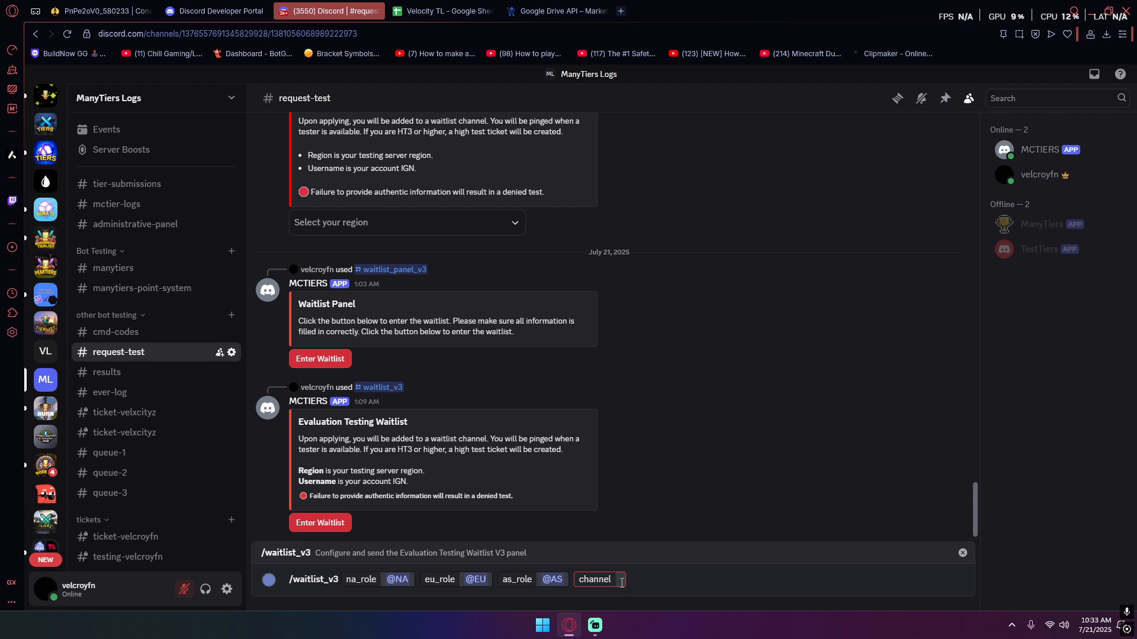
{"action": "left_click", "coordinate": [595, 579]}
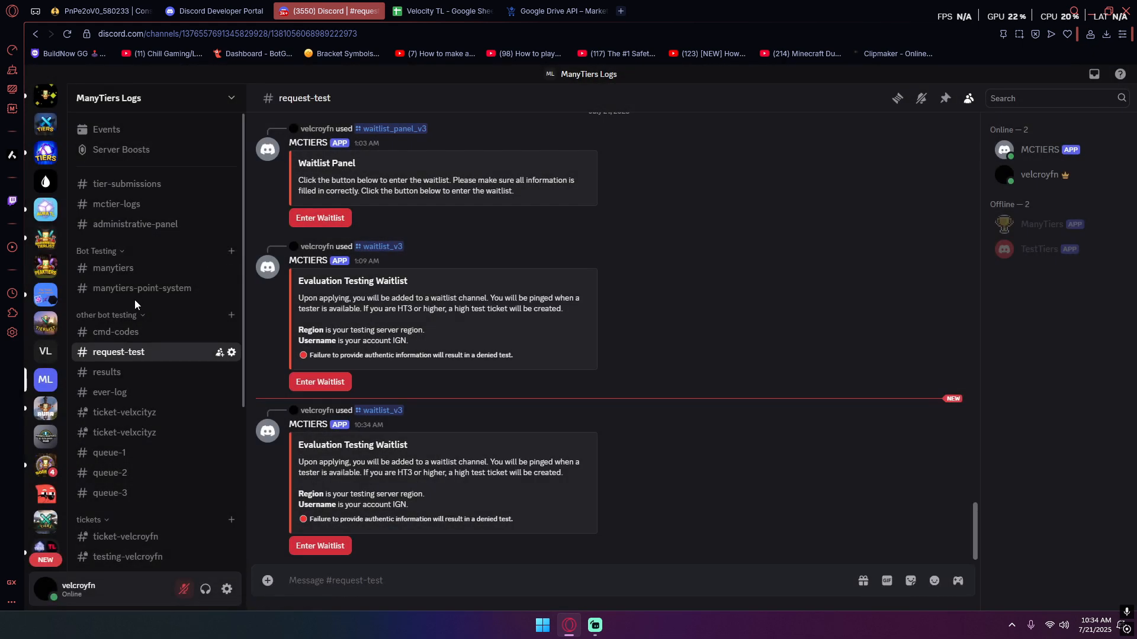
{"action": "mouse_move", "coordinate": [44, 348]}
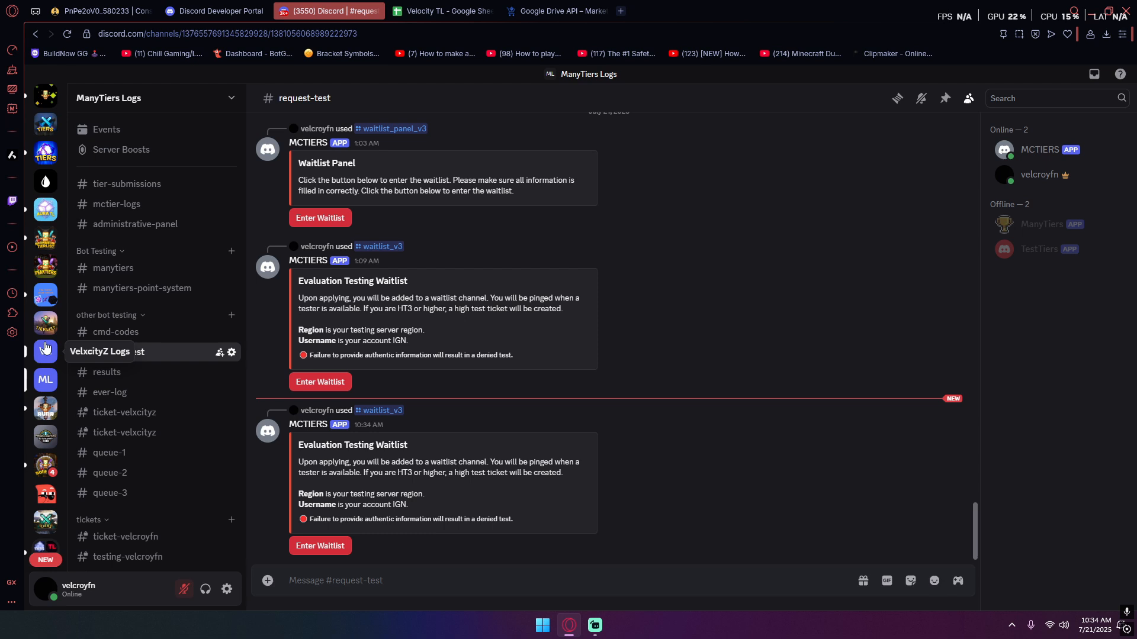
Step: Switch to the Velocity TL spreadsheet and view its Crystal sheet's HT3 listing
{"action": "left_click", "coordinate": [45, 352]}
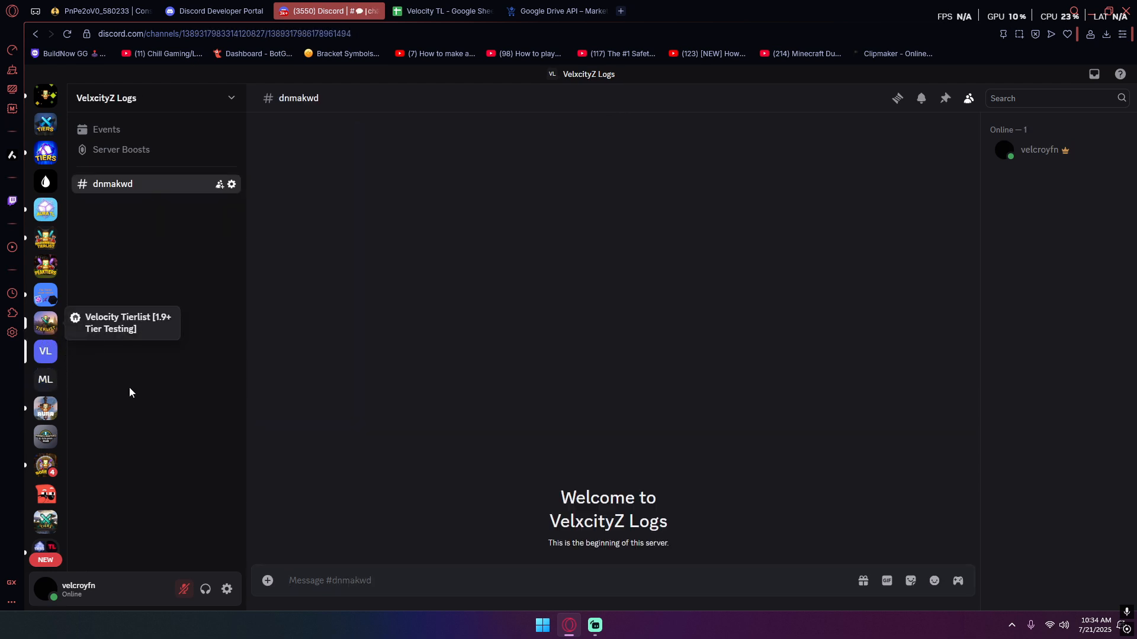
{"action": "left_click", "coordinate": [440, 11]}
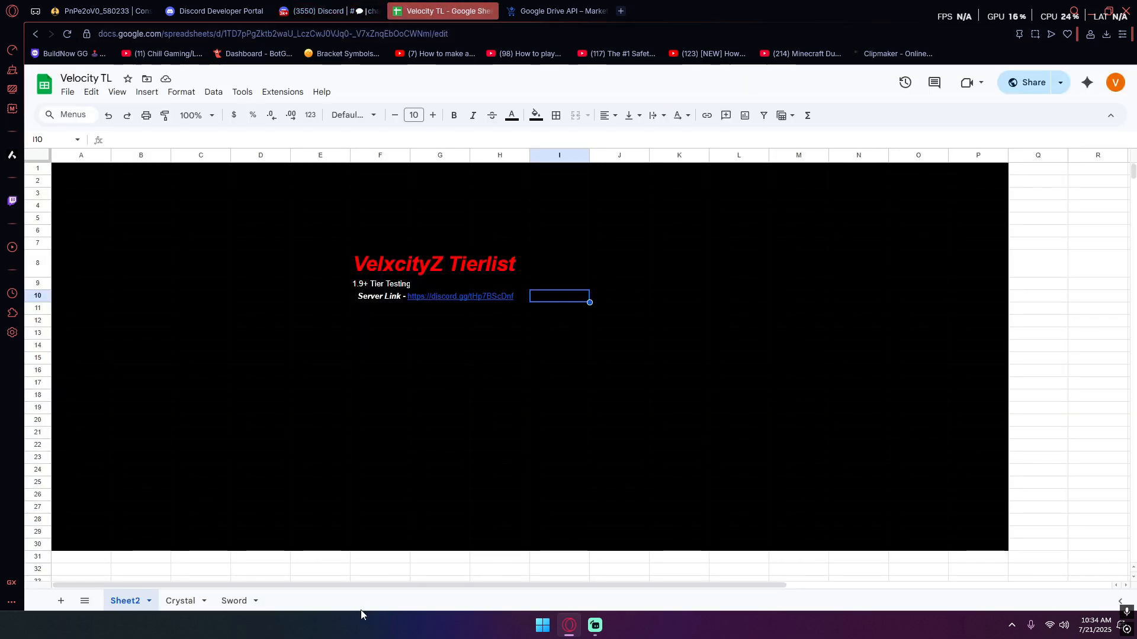
{"action": "left_click", "coordinate": [180, 604]}
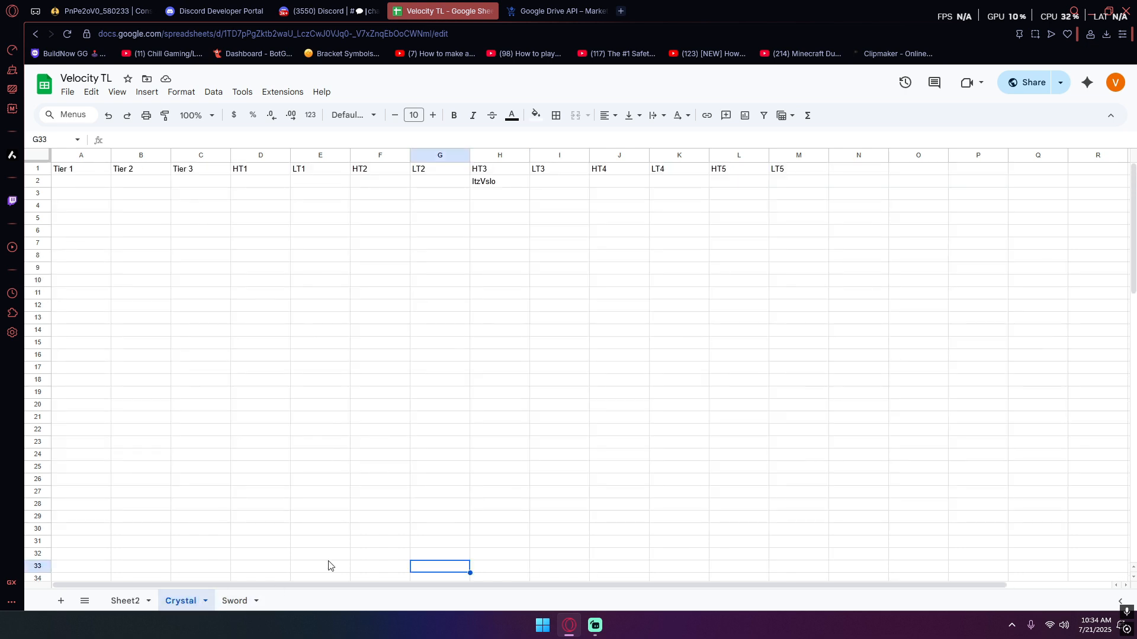
{"action": "mouse_move", "coordinate": [289, 548]}
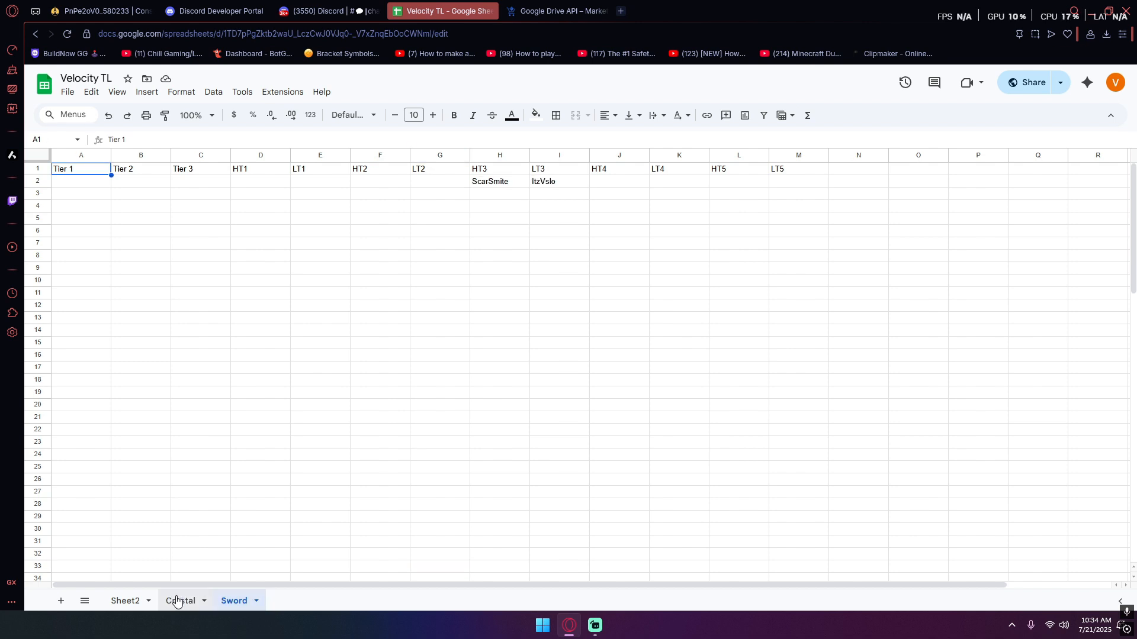
{"action": "left_click", "coordinate": [327, 10]}
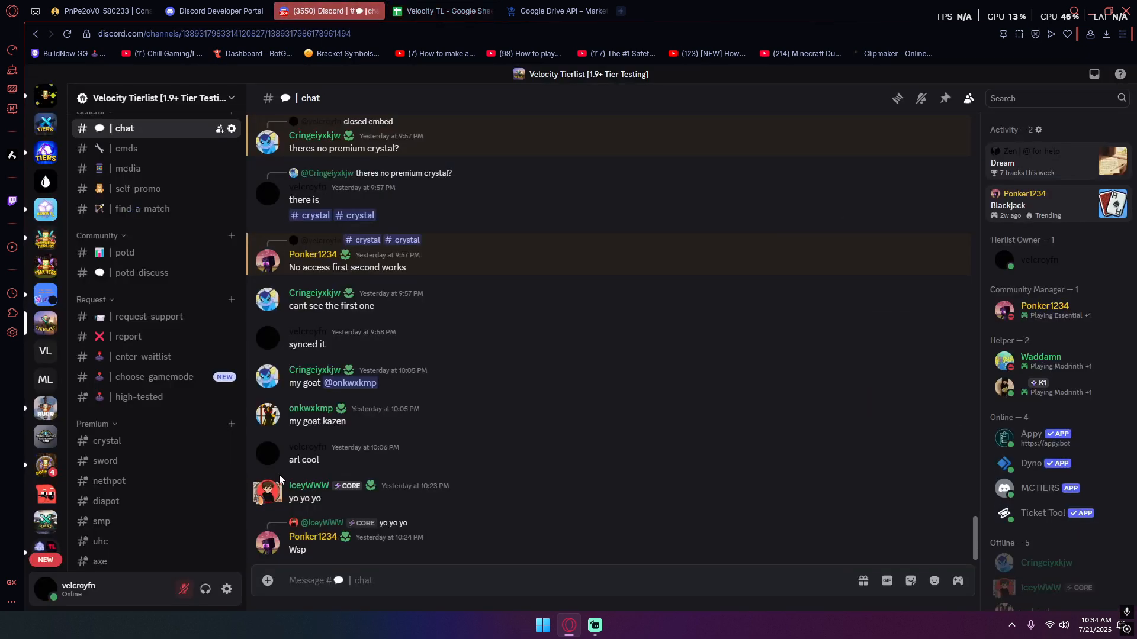
{"action": "type", "text": "/"}
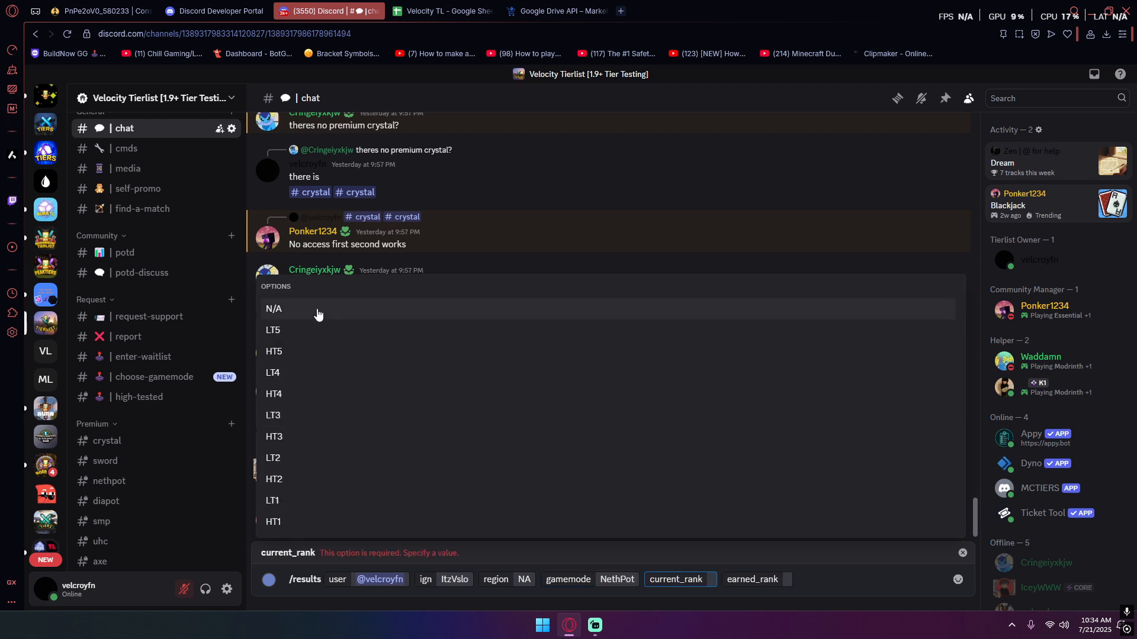
{"action": "left_click", "coordinate": [274, 308]}
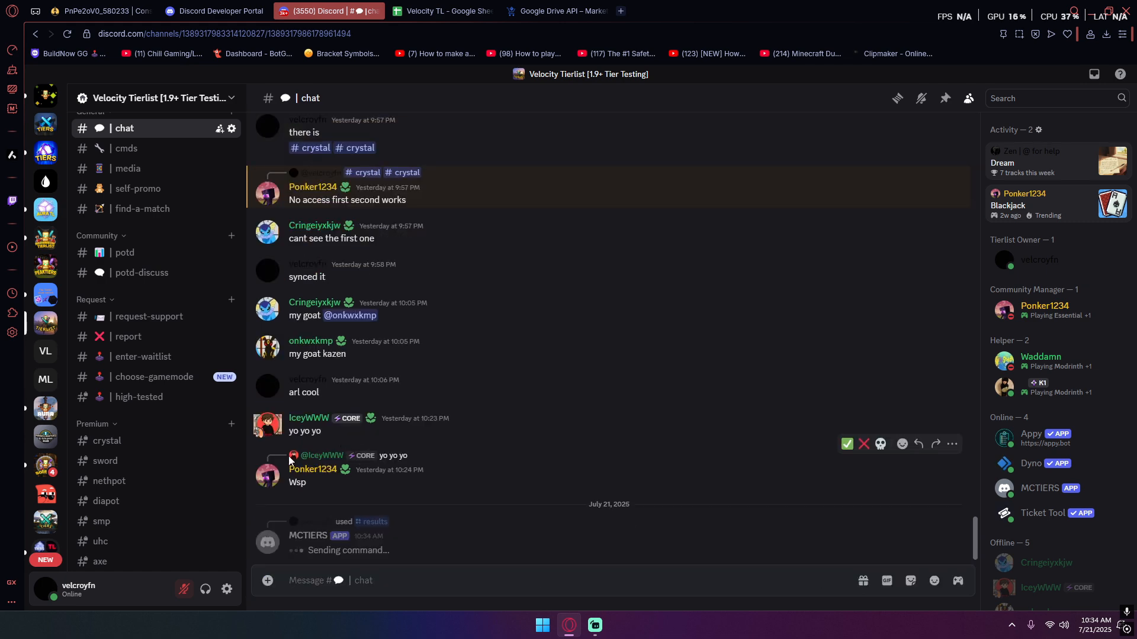
{"action": "left_click", "coordinate": [128, 360]}
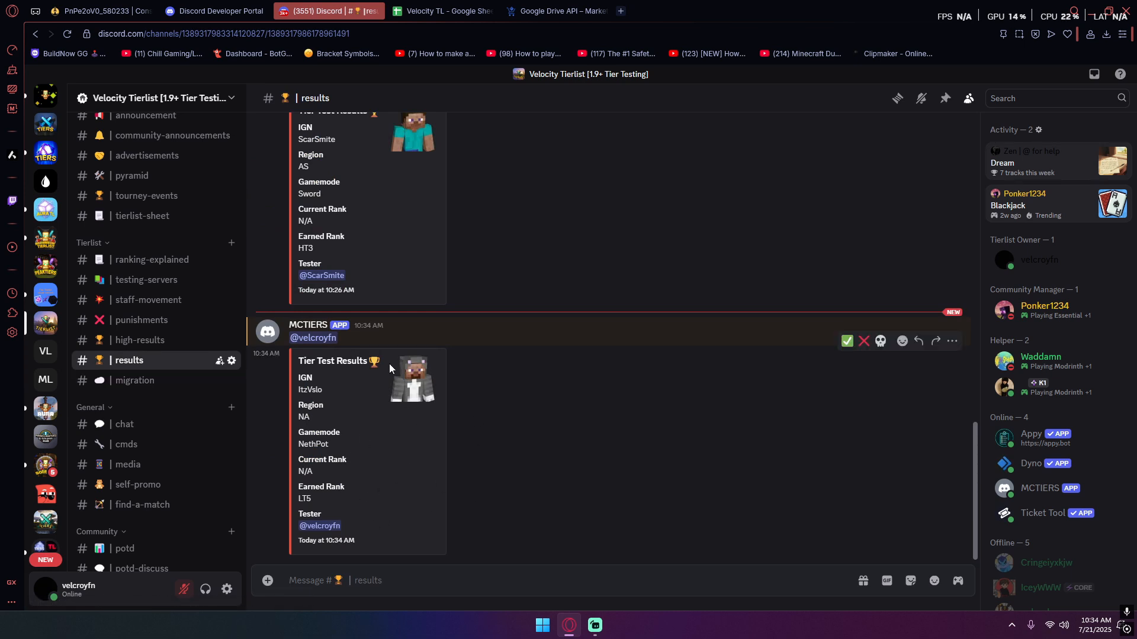
Step: Check the Velocity TL NethPot sheet's LT5 column M for ItzVslo
{"action": "left_click", "coordinate": [440, 11]}
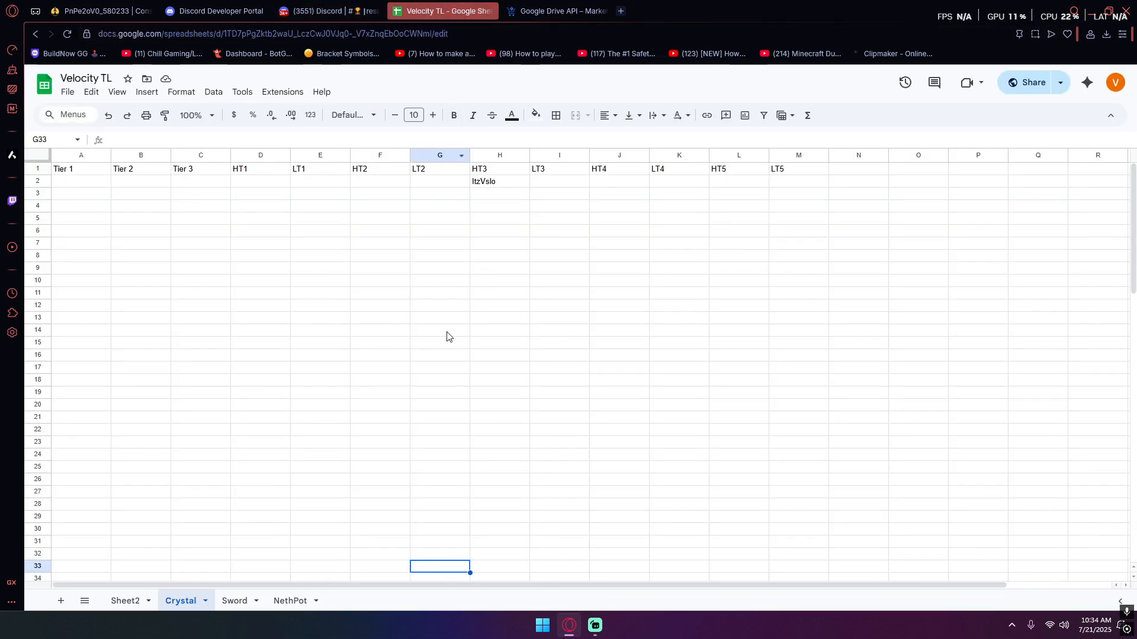
{"action": "left_click", "coordinate": [289, 600]}
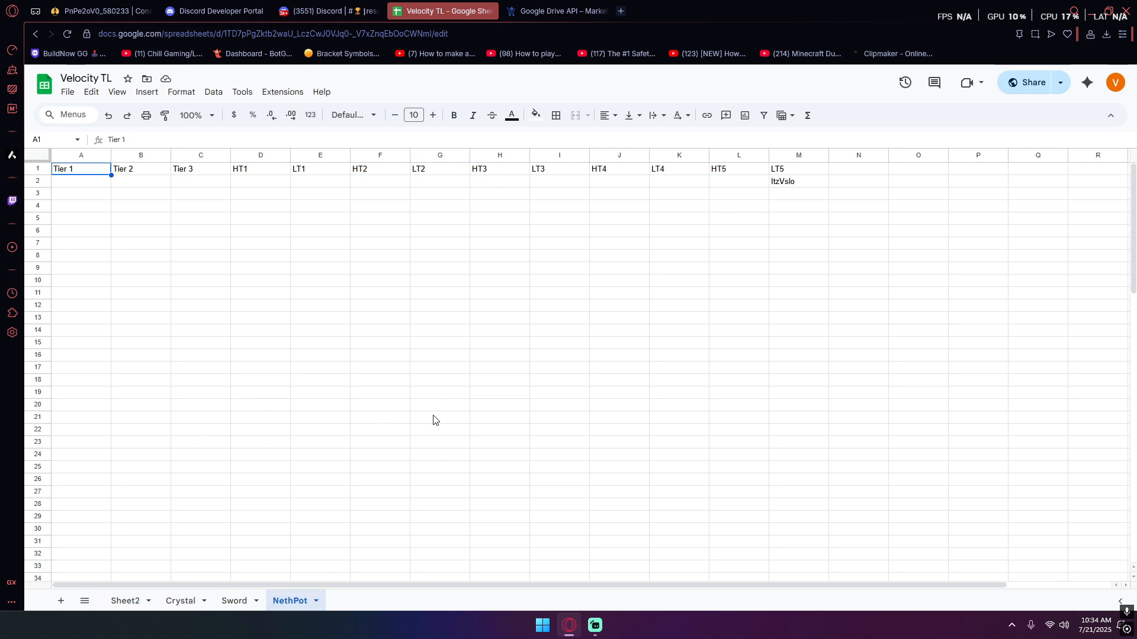
{"action": "mouse_move", "coordinate": [395, 442]}
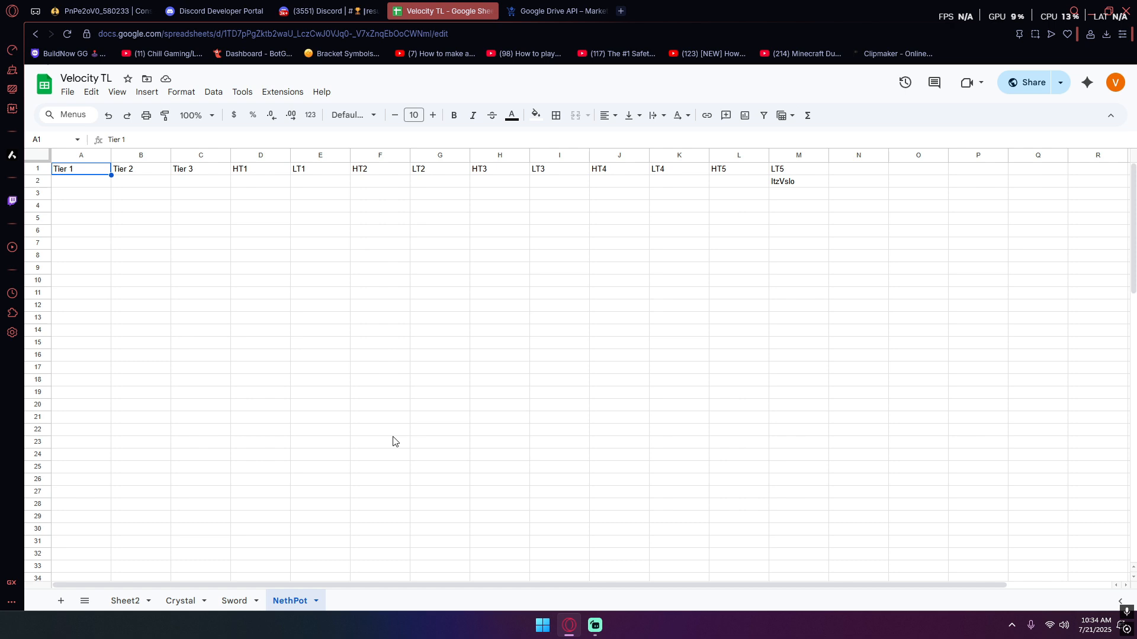
{"action": "left_click", "coordinate": [180, 600]}
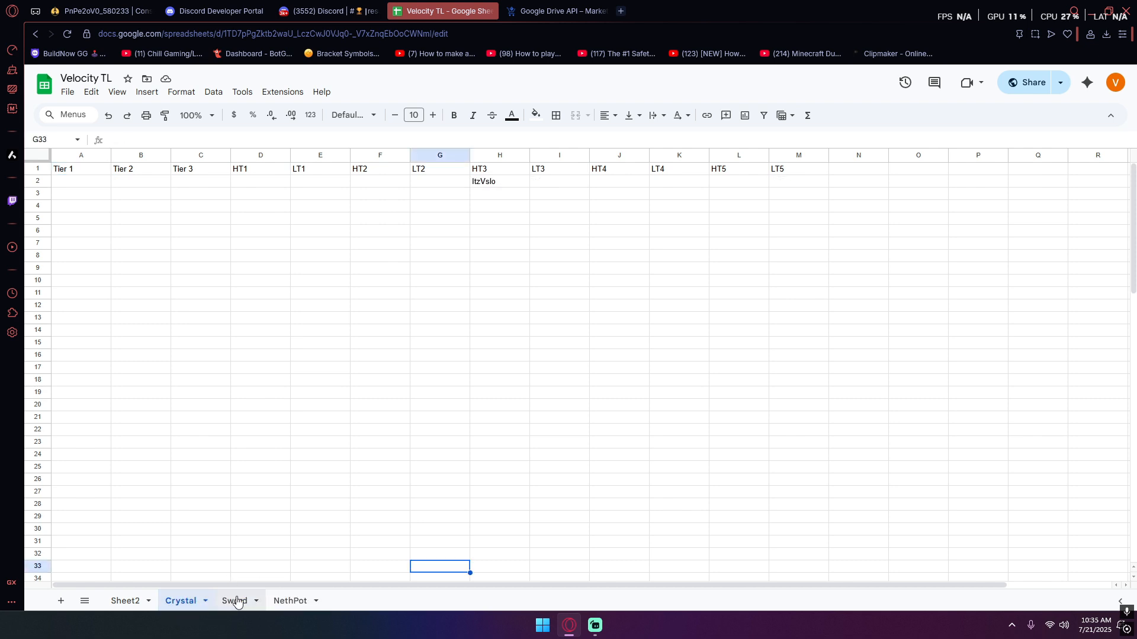
{"action": "left_click", "coordinate": [289, 600]}
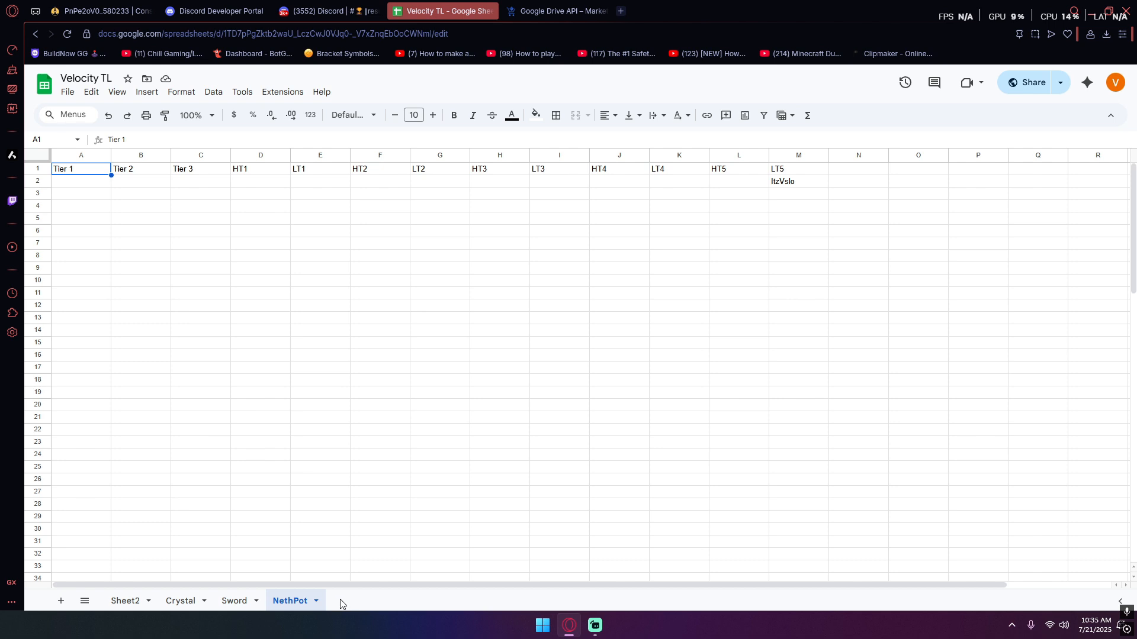
{"action": "mouse_move", "coordinate": [370, 169]}
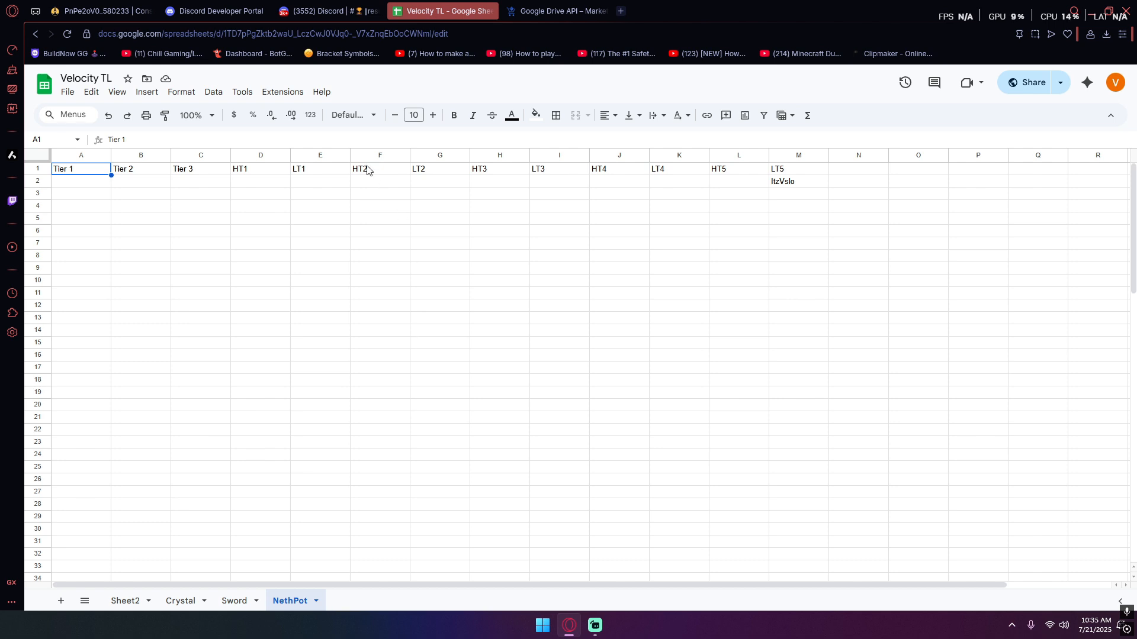
{"action": "mouse_move", "coordinate": [384, 178]}
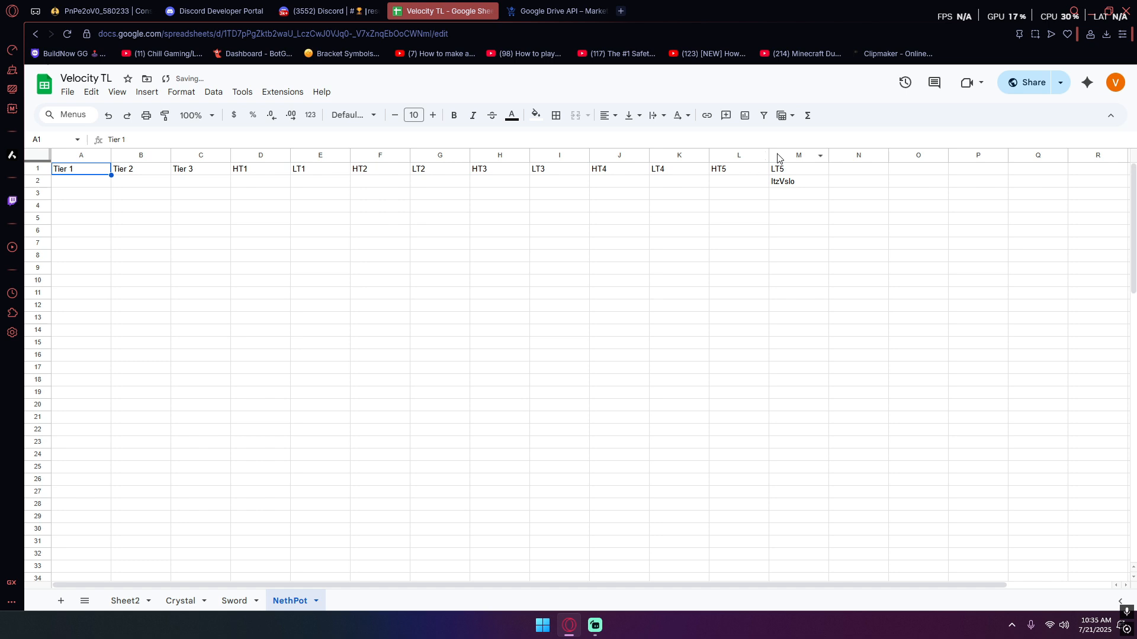
{"action": "right_click", "coordinate": [797, 156]}
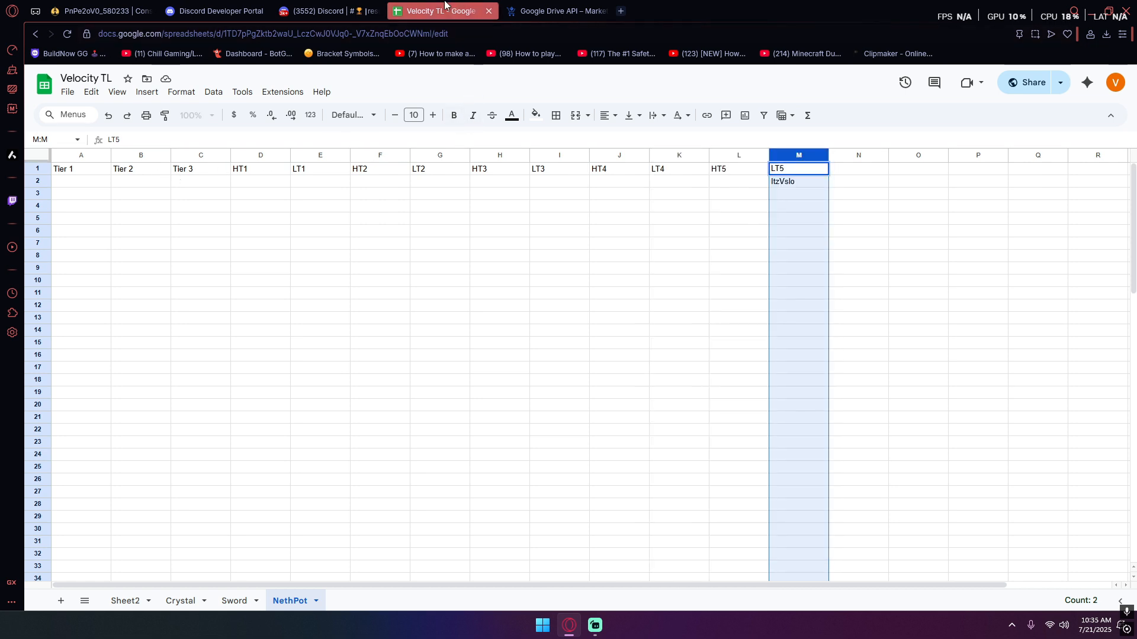
Step: Return to the Discord server showing the result post
{"action": "left_click", "coordinate": [327, 10]}
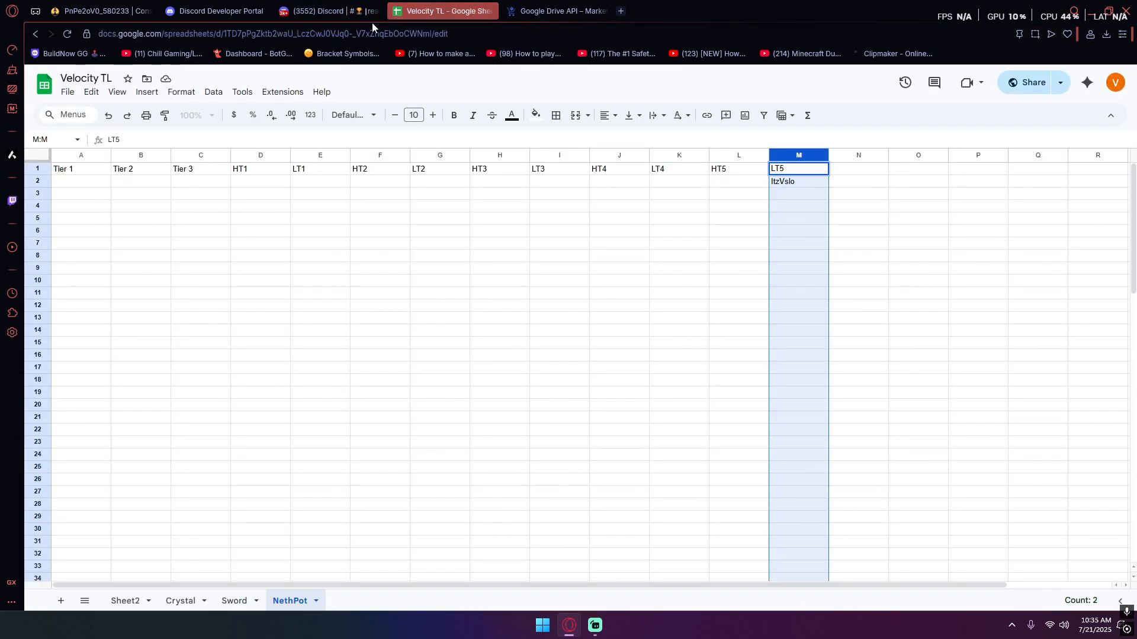
{"action": "left_click", "coordinate": [318, 10]}
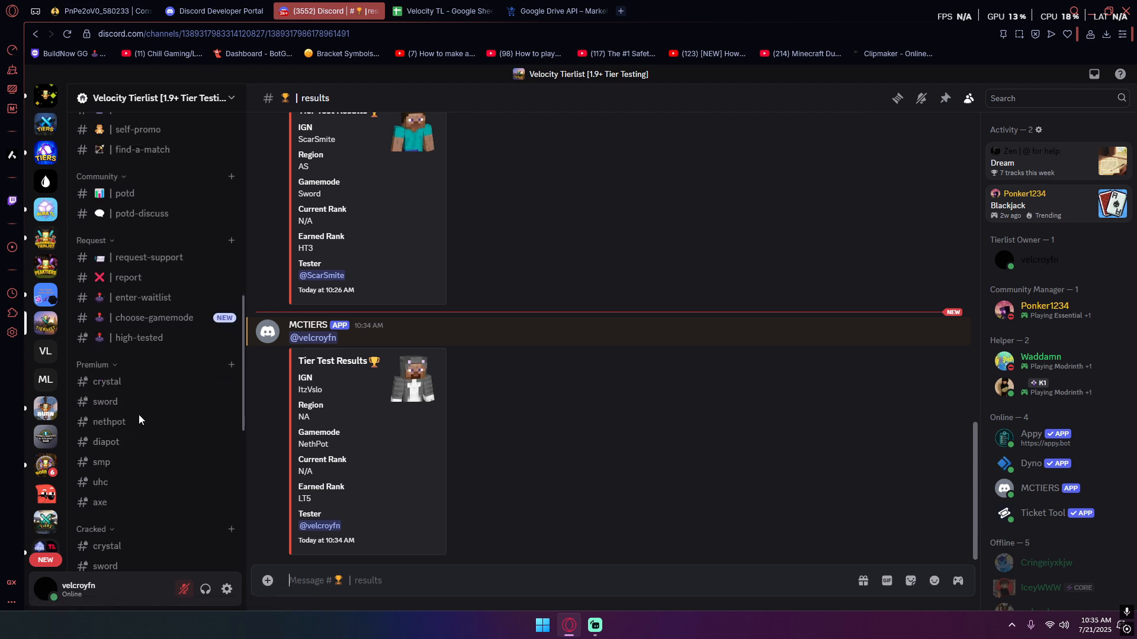
Step: Start the bot's /set_sheet command in the ticket-transcripts channel
{"action": "scroll", "scroll_direction": "down", "scroll_amount": 3}
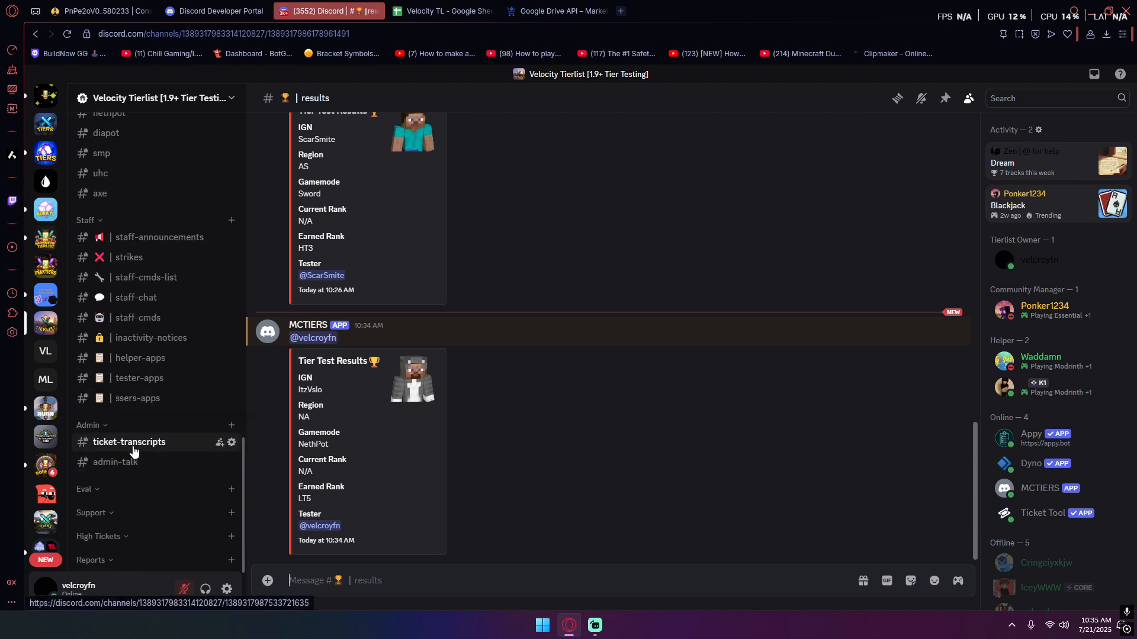
{"action": "left_click", "coordinate": [130, 442]}
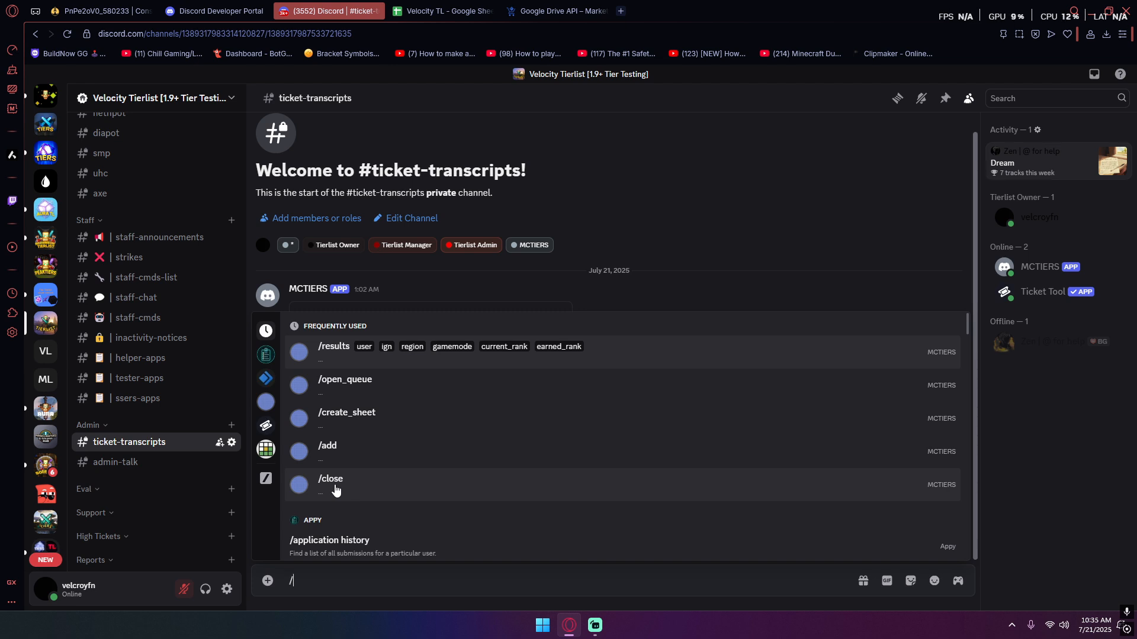
{"action": "type", "text": "set_sh"}
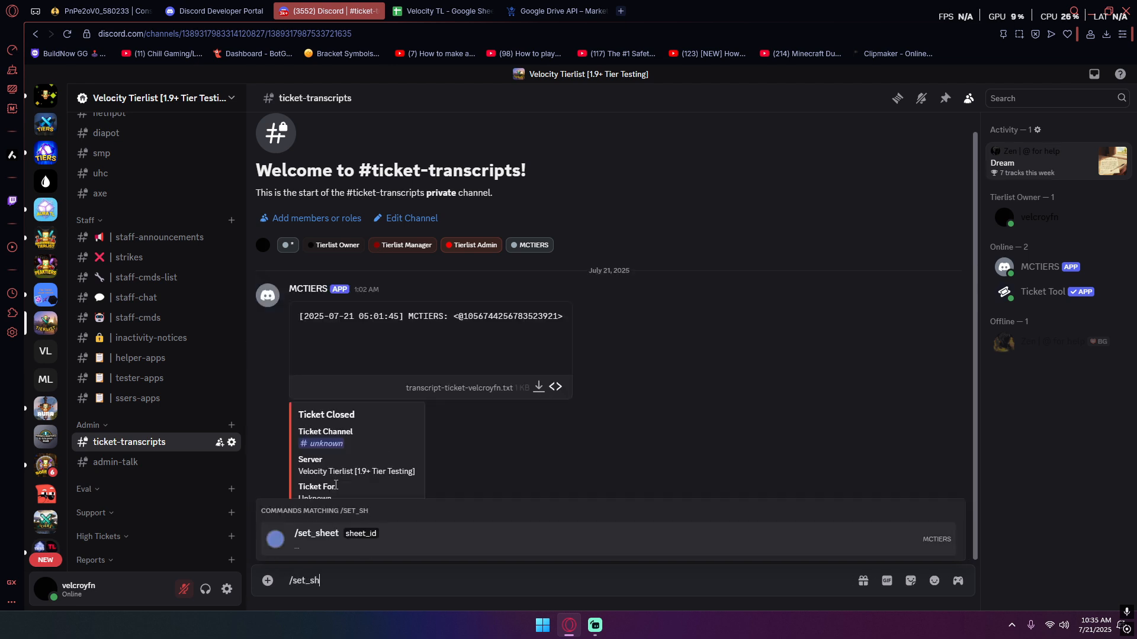
{"action": "left_click", "coordinate": [442, 10]}
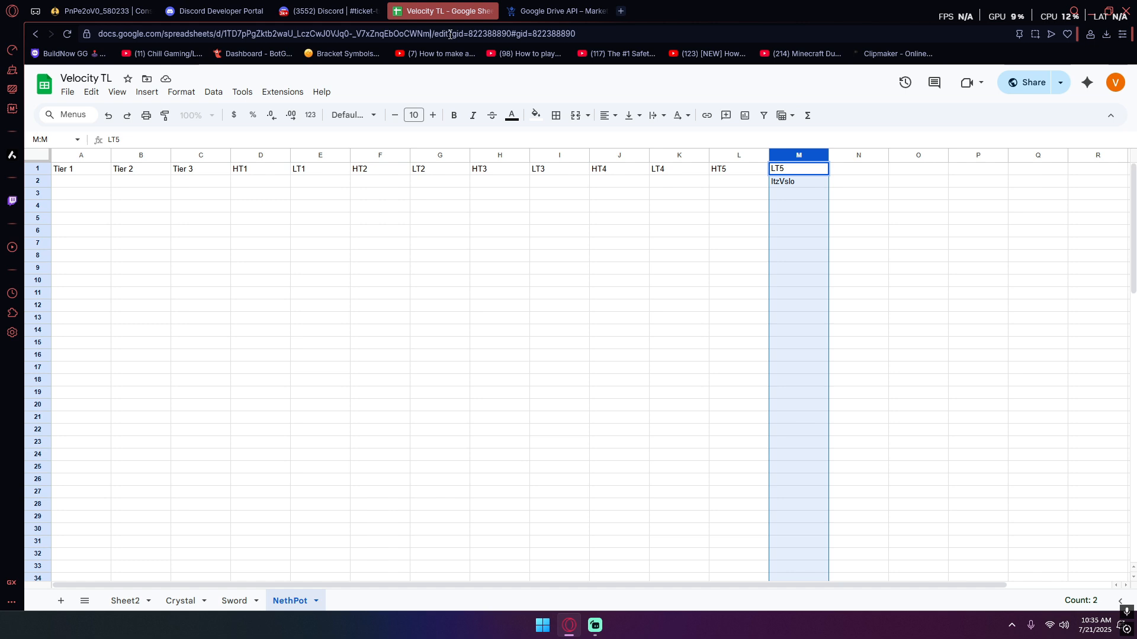
Step: Copy the Velocity TL spreadsheet ID from the address bar and return to Discord
{"action": "double_click", "coordinate": [411, 33]}
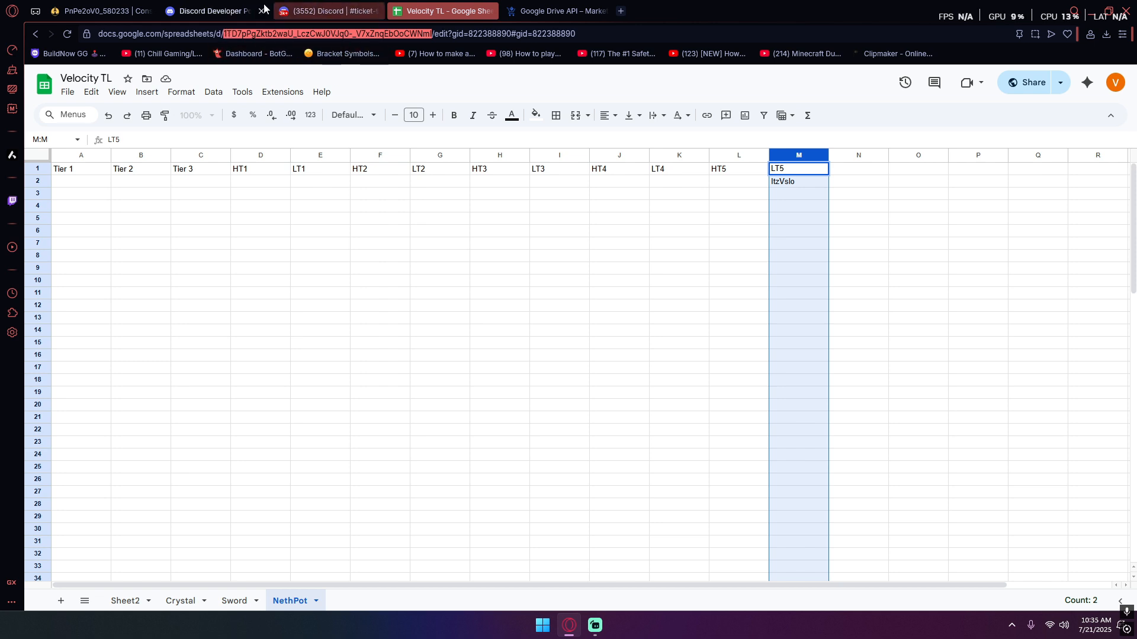
{"action": "left_click", "coordinate": [326, 11]}
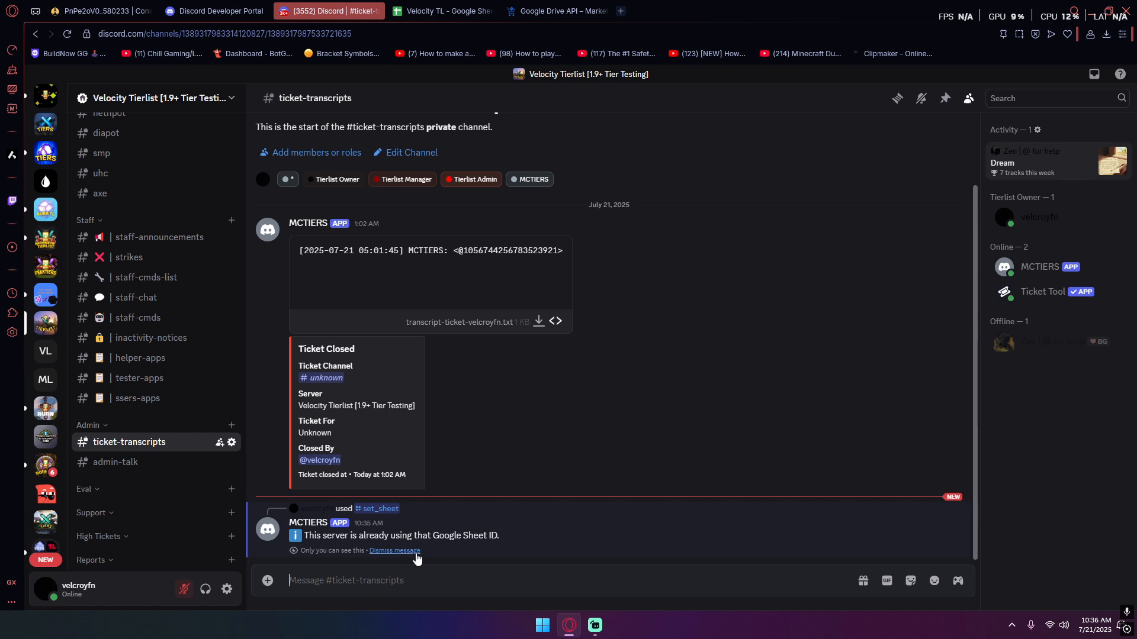
Step: Dismiss the bot's 'sheet already in use' reply and begin /remove_sheet
{"action": "left_click", "coordinate": [394, 551]}
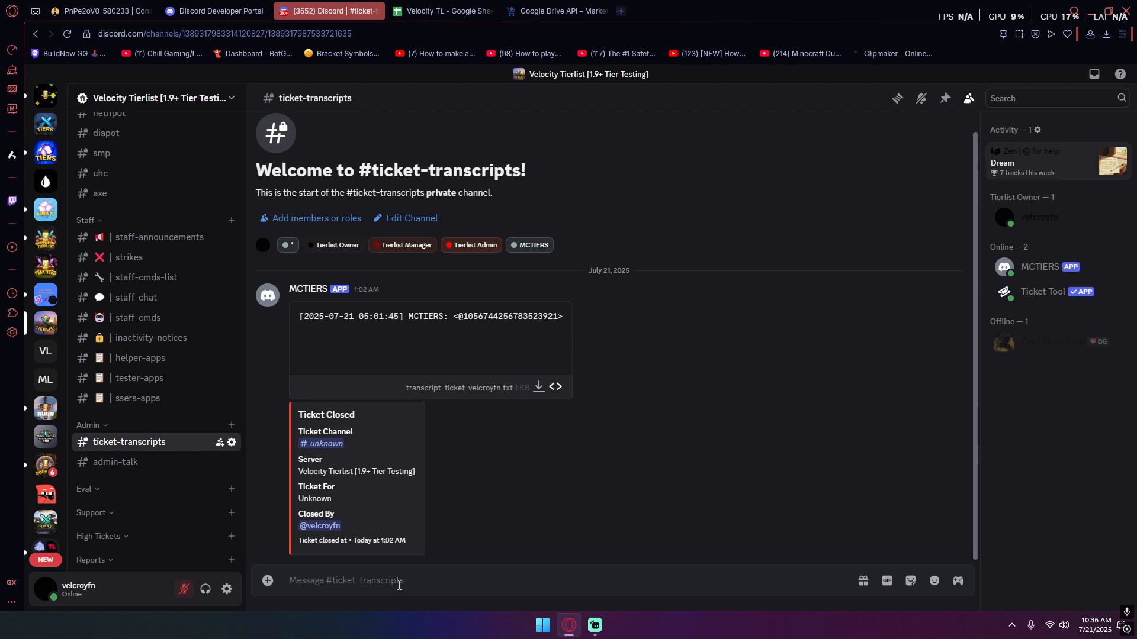
{"action": "type", "text": "/remove_sheet"}
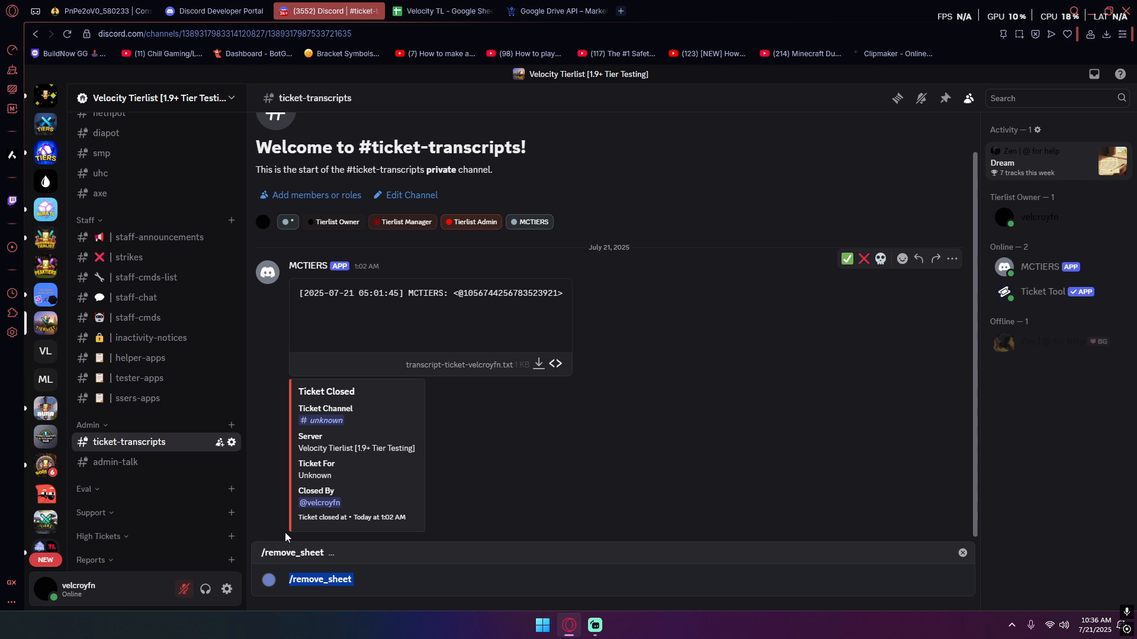
Step: Discard the unsent remove_sheet, then visit admin-talk, ticket-transcripts, staff-chat and the private uhc channel
{"action": "left_click", "coordinate": [961, 553]}
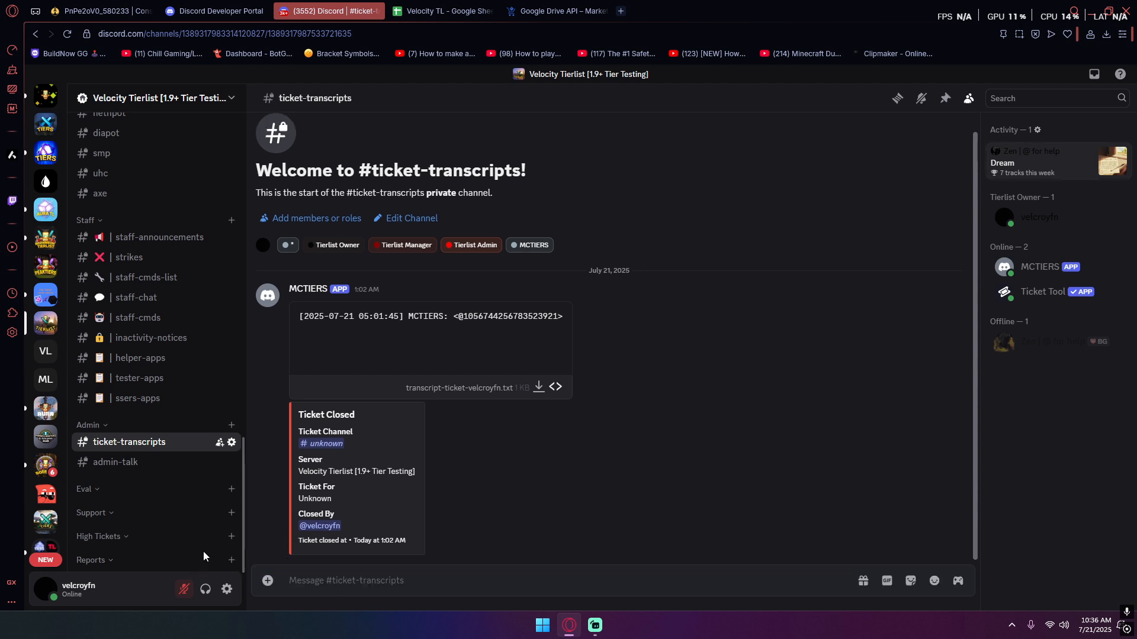
{"action": "scroll", "scroll_direction": "down", "scroll_amount": 3}
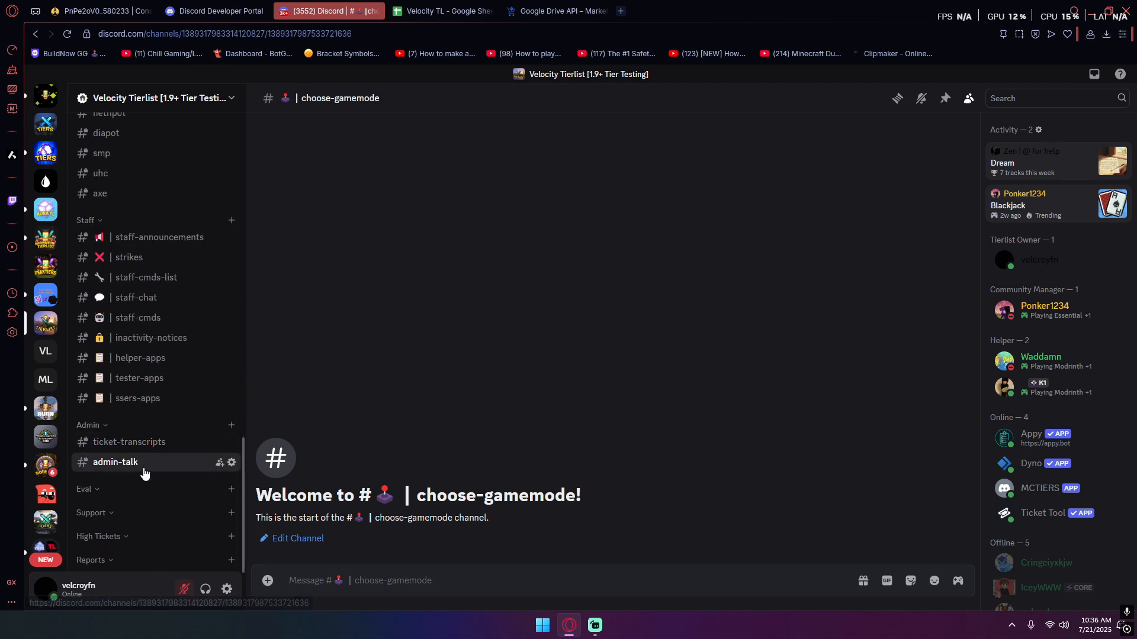
{"action": "left_click", "coordinate": [115, 462]}
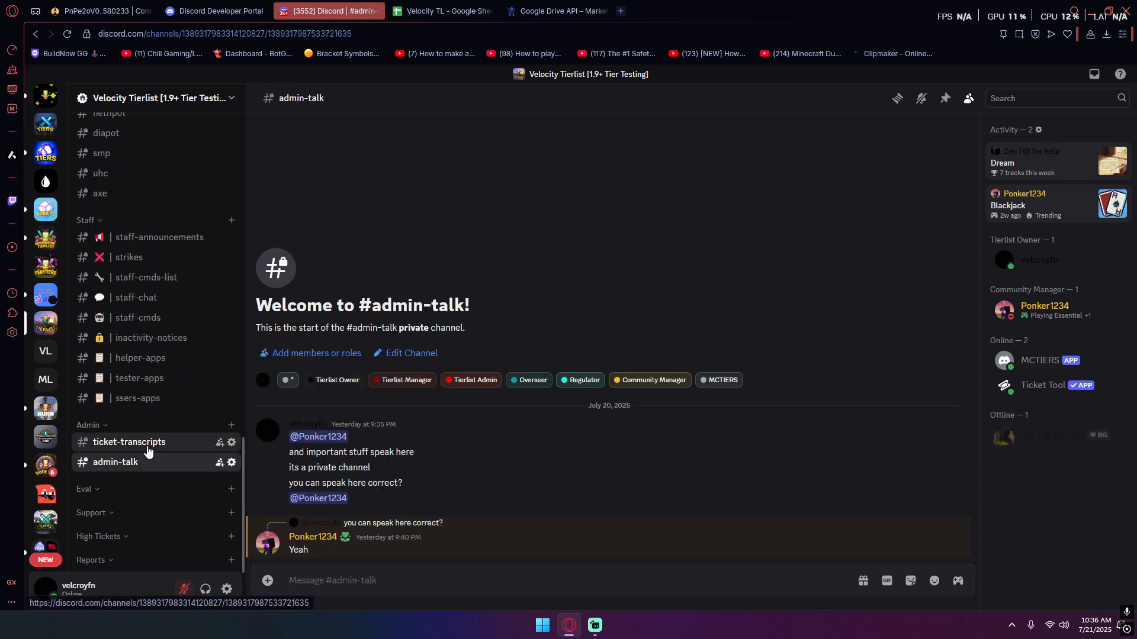
{"action": "left_click", "coordinate": [129, 442]}
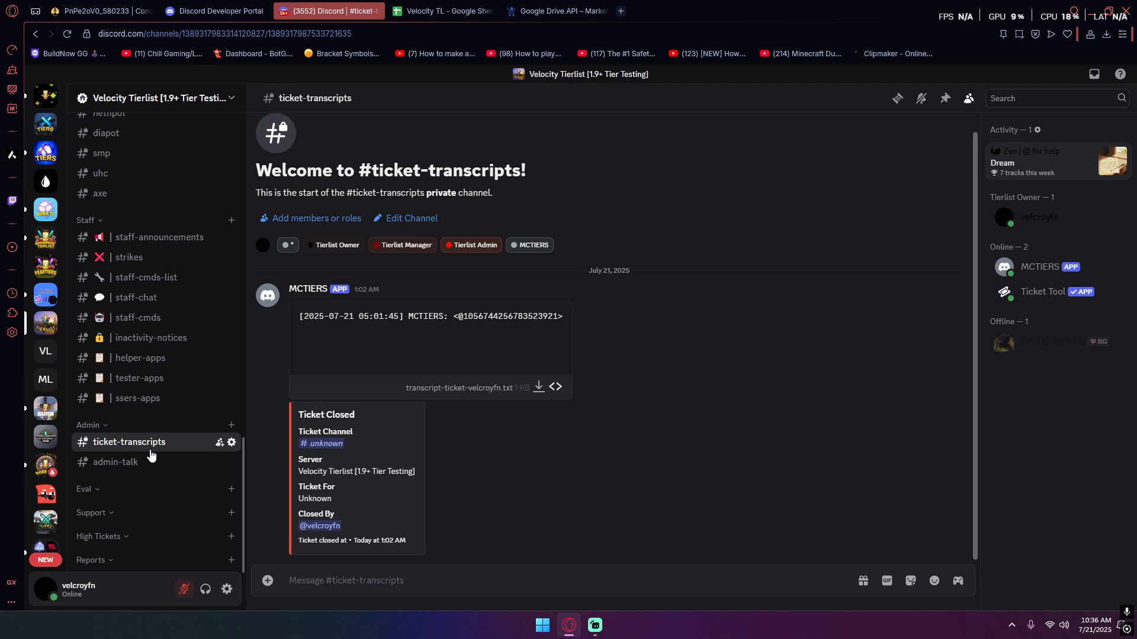
{"action": "mouse_move", "coordinate": [137, 317]}
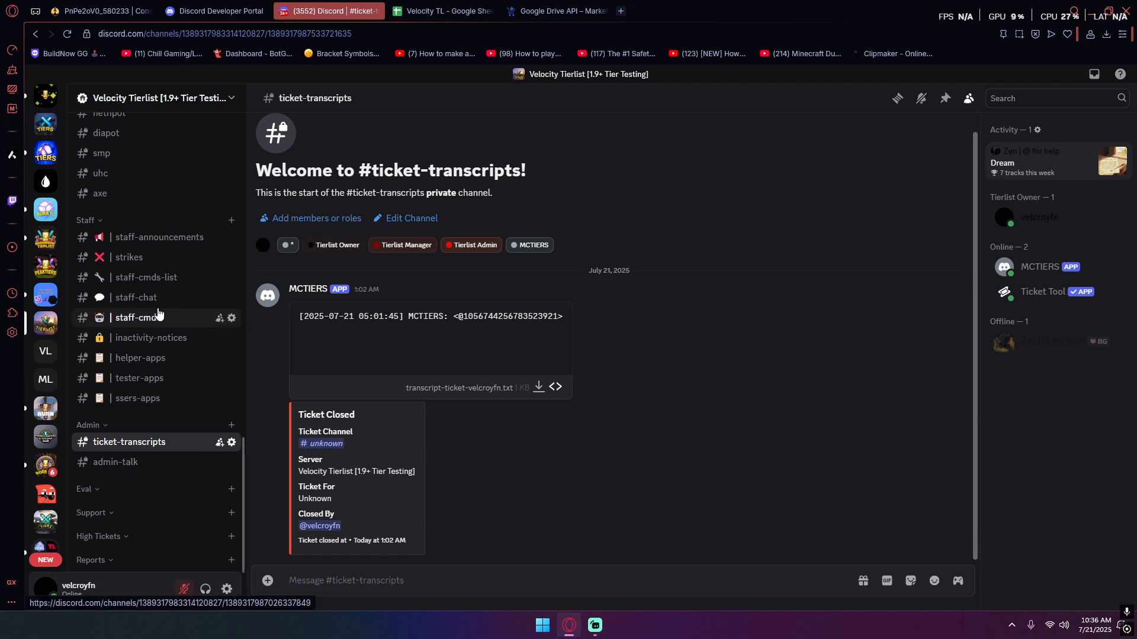
{"action": "left_click", "coordinate": [135, 297]}
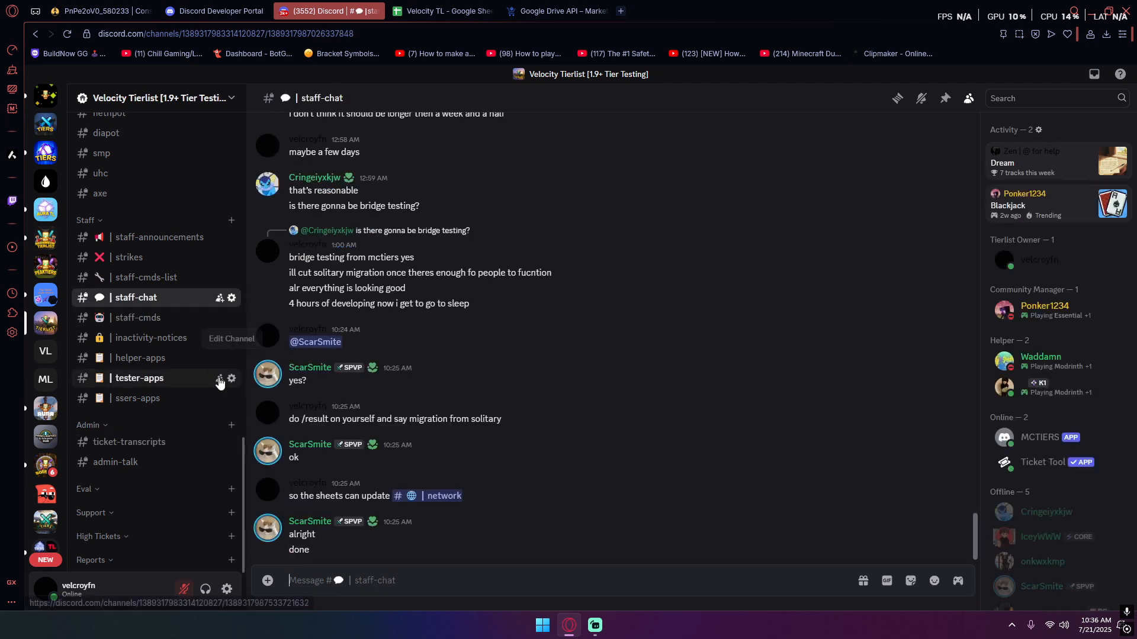
{"action": "left_click", "coordinate": [130, 442]}
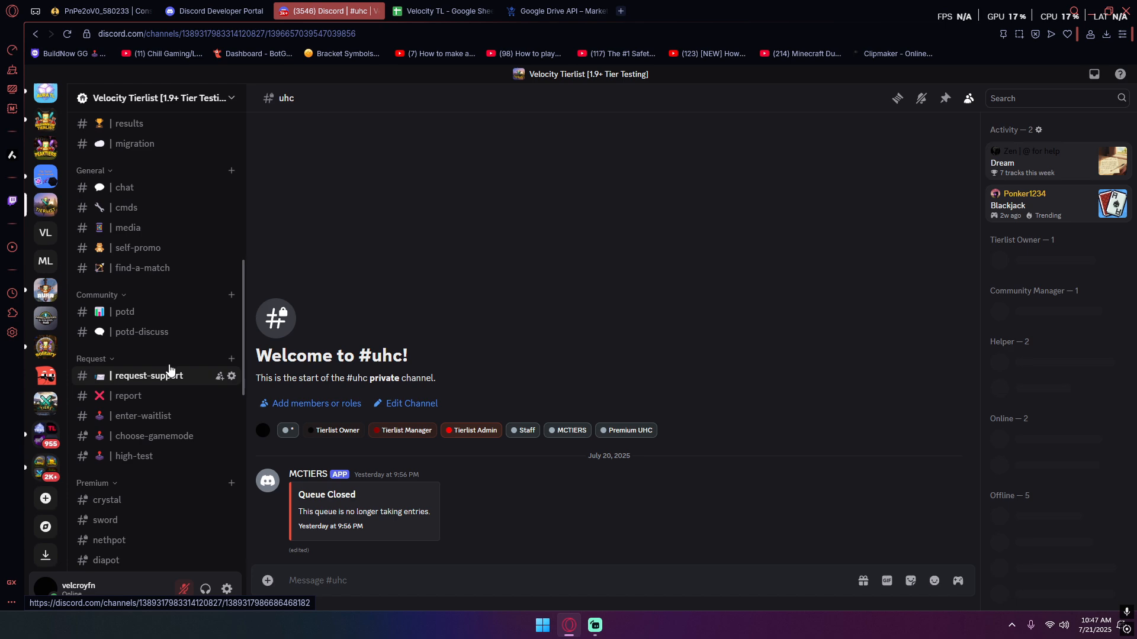
Step: Create the new private adaadaw channel in the Admin category
{"action": "scroll", "scroll_direction": "down", "scroll_amount": 3}
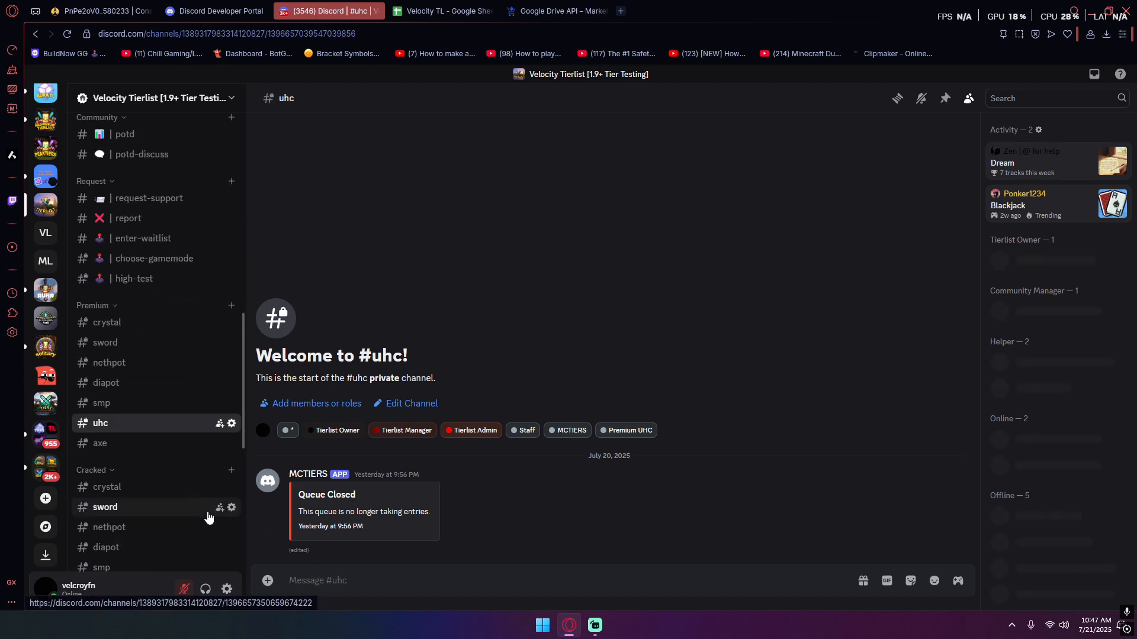
{"action": "scroll", "scroll_direction": "down", "scroll_amount": 3}
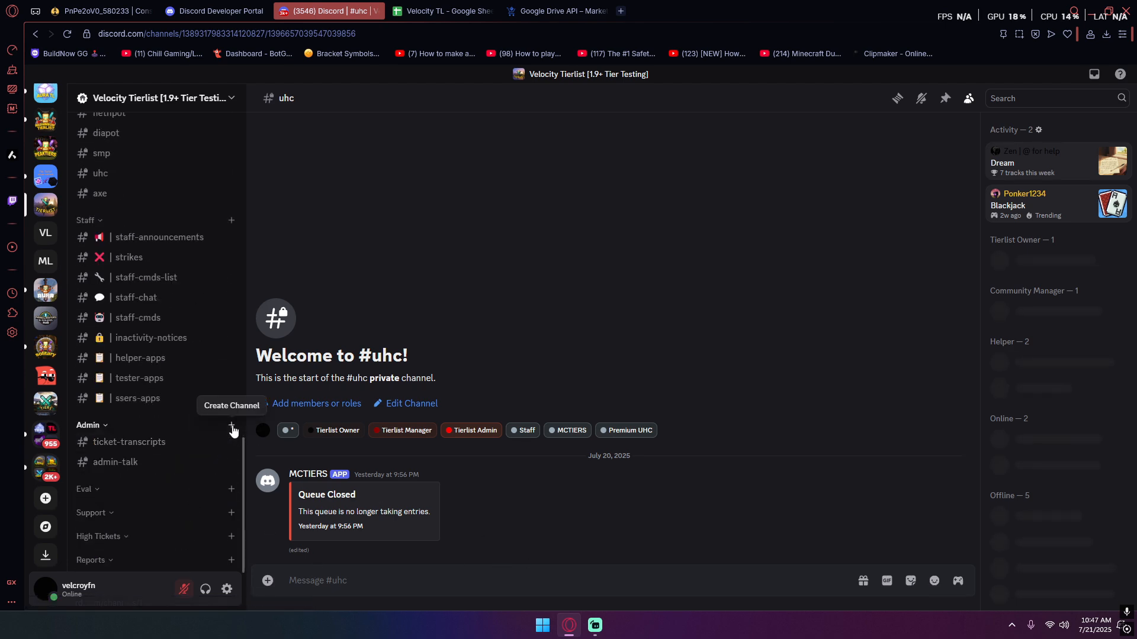
{"action": "left_click", "coordinate": [231, 425]}
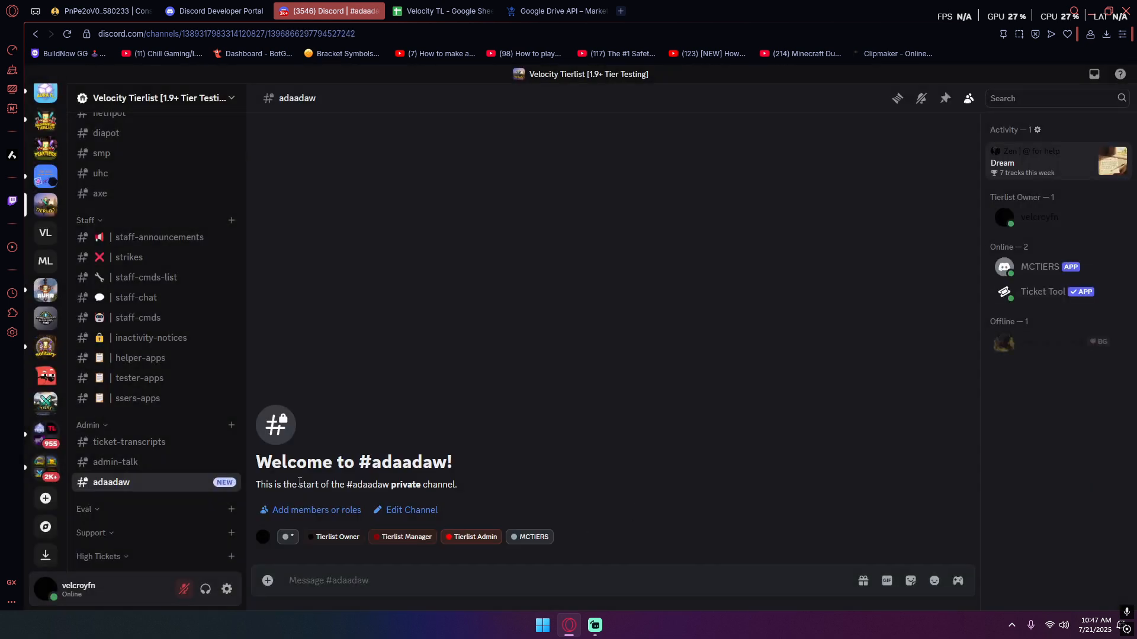
Step: Run /setup_channel there choosing #results as the bot's results channel
{"action": "type", "text": "/setu"}
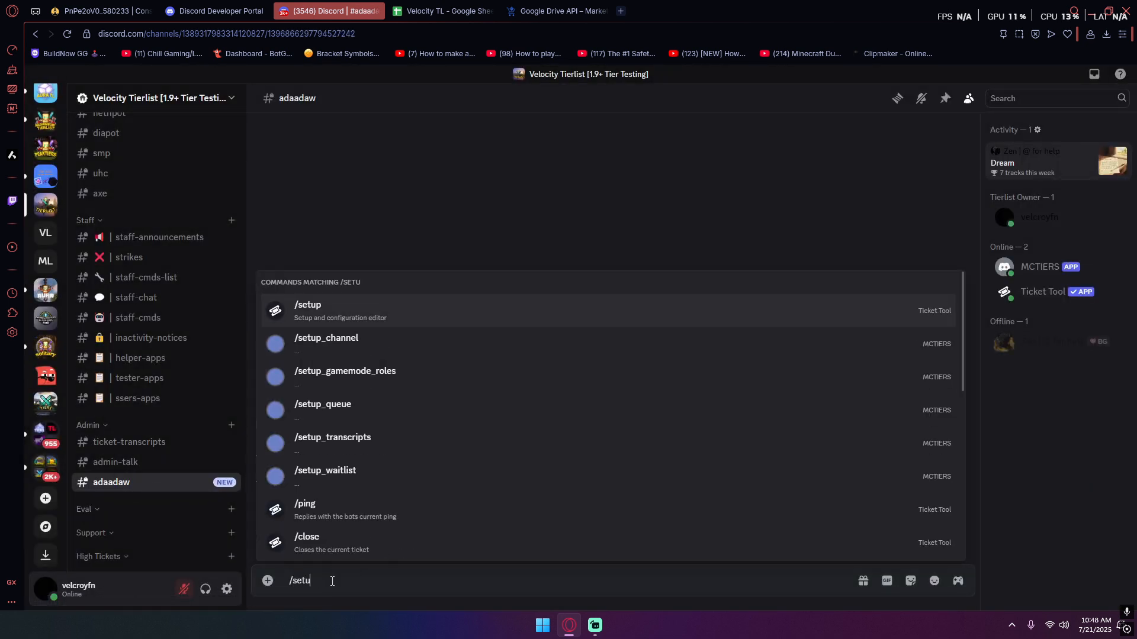
{"action": "type", "text": "p"}
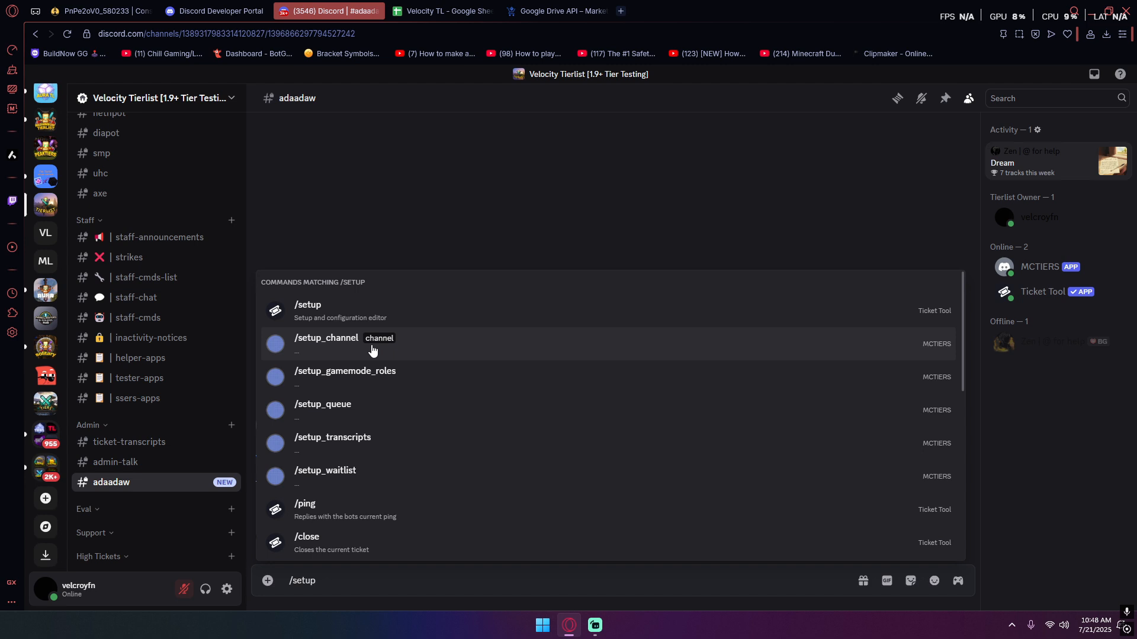
{"action": "left_click", "coordinate": [326, 338]}
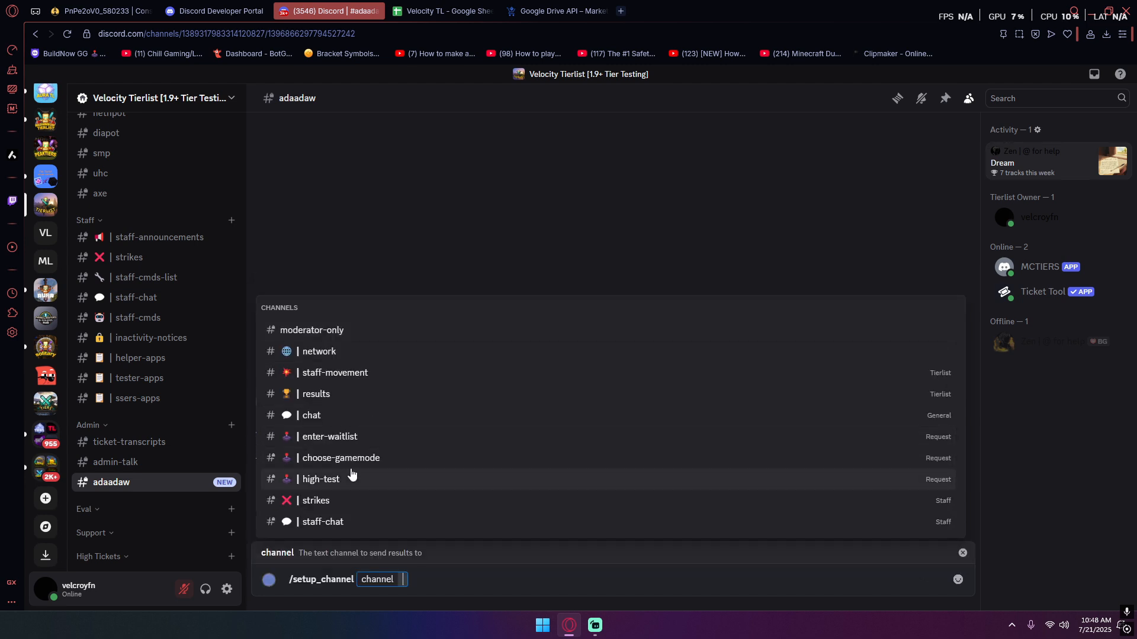
{"action": "left_click", "coordinate": [315, 393]}
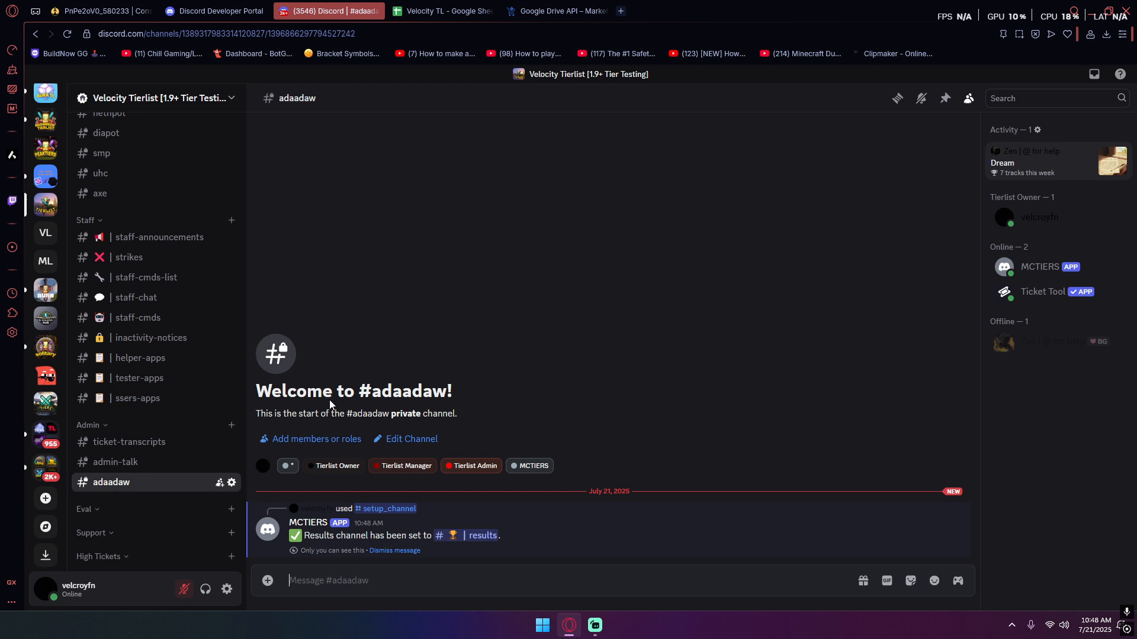
{"action": "type", "text": "/setup"}
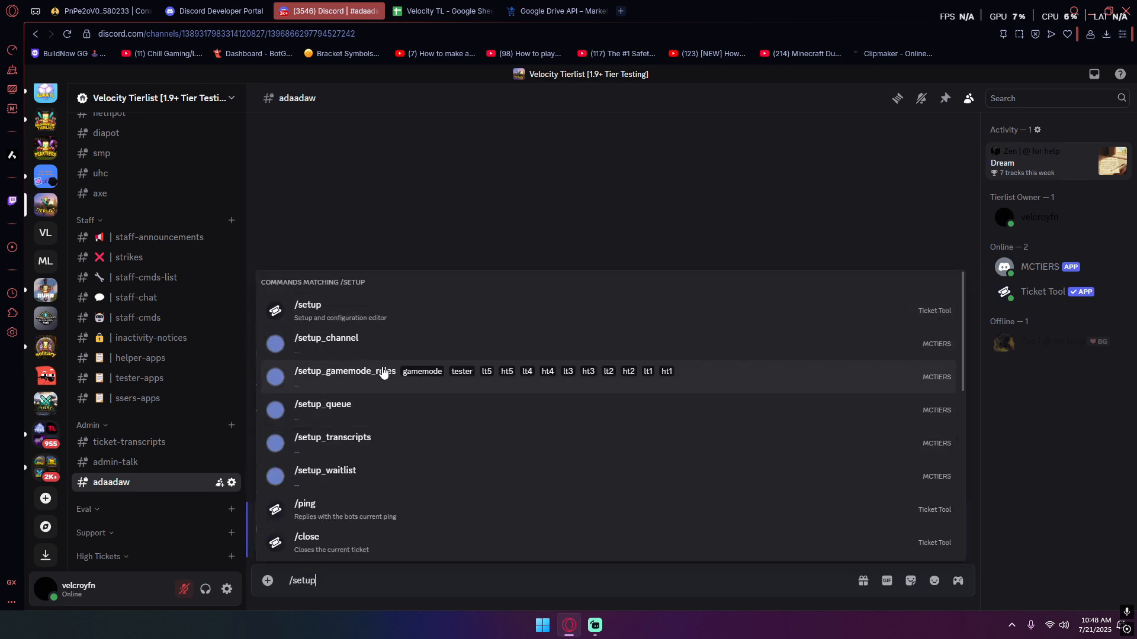
{"action": "left_click", "coordinate": [344, 370]}
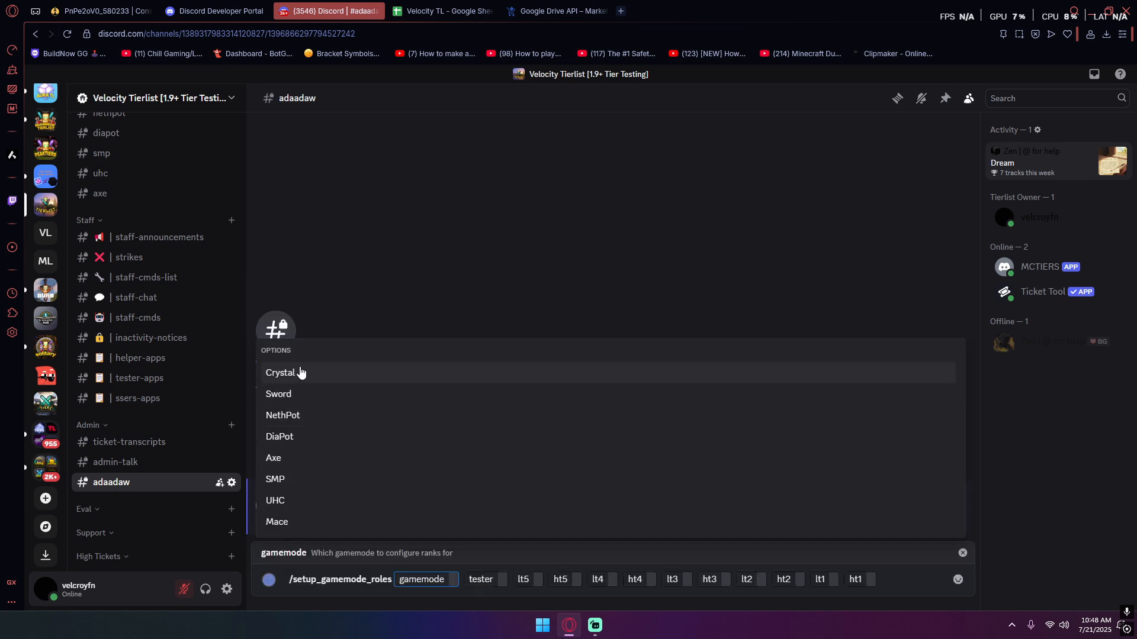
{"action": "mouse_move", "coordinate": [297, 407]}
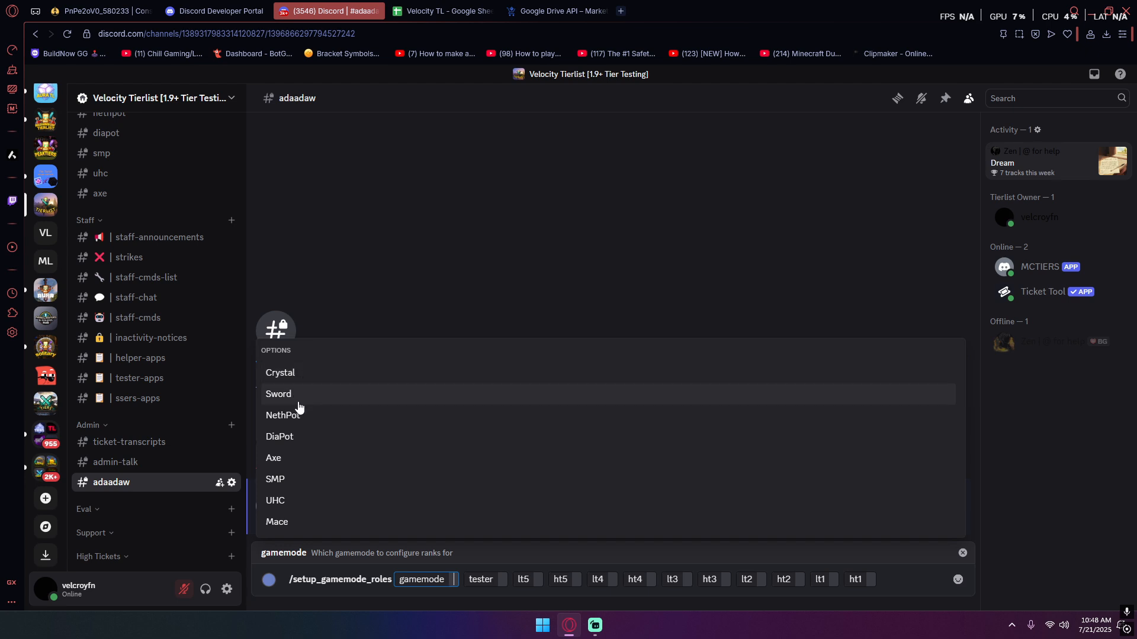
{"action": "mouse_move", "coordinate": [332, 499]}
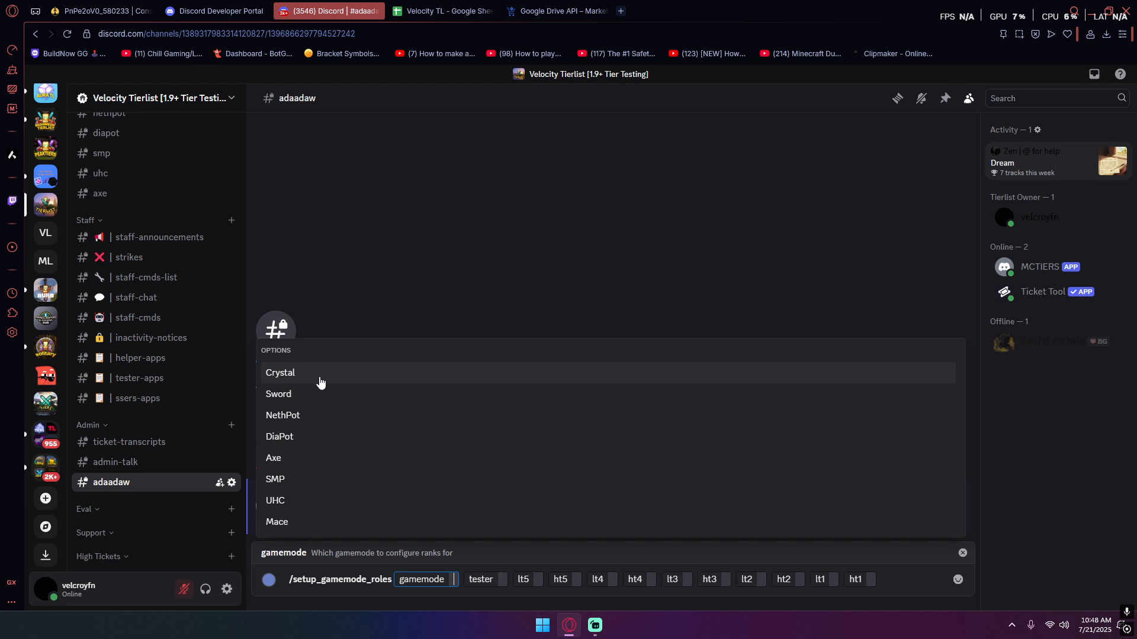
{"action": "mouse_move", "coordinate": [318, 380]}
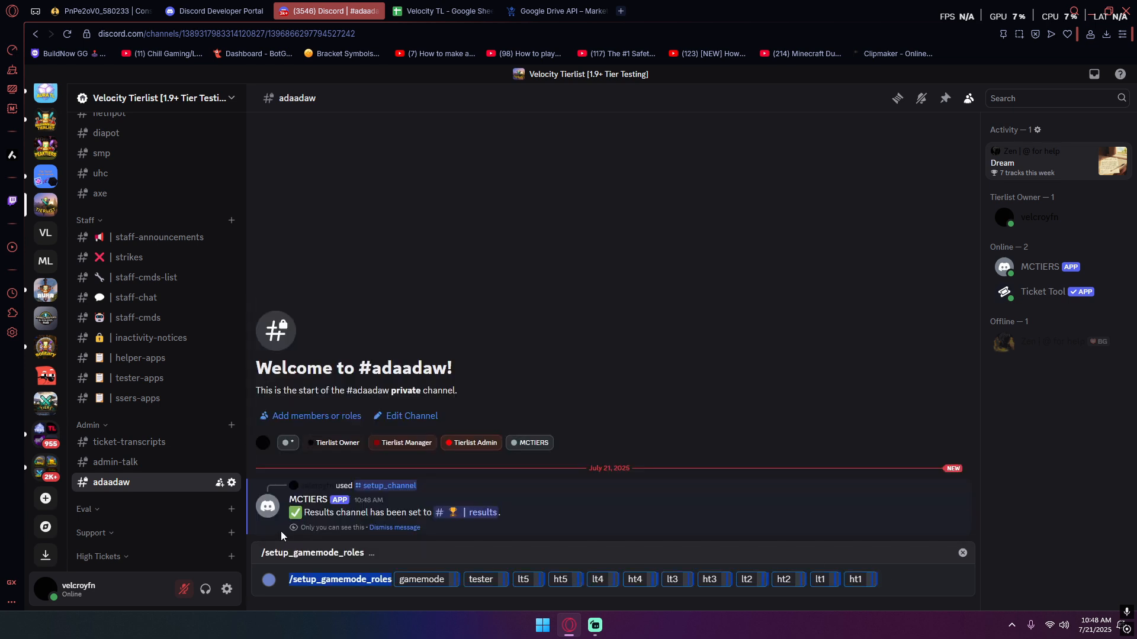
{"action": "type", "text": "/view"}
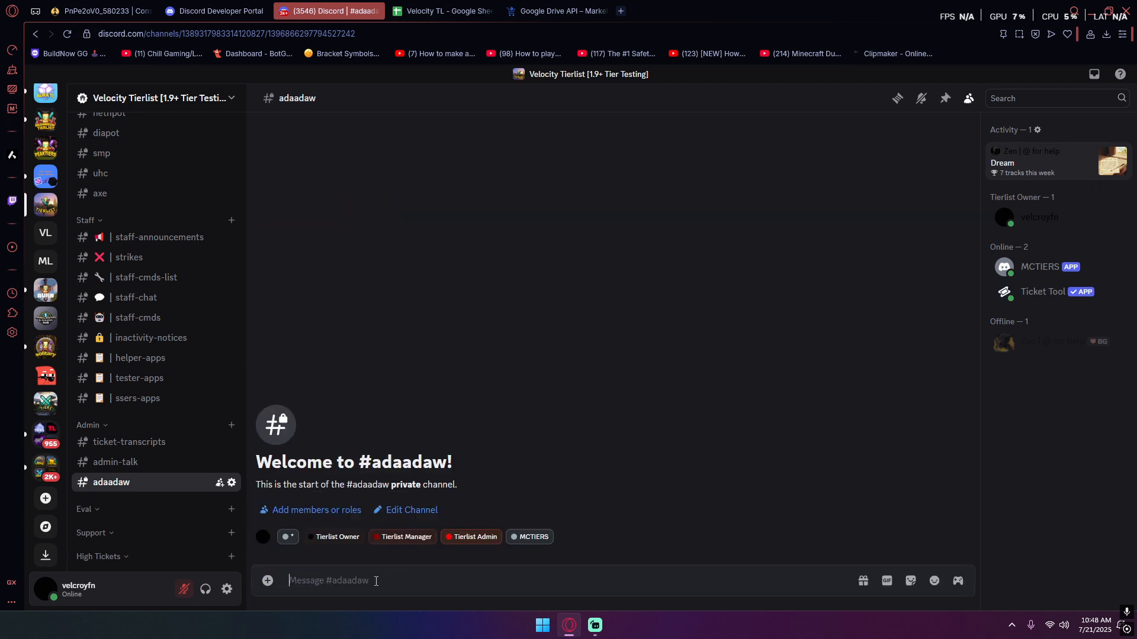
Step: Draft the /setup_queue command from the slash-command suggestions in #adaadaw
{"action": "type", "text": "/setp"}
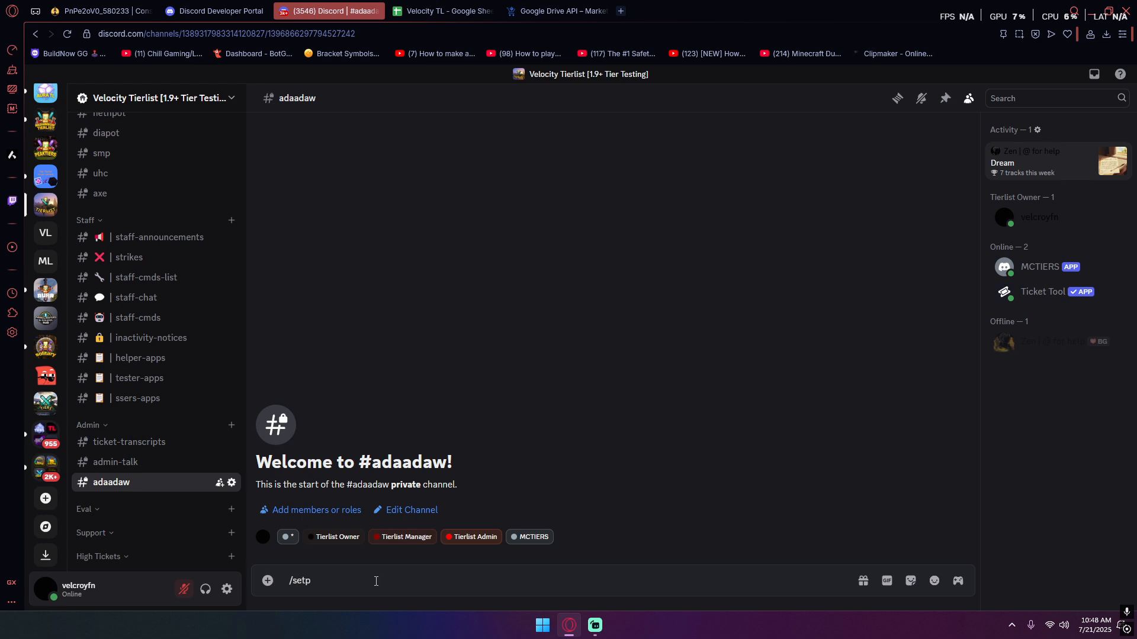
{"action": "type", "text": "u"}
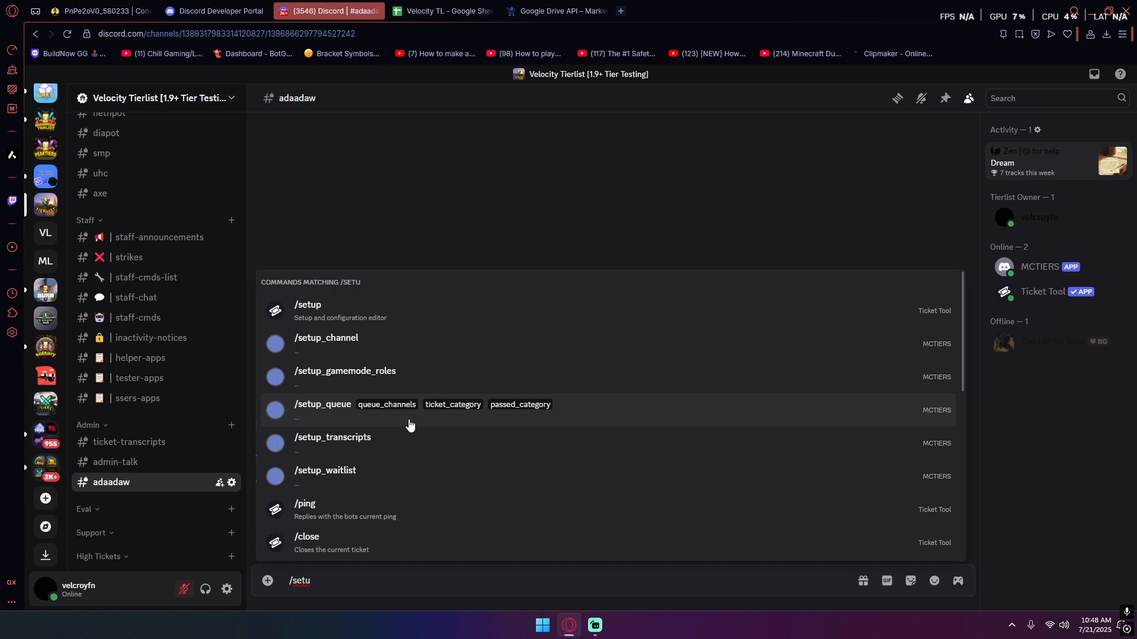
{"action": "left_click", "coordinate": [322, 404]}
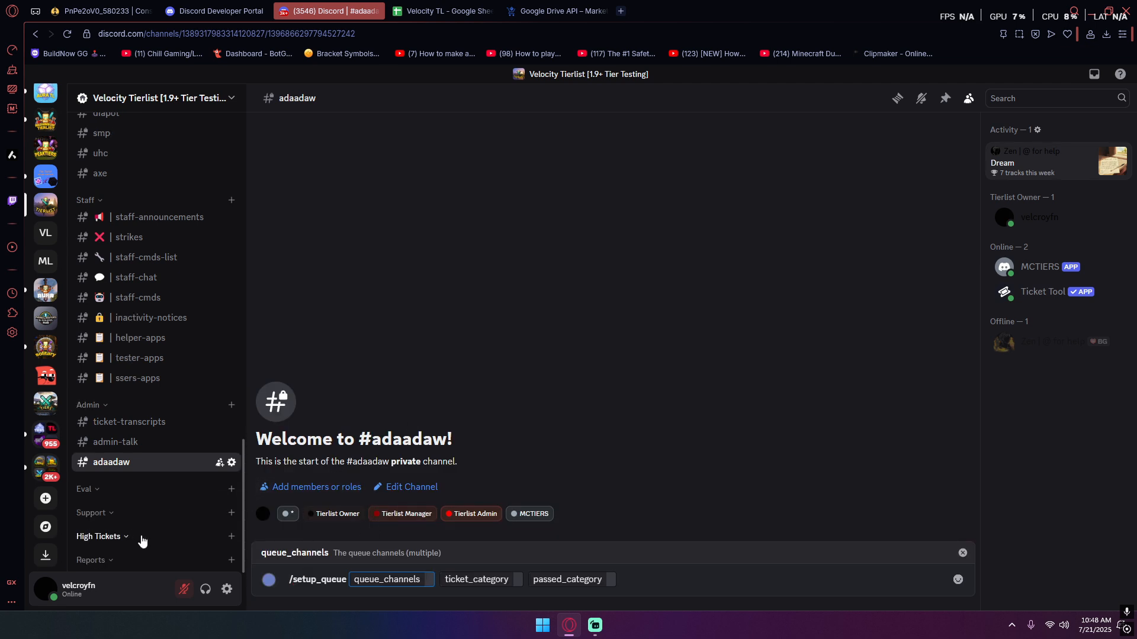
{"action": "scroll", "scroll_direction": "down", "scroll_amount": 3}
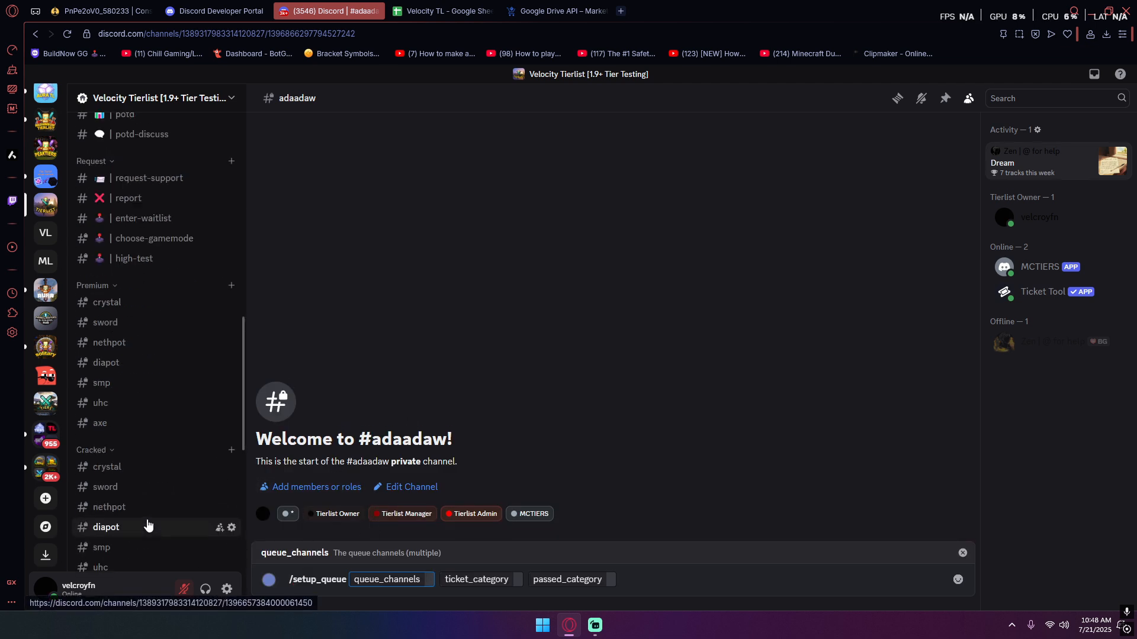
{"action": "scroll", "scroll_direction": "down", "scroll_amount": 3}
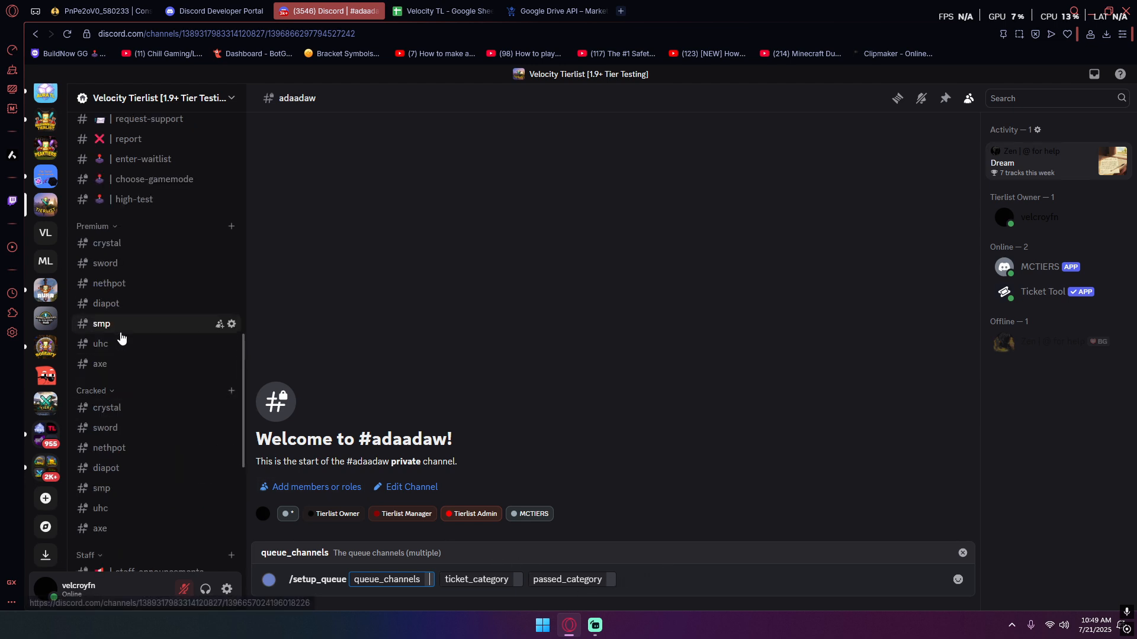
Step: Review the queue_channels and ticket_category options, then restart a /setu command draft
{"action": "right_click", "coordinate": [102, 323]}
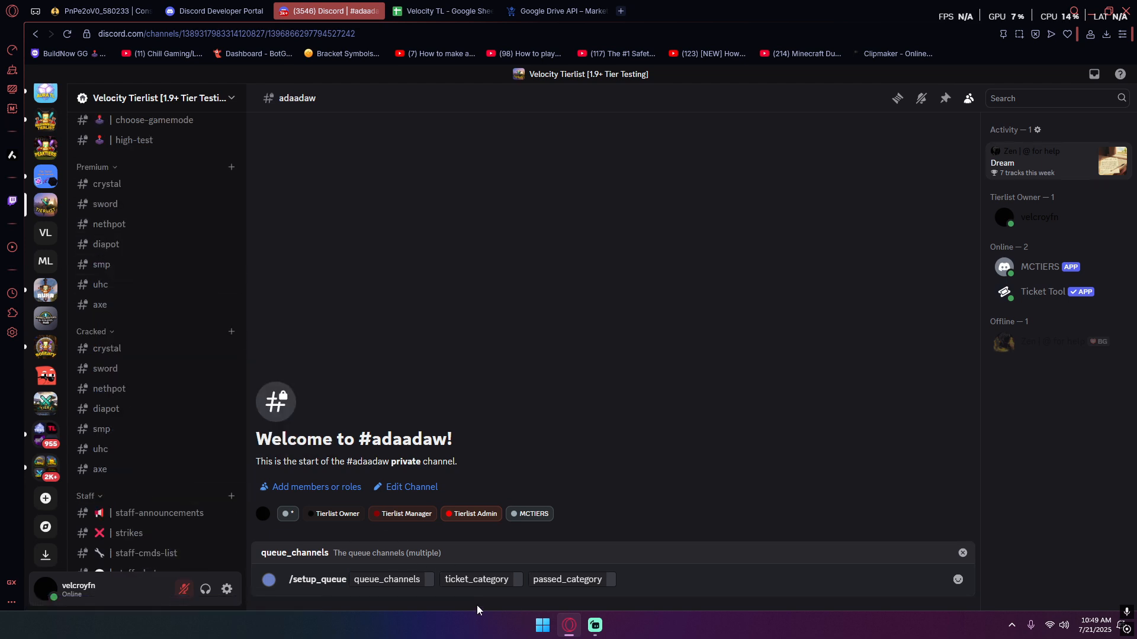
{"action": "left_click", "coordinate": [386, 579]}
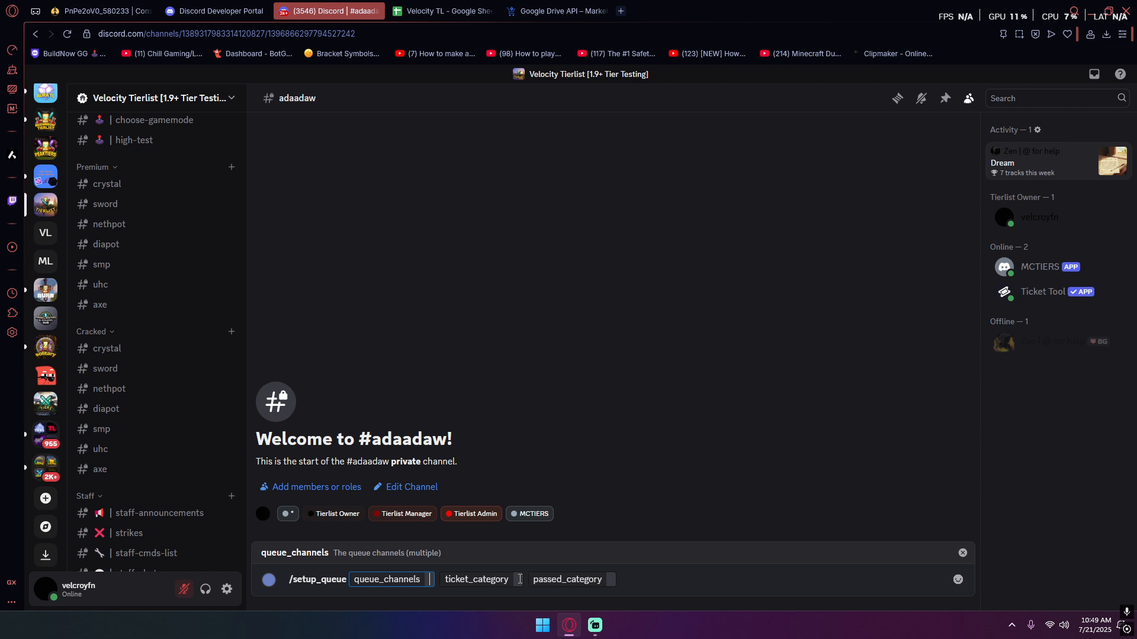
{"action": "left_click", "coordinate": [476, 579]}
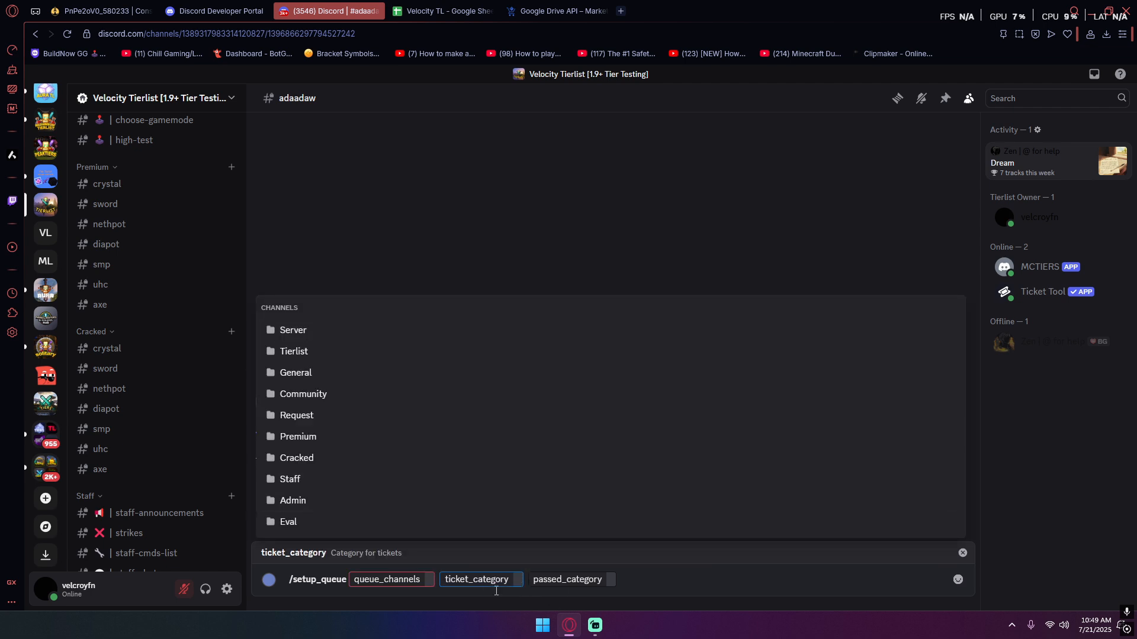
{"action": "scroll", "scroll_direction": "down", "scroll_amount": 3}
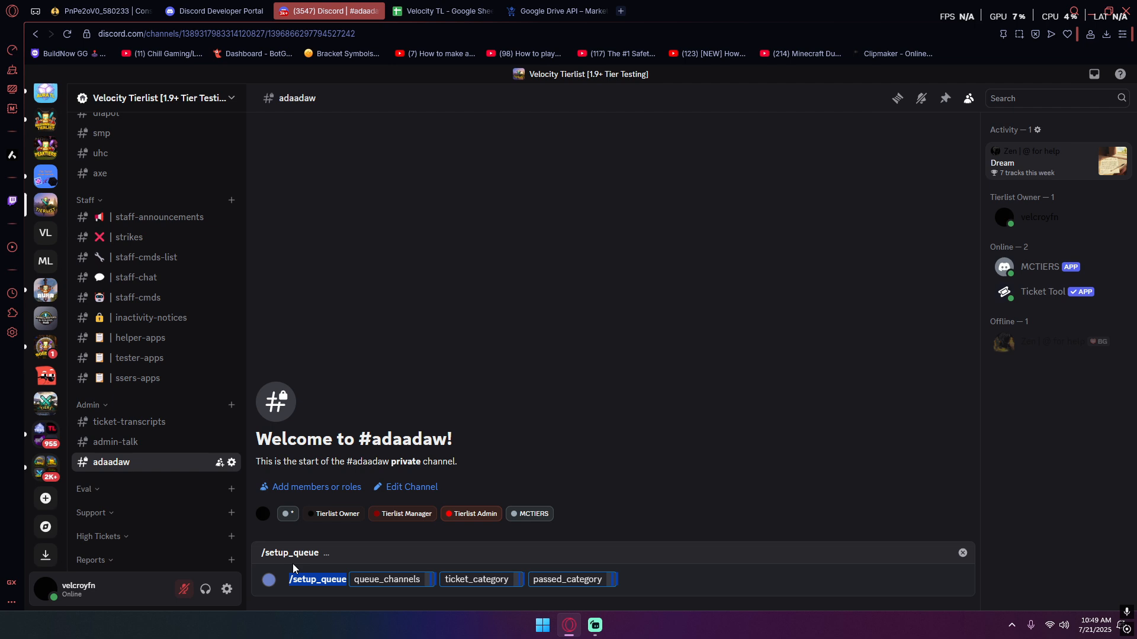
{"action": "type", "text": "/setu"}
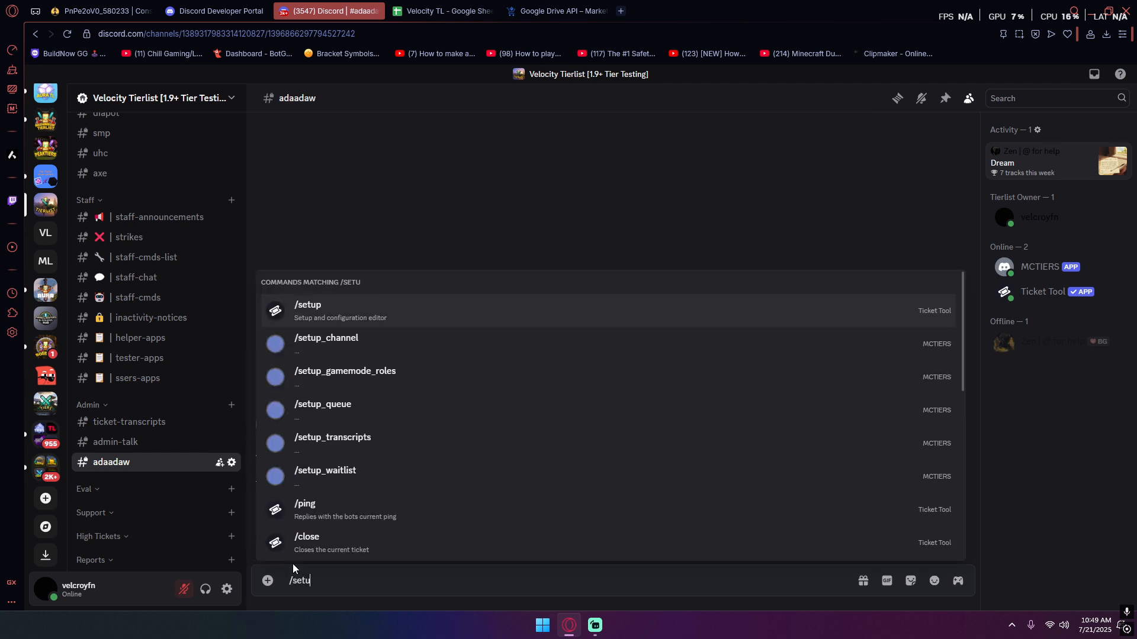
{"action": "left_click", "coordinate": [331, 437]}
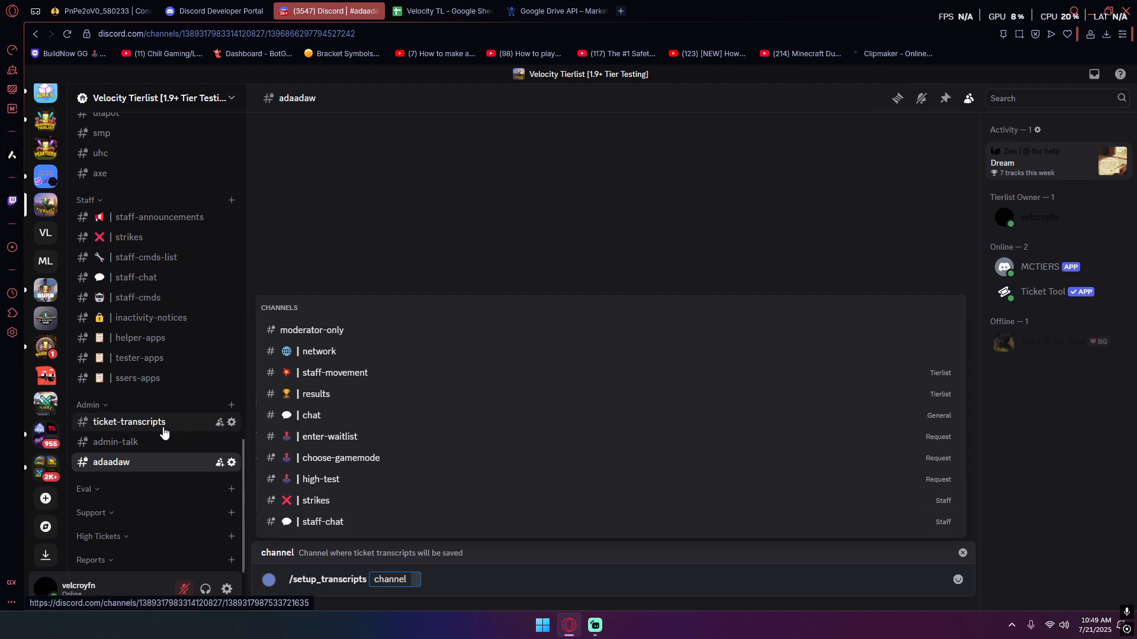
{"action": "left_click", "coordinate": [115, 442]}
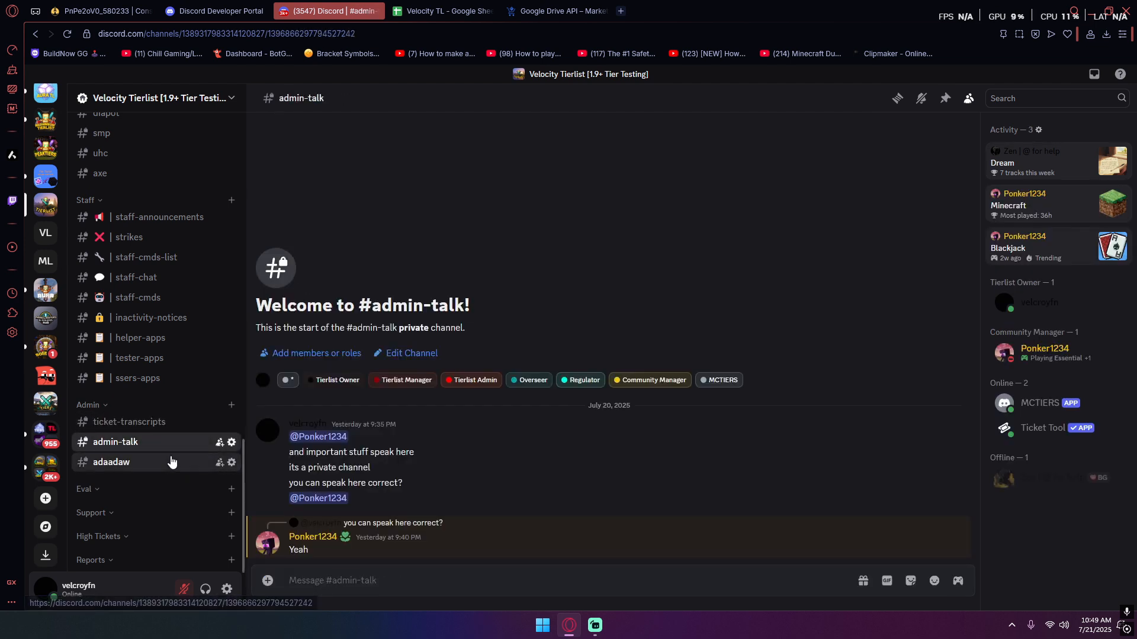
{"action": "left_click", "coordinate": [111, 462]}
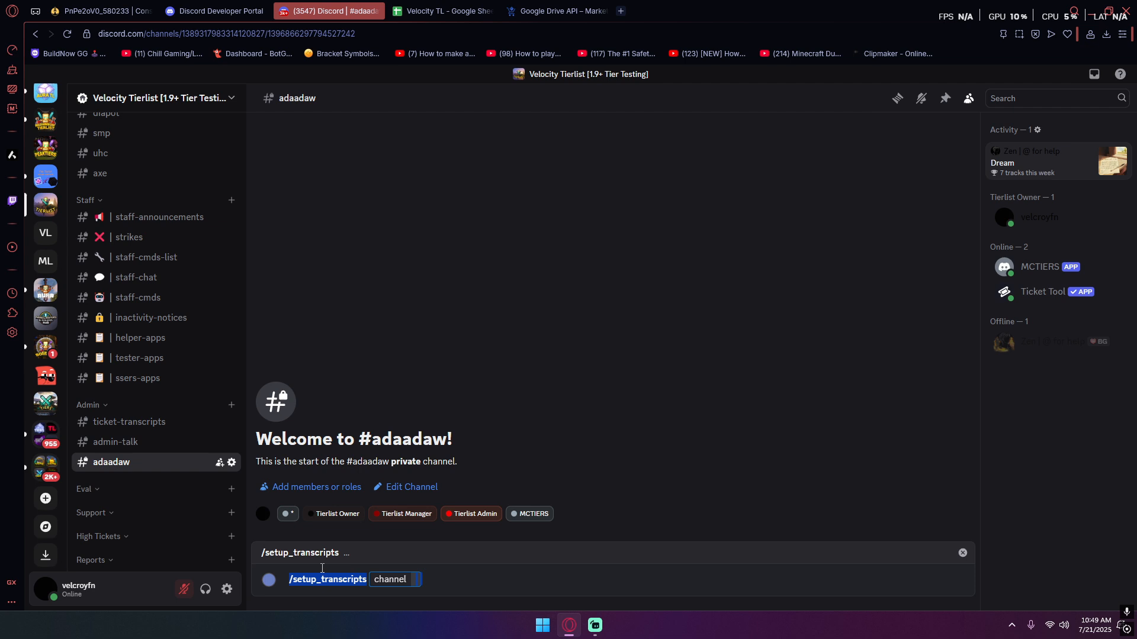
{"action": "type", "text": "/setu"}
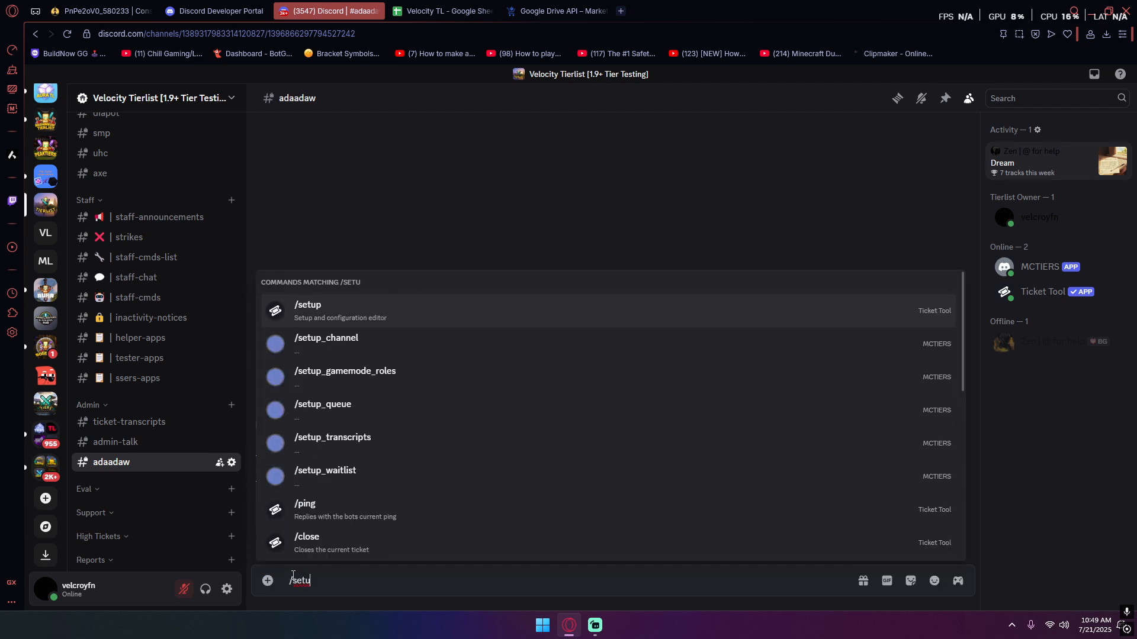
{"action": "type", "text": "p"}
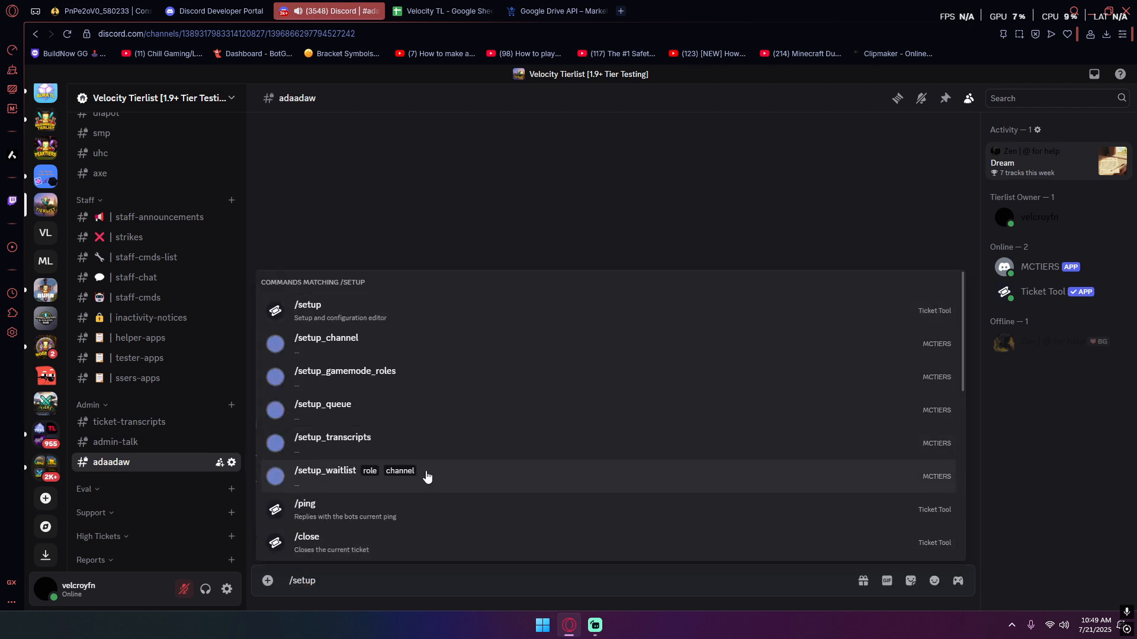
{"action": "left_click", "coordinate": [325, 471]}
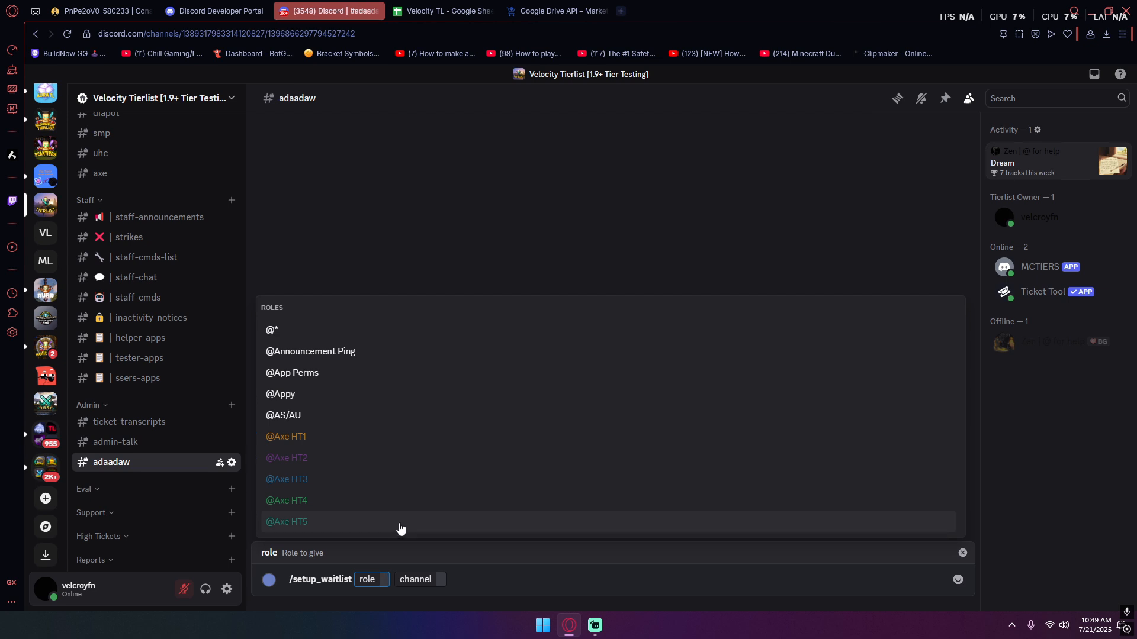
{"action": "type", "text": "wai"}
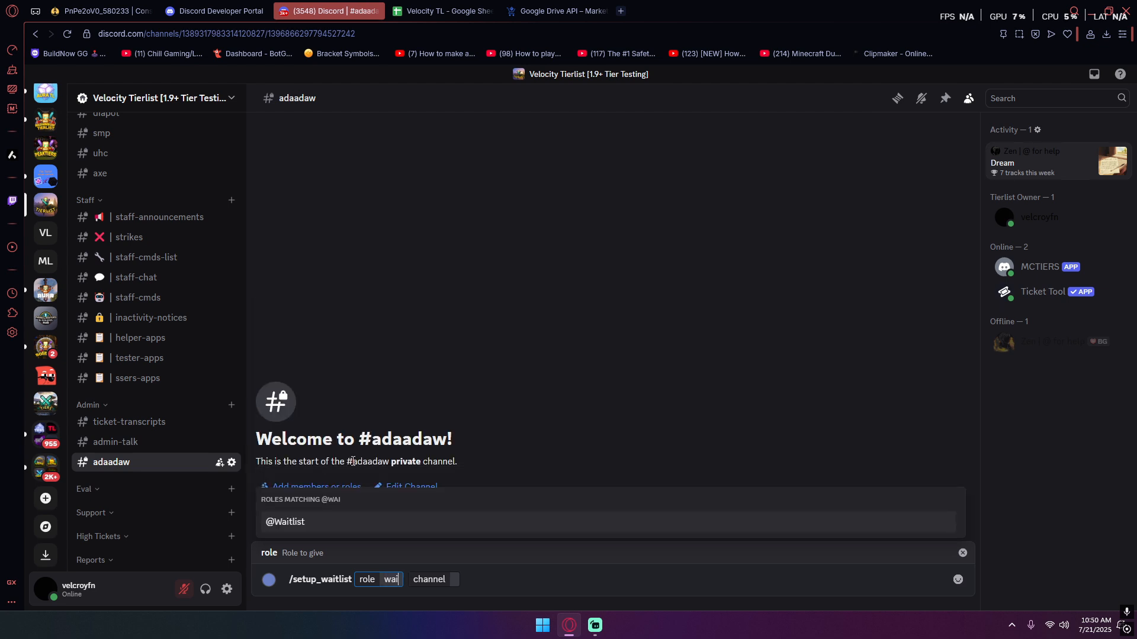
{"action": "left_click", "coordinate": [286, 521]}
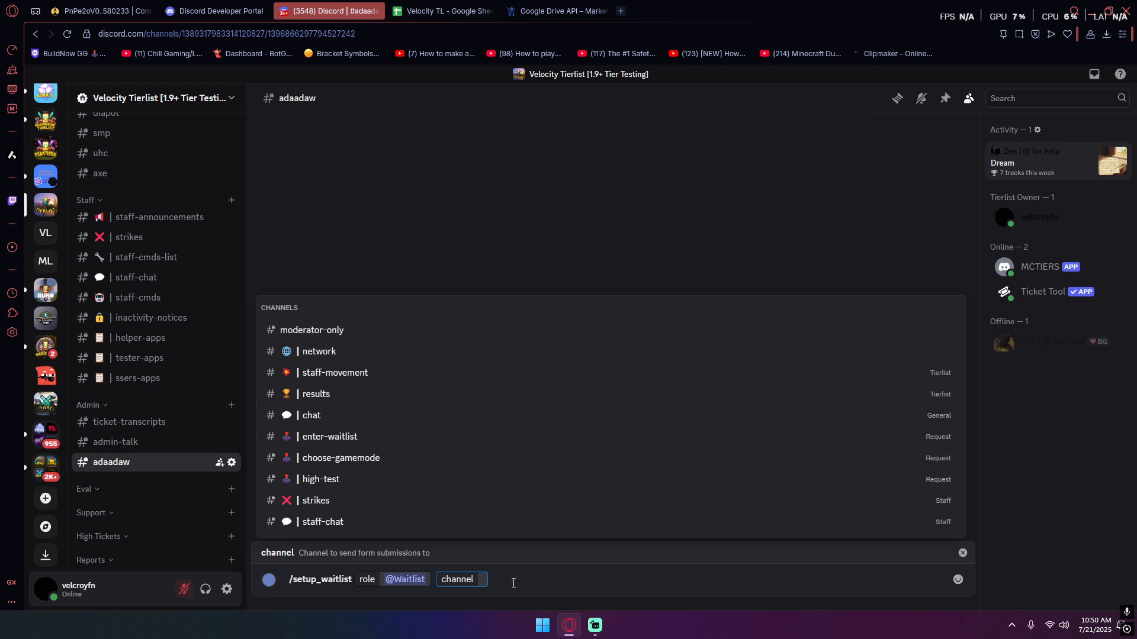
{"action": "mouse_move", "coordinate": [478, 579]}
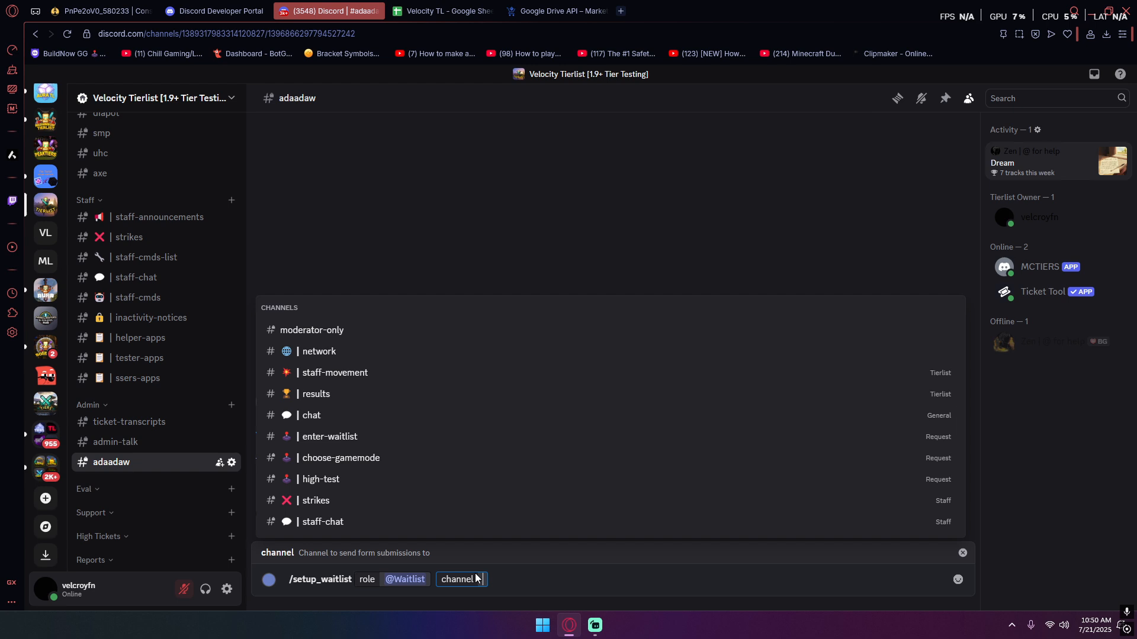
{"action": "mouse_move", "coordinate": [451, 500]}
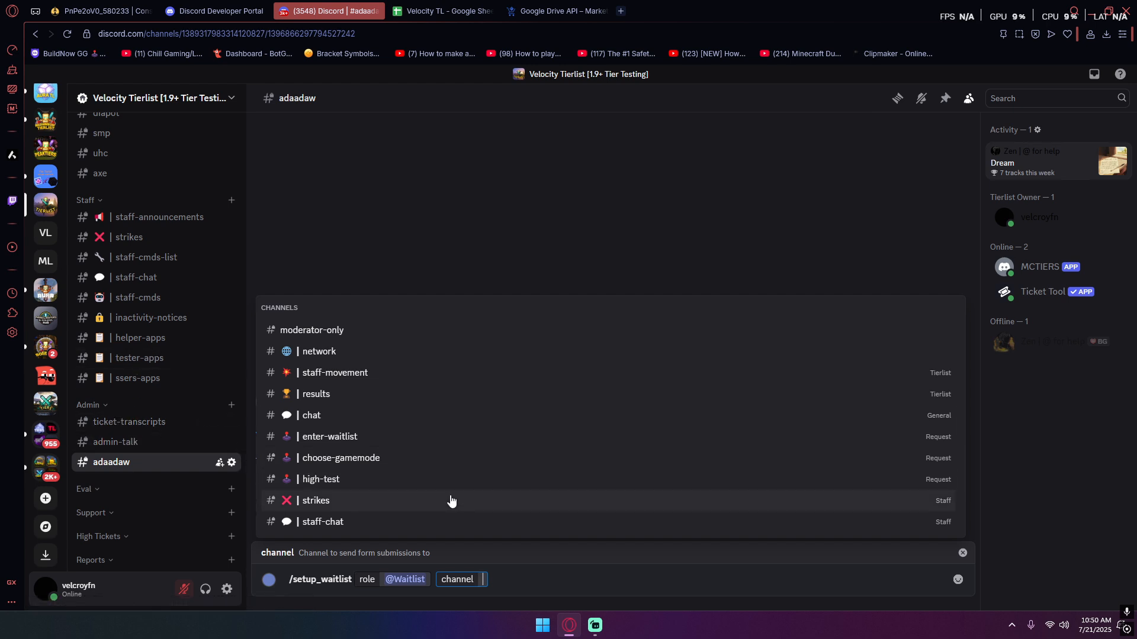
{"action": "mouse_move", "coordinate": [414, 471]}
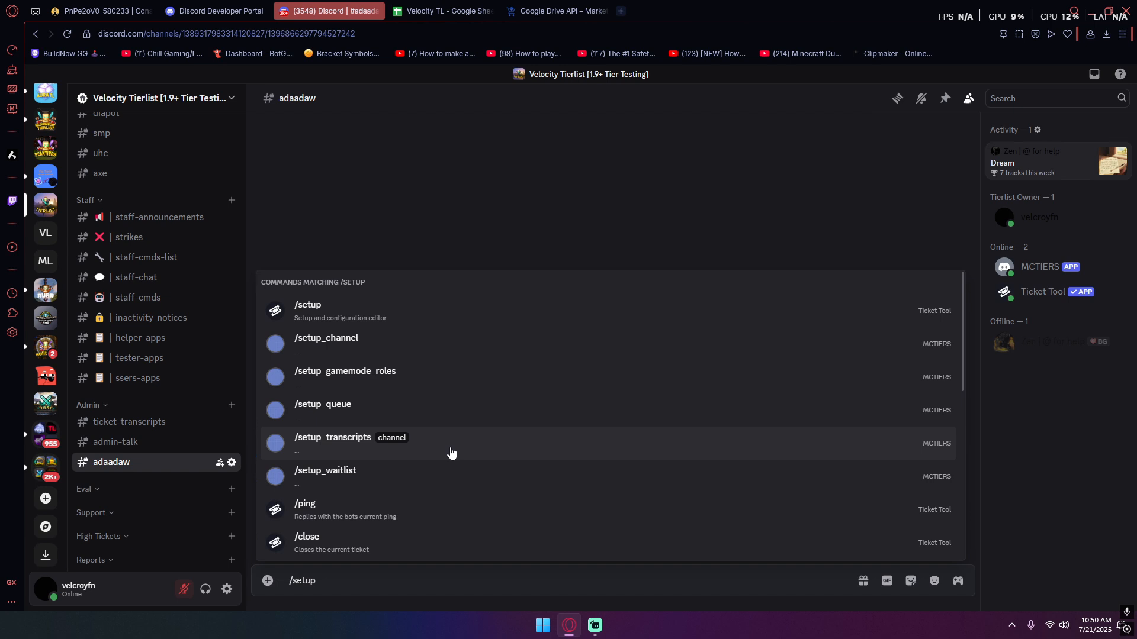
{"action": "mouse_move", "coordinate": [425, 491]}
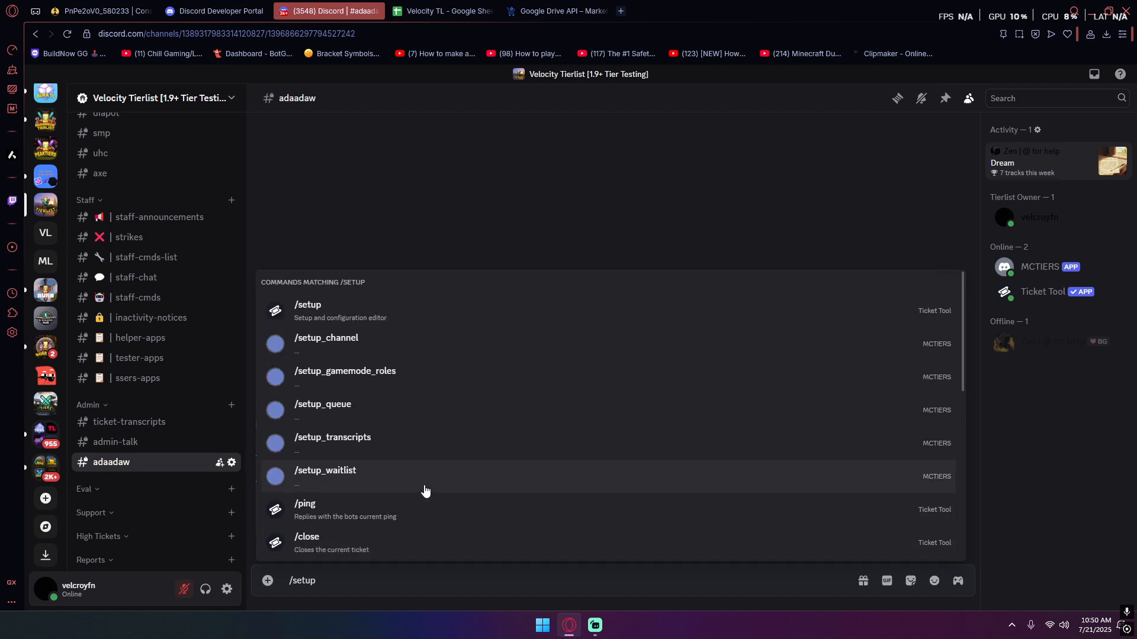
Step: Draft /set_sheet awaiting a sheet ID and check the Velocity TL spreadsheet tab
{"action": "type", "text": "_"}
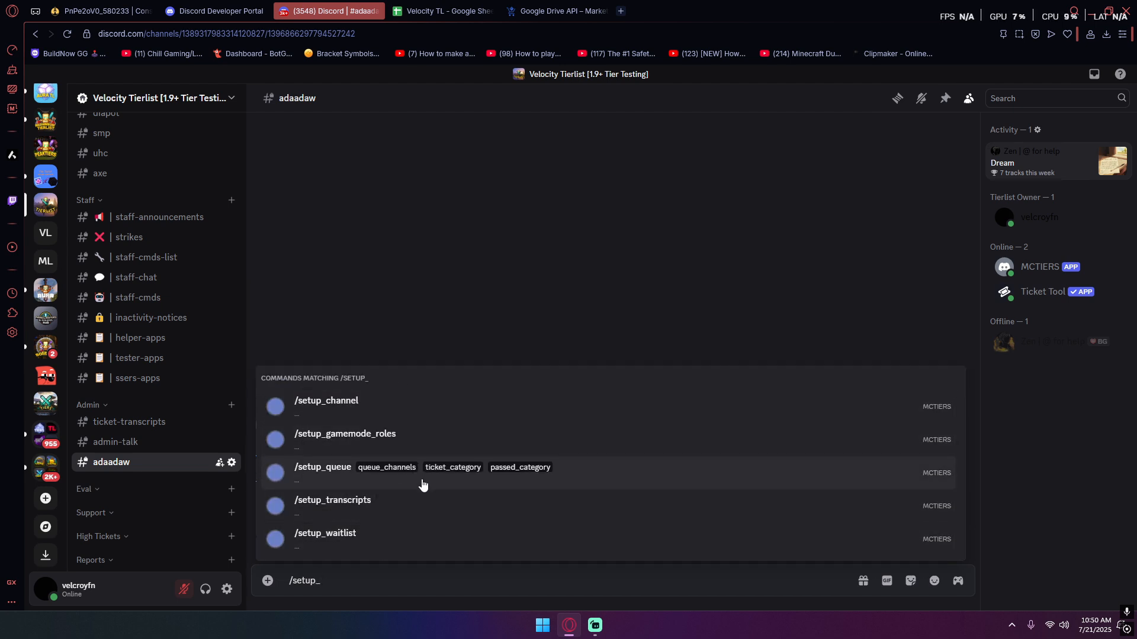
{"action": "key", "text": "Backspace"}
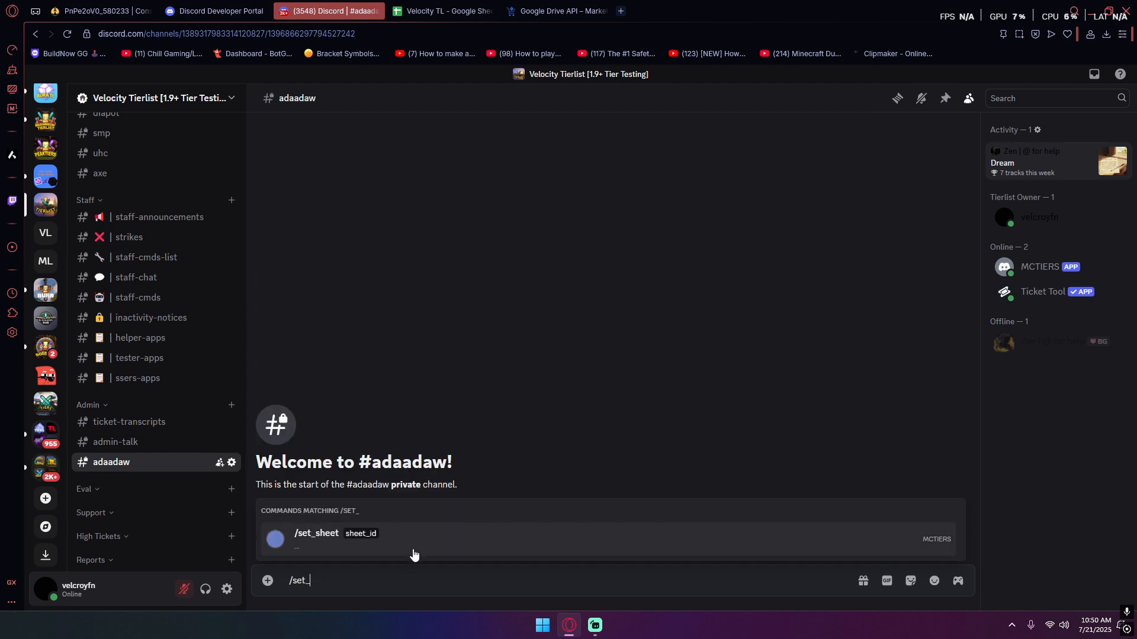
{"action": "left_click", "coordinate": [316, 539]}
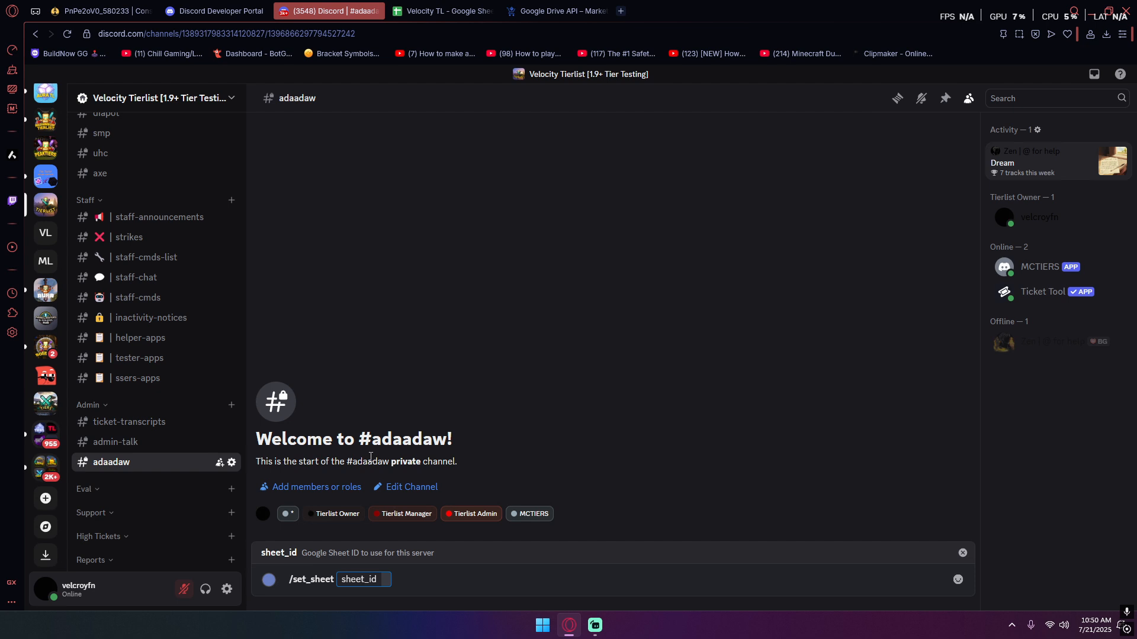
{"action": "left_click", "coordinate": [441, 10]}
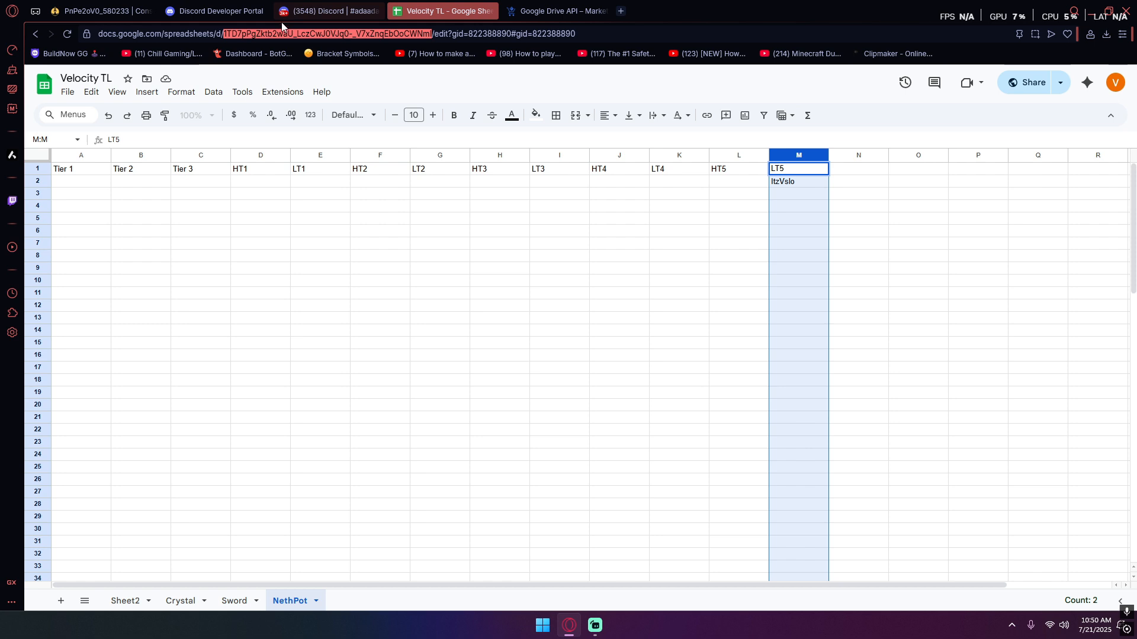
{"action": "left_click", "coordinate": [327, 11]}
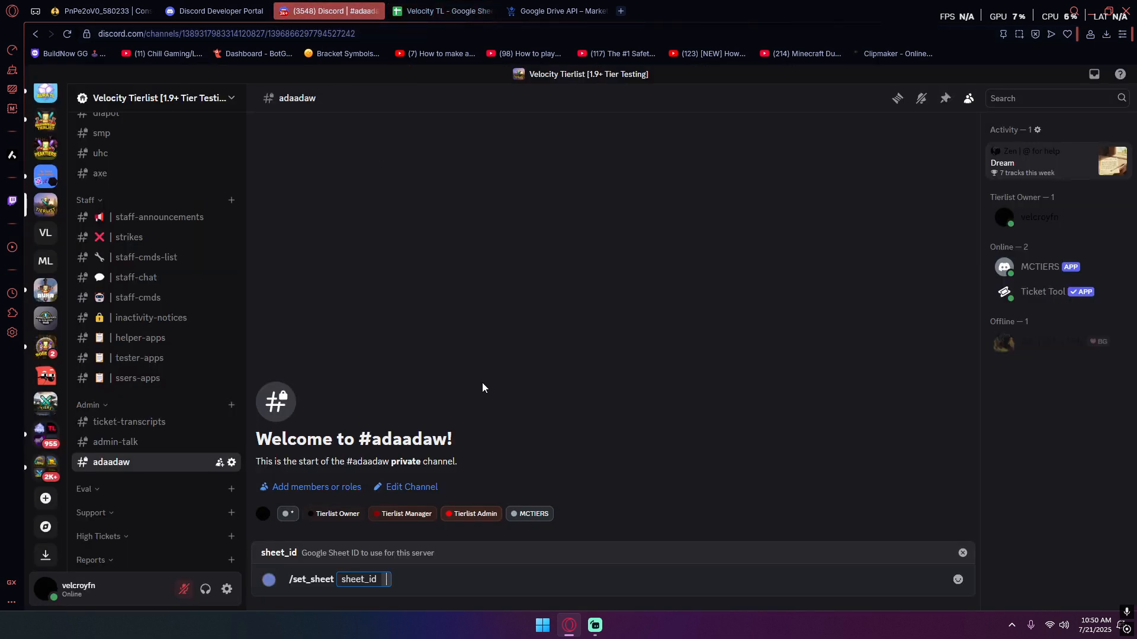
{"action": "type", "text": "1389317987026337843"}
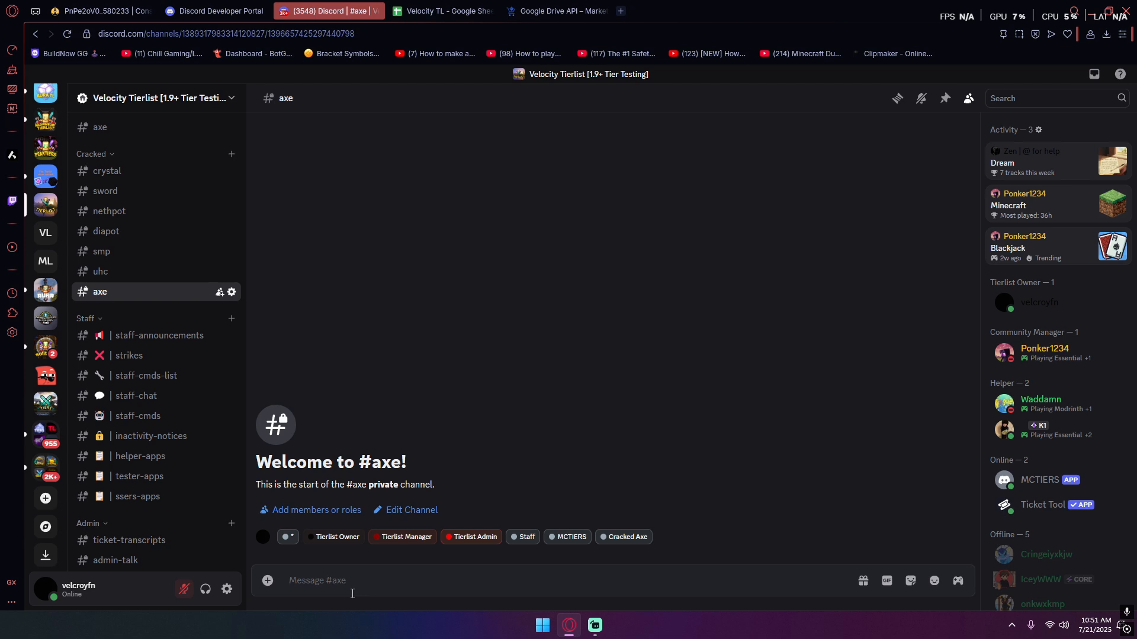
{"action": "type", "text": "/ope"}
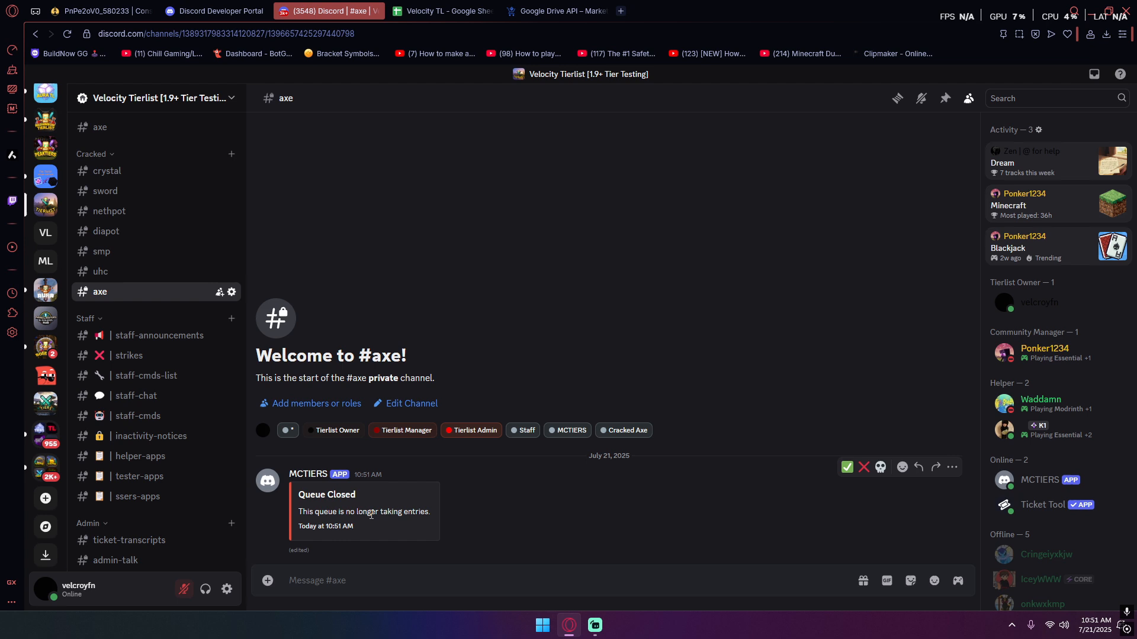
{"action": "mouse_move", "coordinate": [121, 296]}
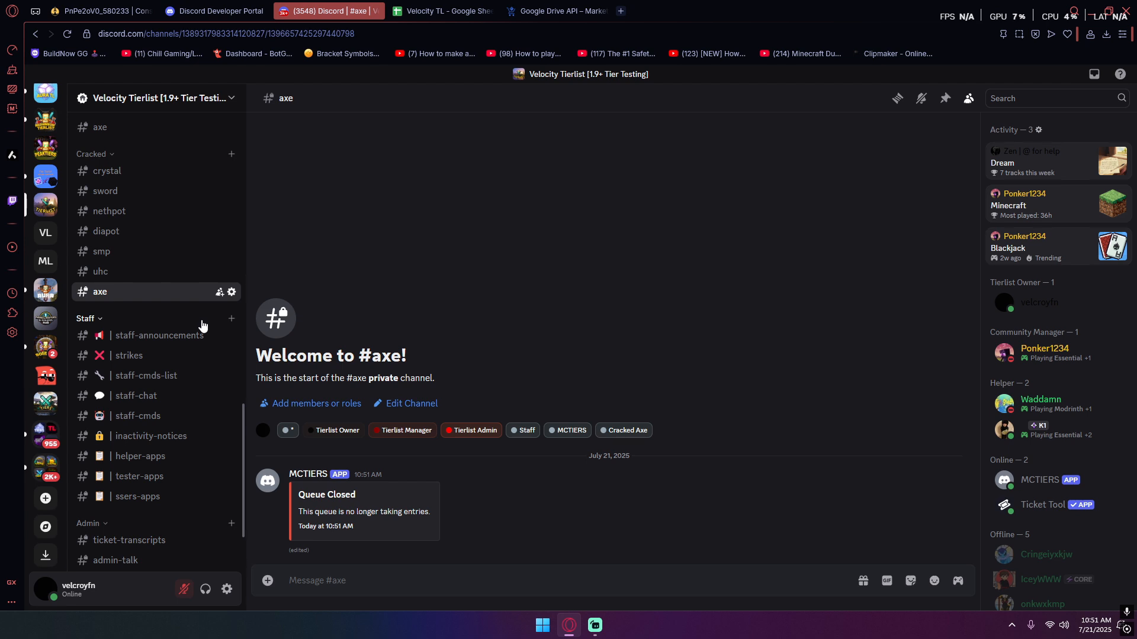
{"action": "scroll", "scroll_direction": "down", "scroll_amount": 3}
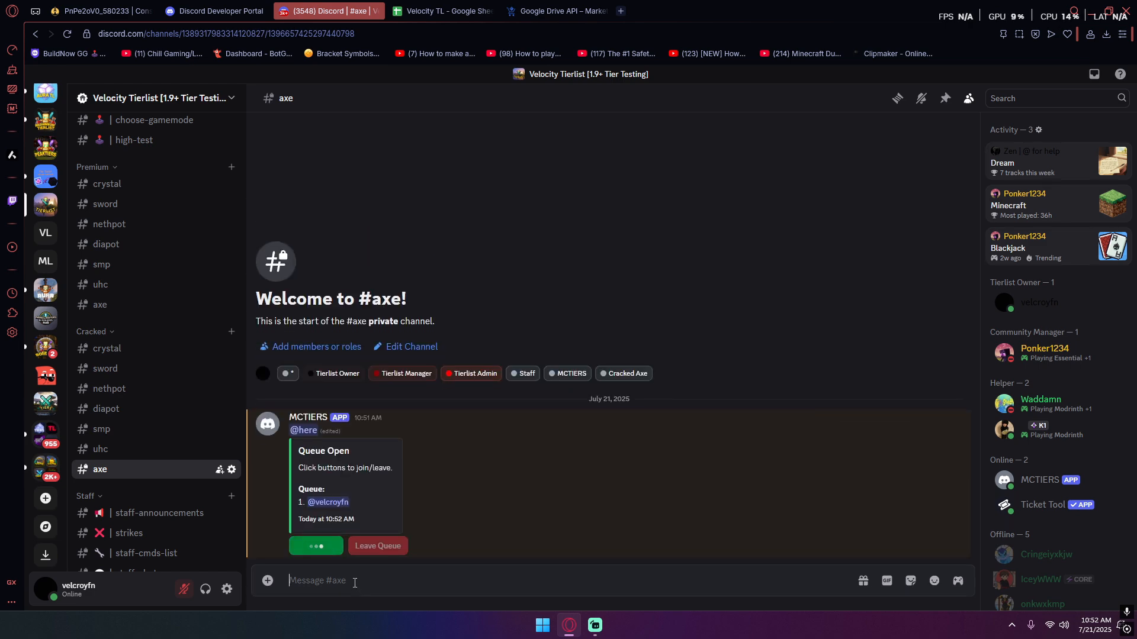
Step: Run /next to create ticket-velcroyfn, then /passeval to move it to High Tickets
{"action": "type", "text": "/next"}
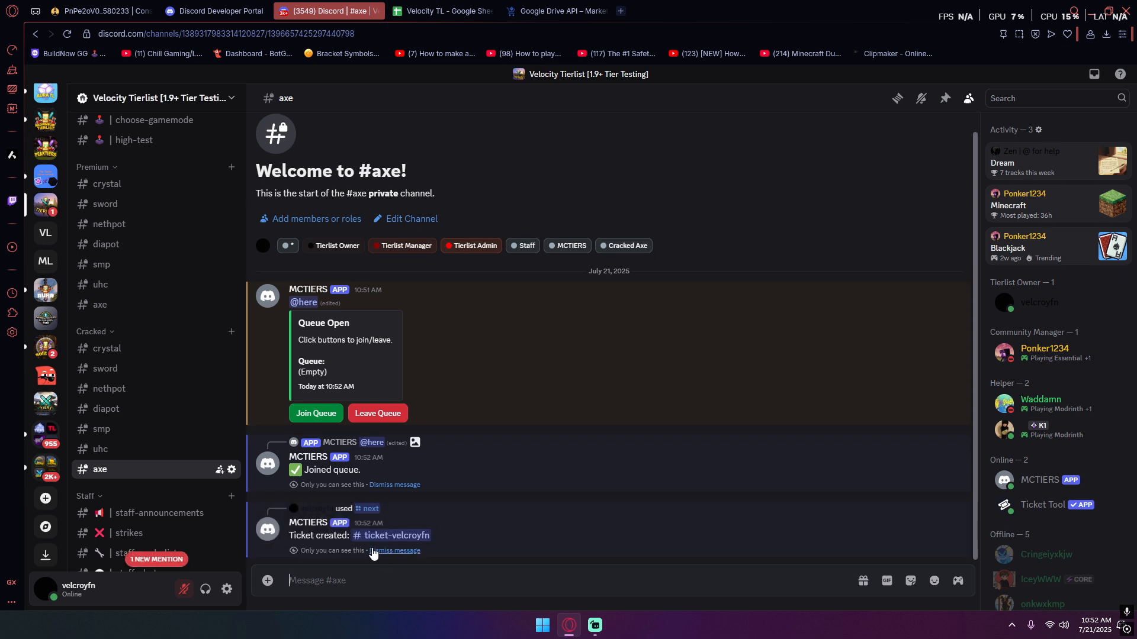
{"action": "left_click", "coordinate": [392, 535]}
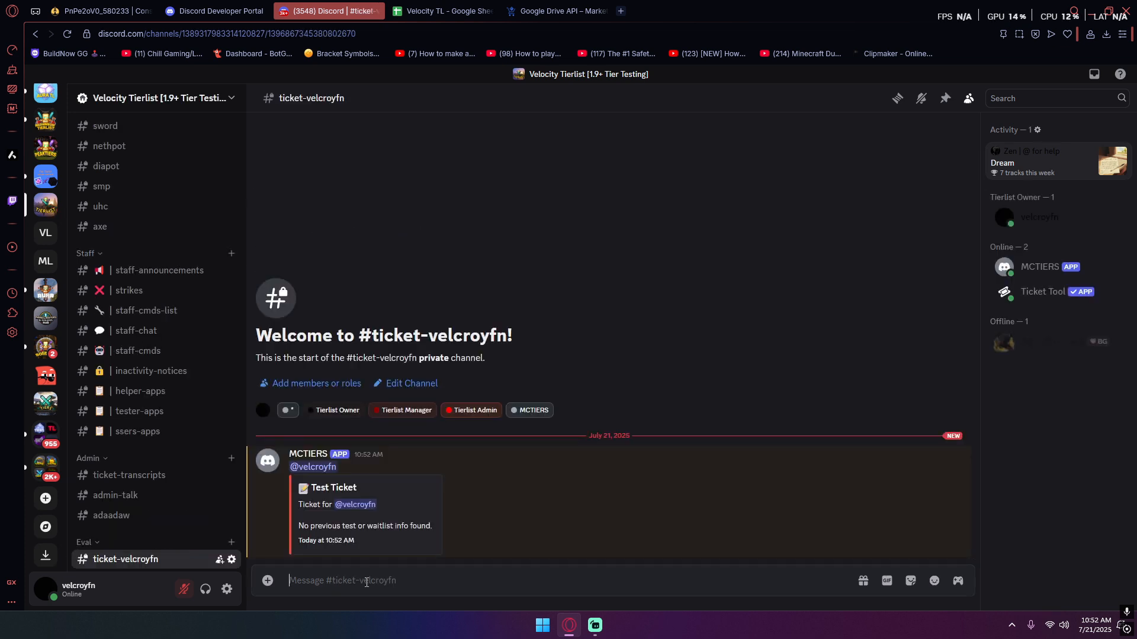
{"action": "type", "text": "/"}
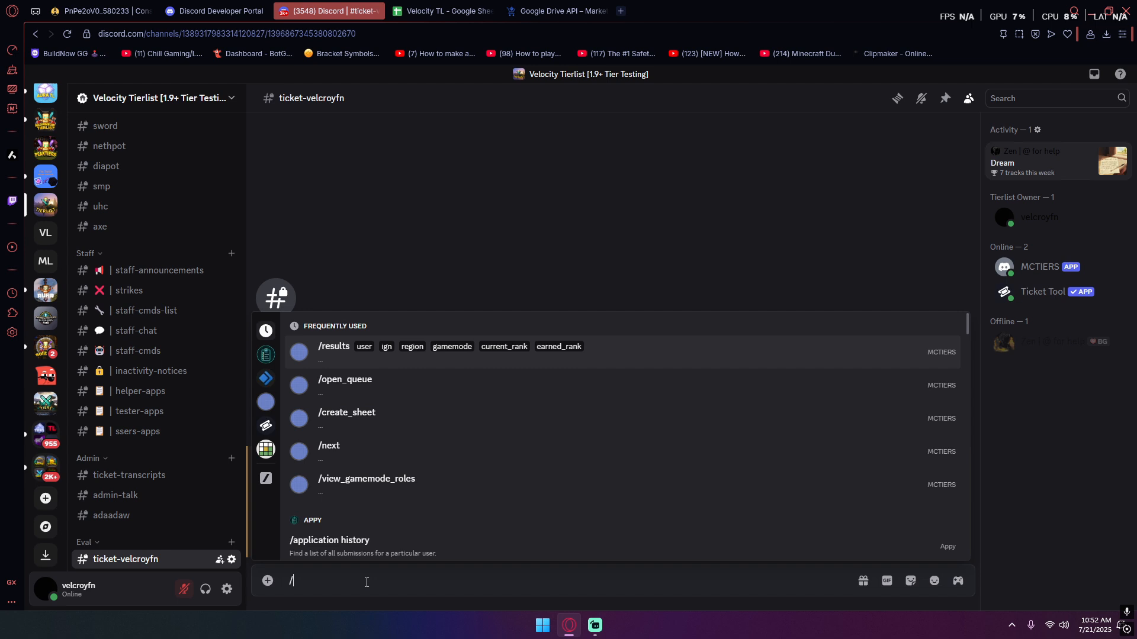
{"action": "type", "text": "pas"}
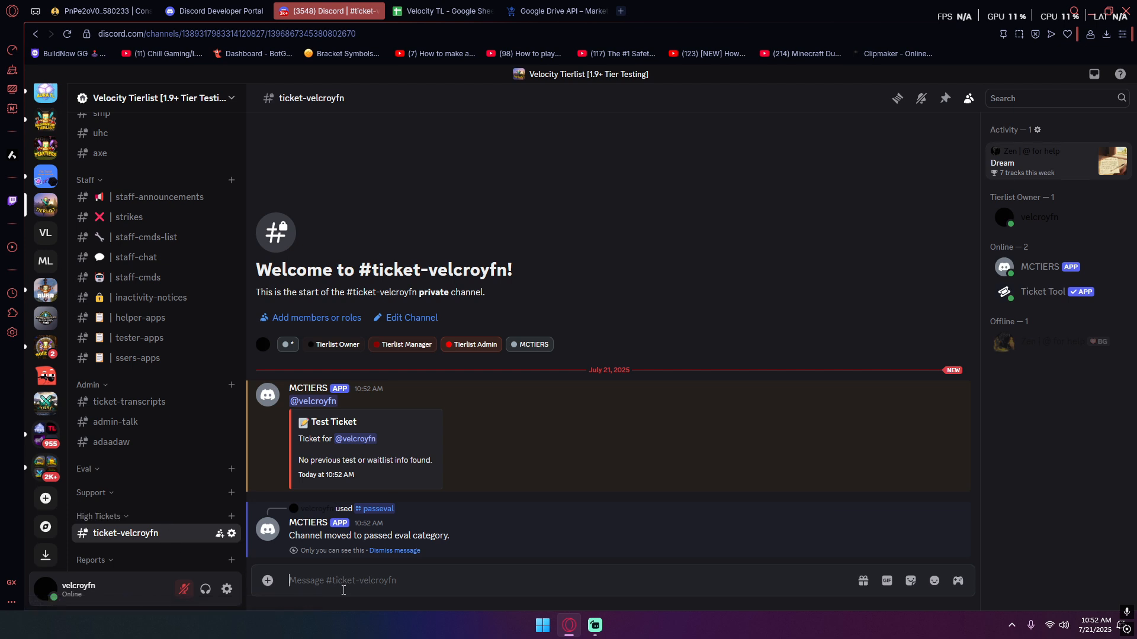
{"action": "type", "text": "/ad"}
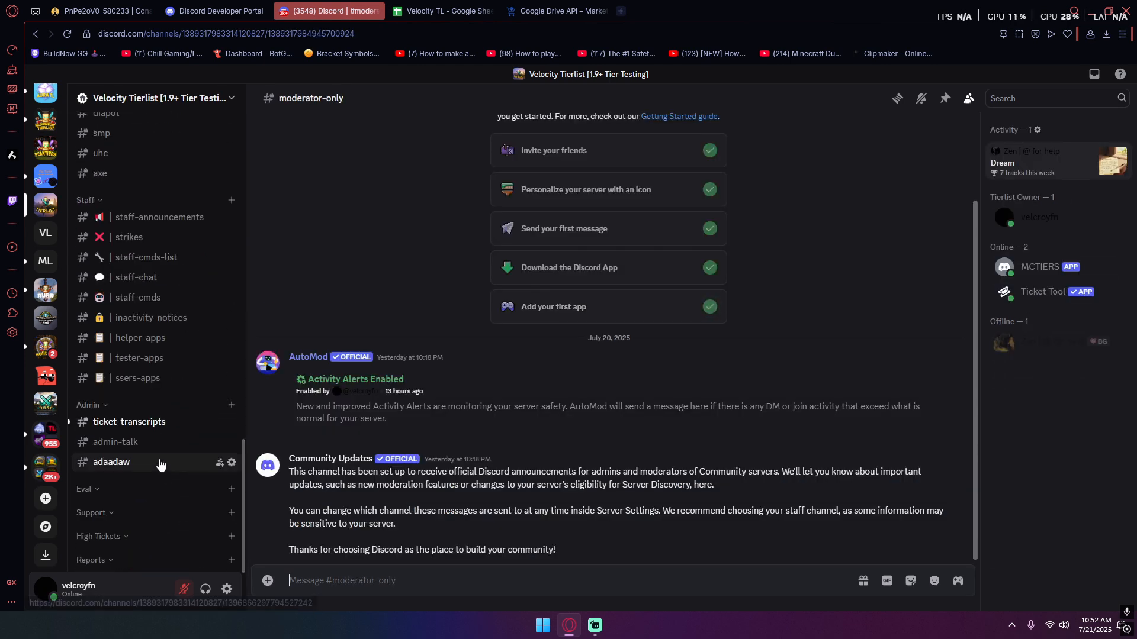
Step: Check #ticket-transcripts, then send /results for your own account with IGN ItzVslo
{"action": "left_click", "coordinate": [130, 421]}
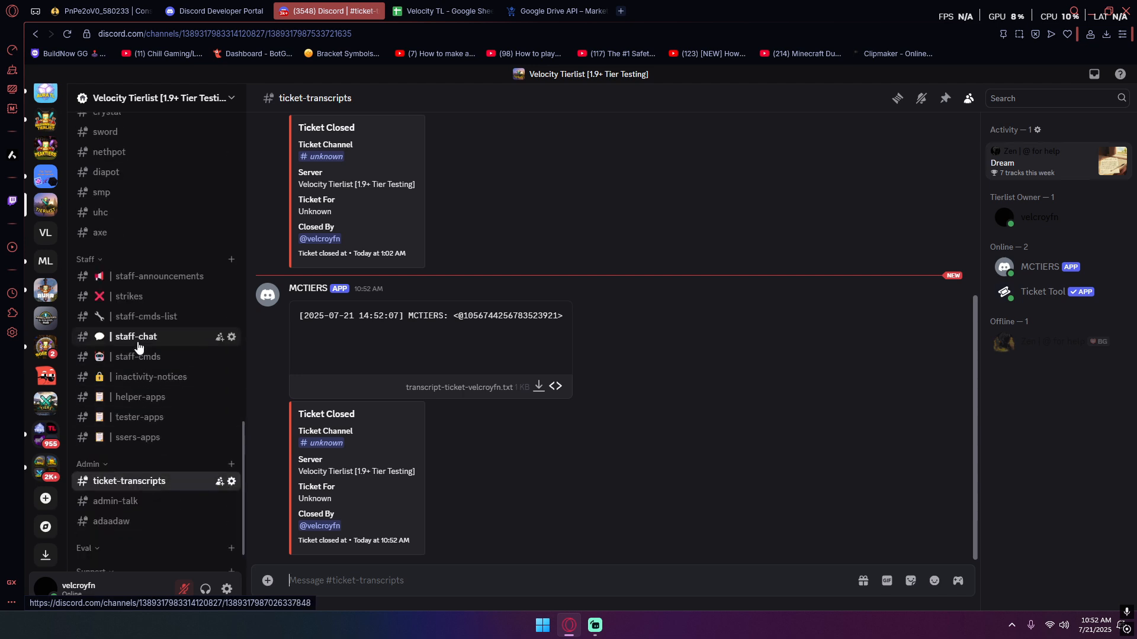
{"action": "left_click", "coordinate": [112, 521]}
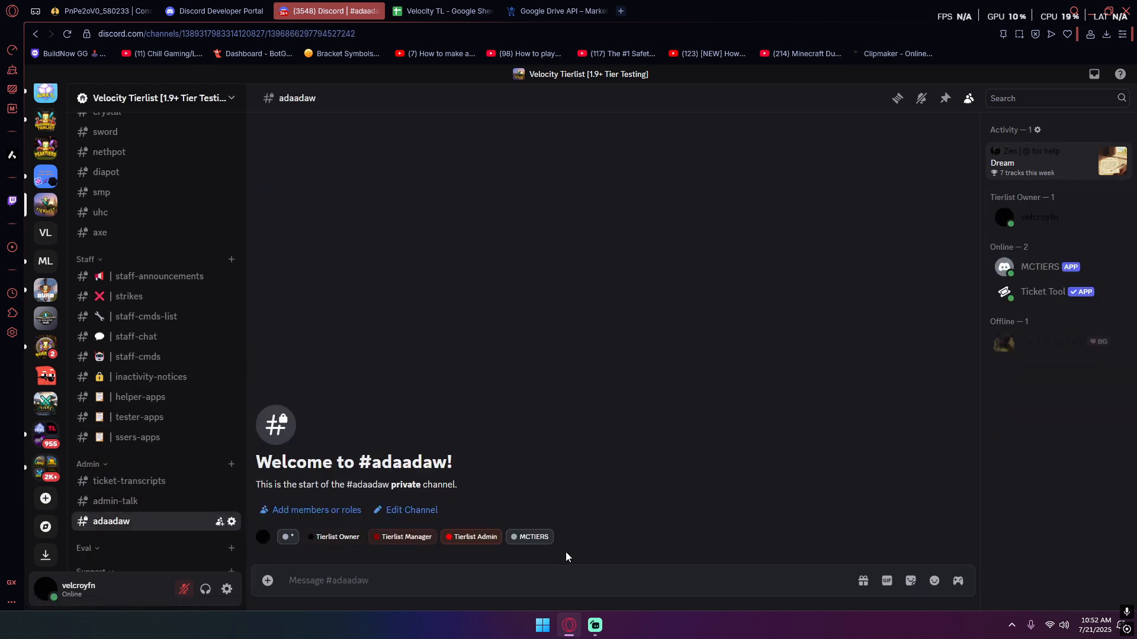
{"action": "type", "text": "/results"}
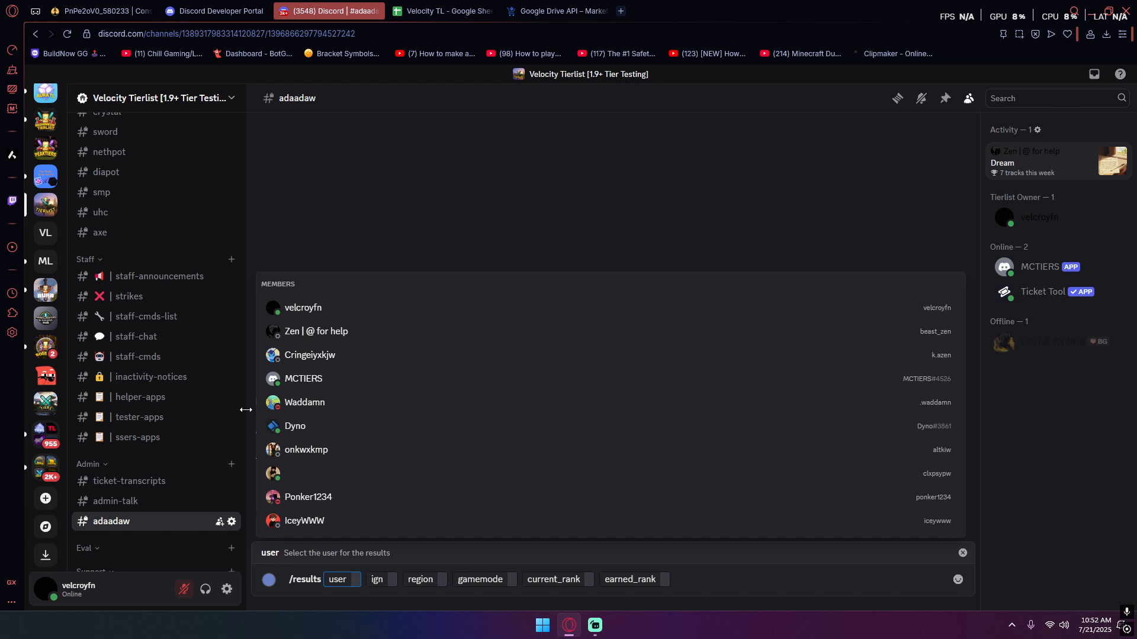
{"action": "left_click", "coordinate": [302, 308]}
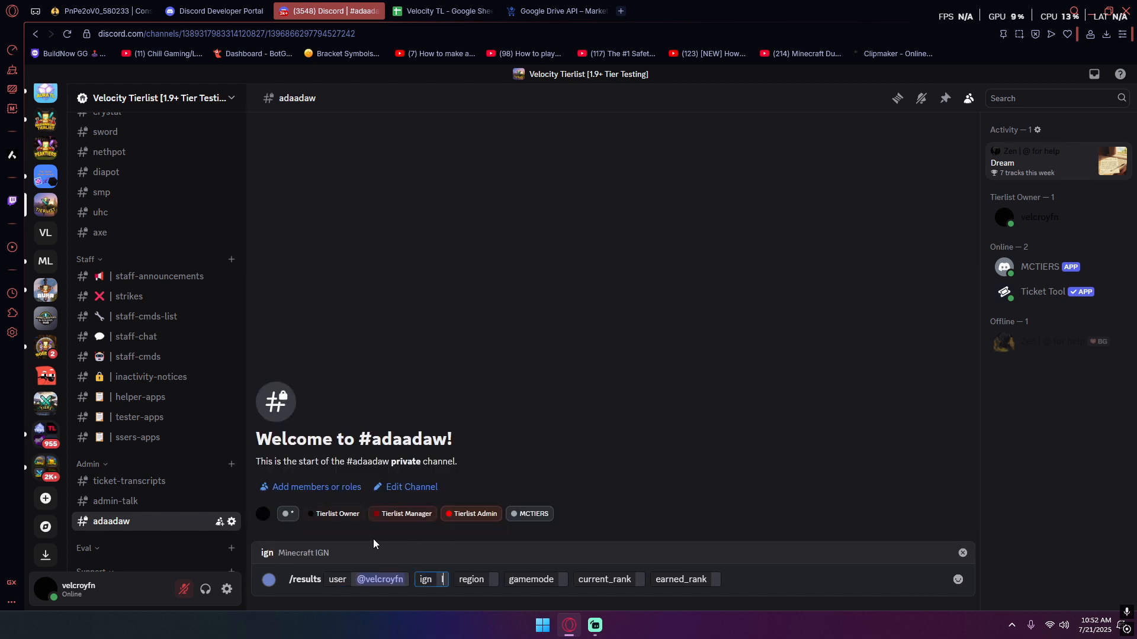
{"action": "type", "text": "ItzVslo"}
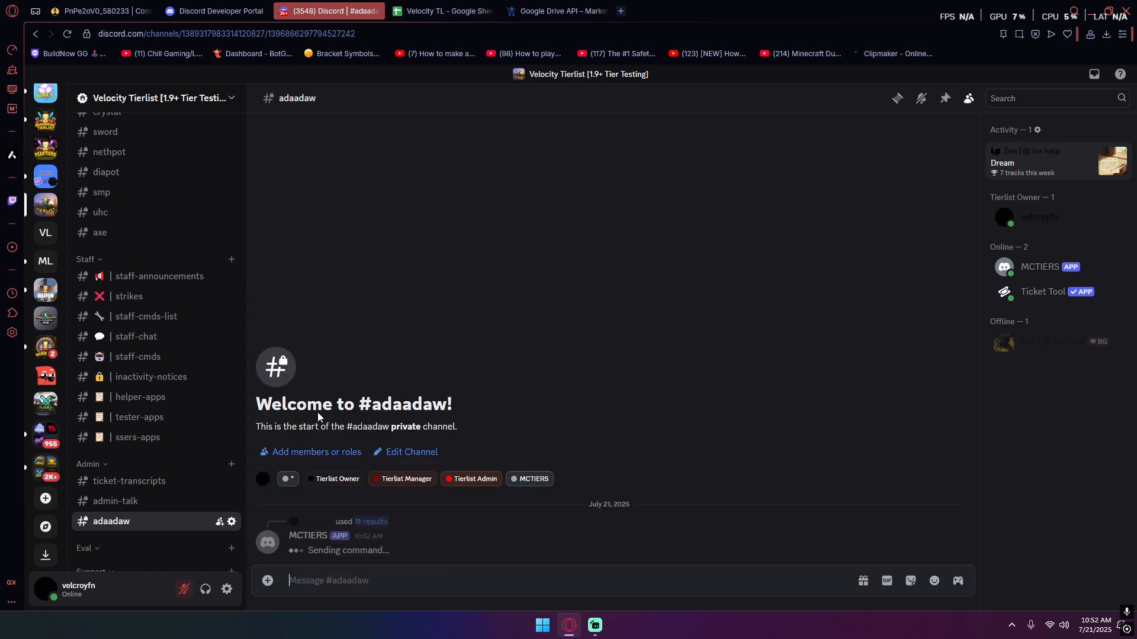
{"action": "mouse_move", "coordinate": [129, 481]}
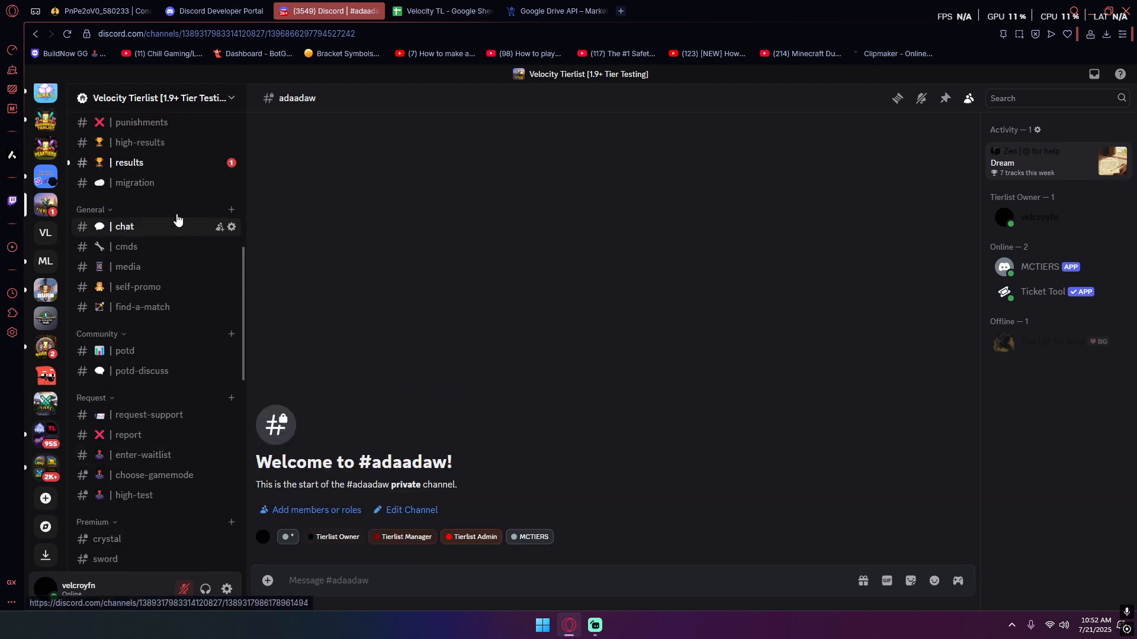
{"action": "left_click", "coordinate": [440, 10]}
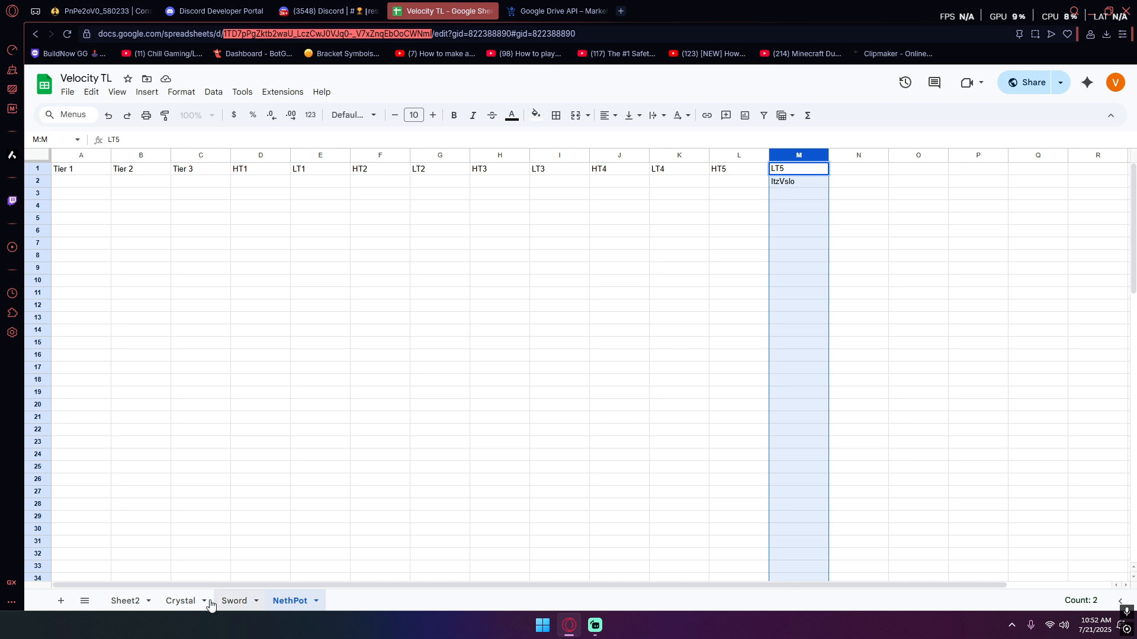
Step: View the Crystal tier sheet in Velocity TL, then return to Discord
{"action": "left_click", "coordinate": [180, 600]}
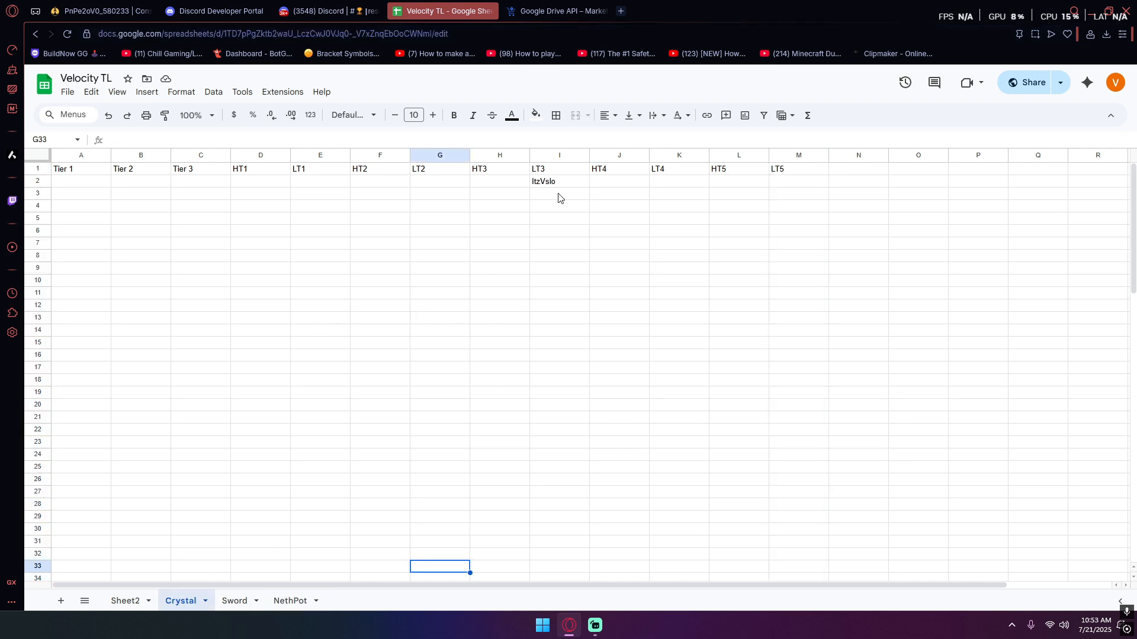
{"action": "left_click", "coordinate": [327, 11]}
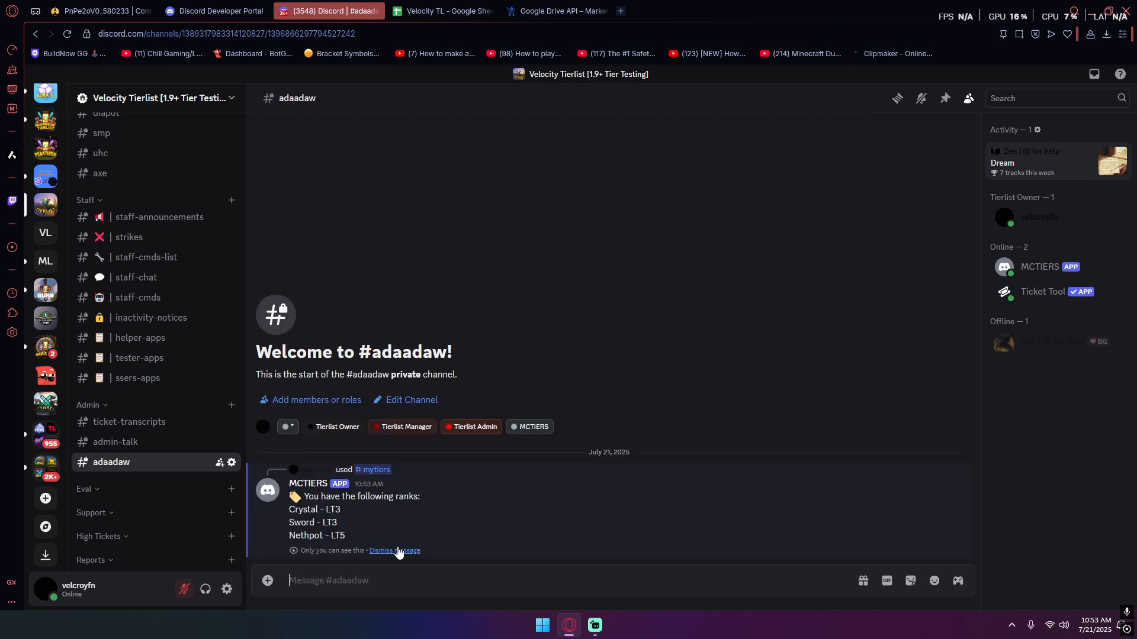
Step: Send /last_waitlist, which reports no waitlist entry found
{"action": "type", "text": "/"}
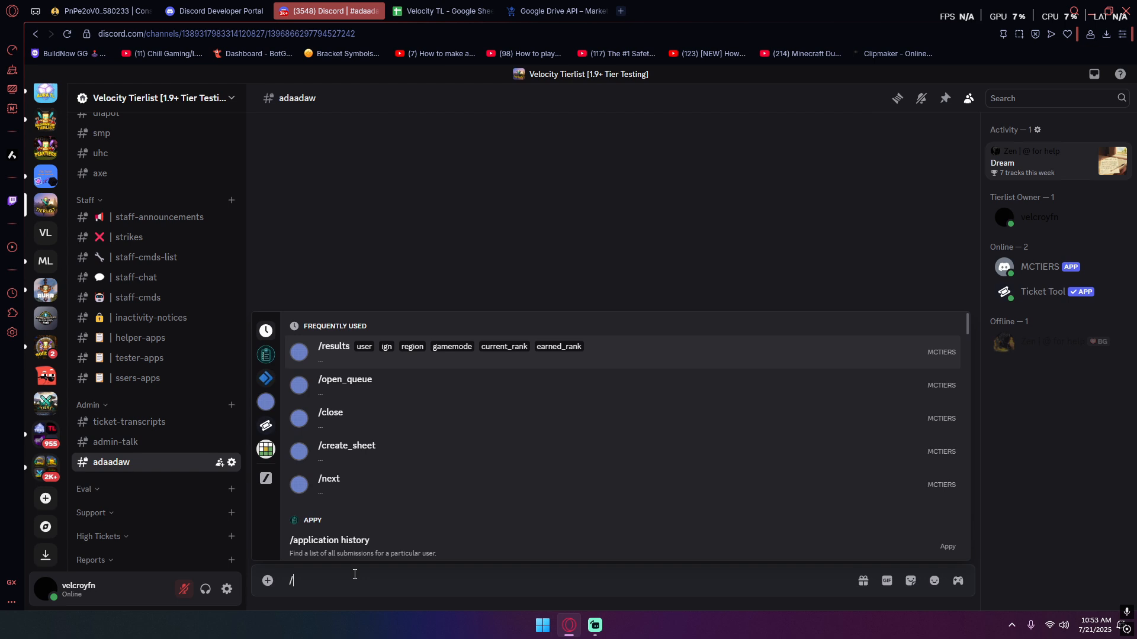
{"action": "type", "text": "last_waitlist user"}
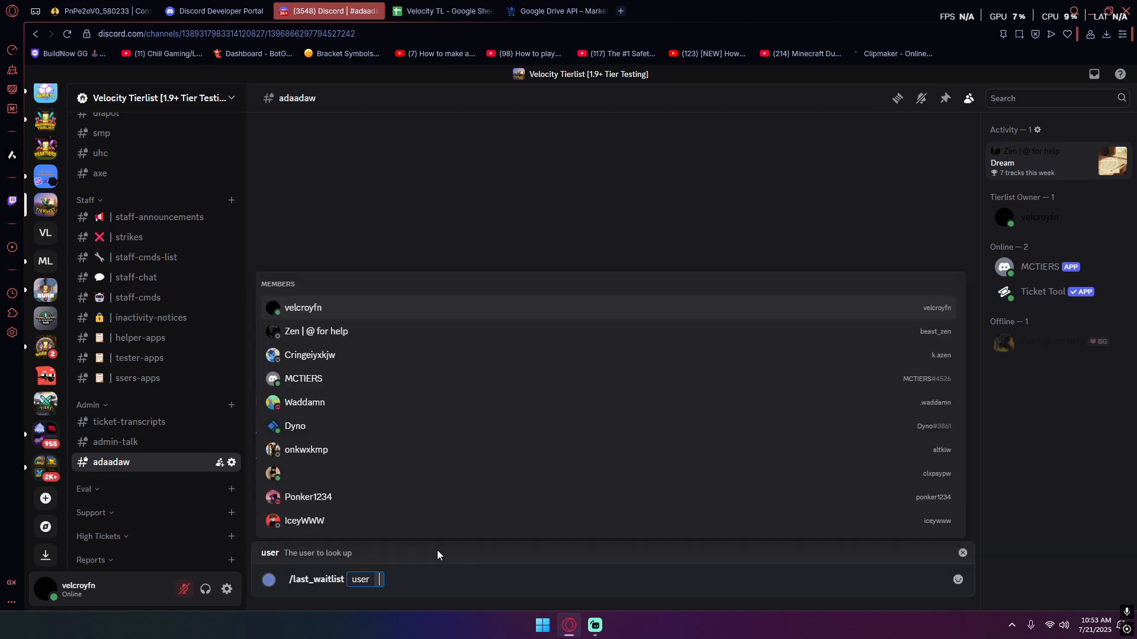
{"action": "key", "text": "enter"}
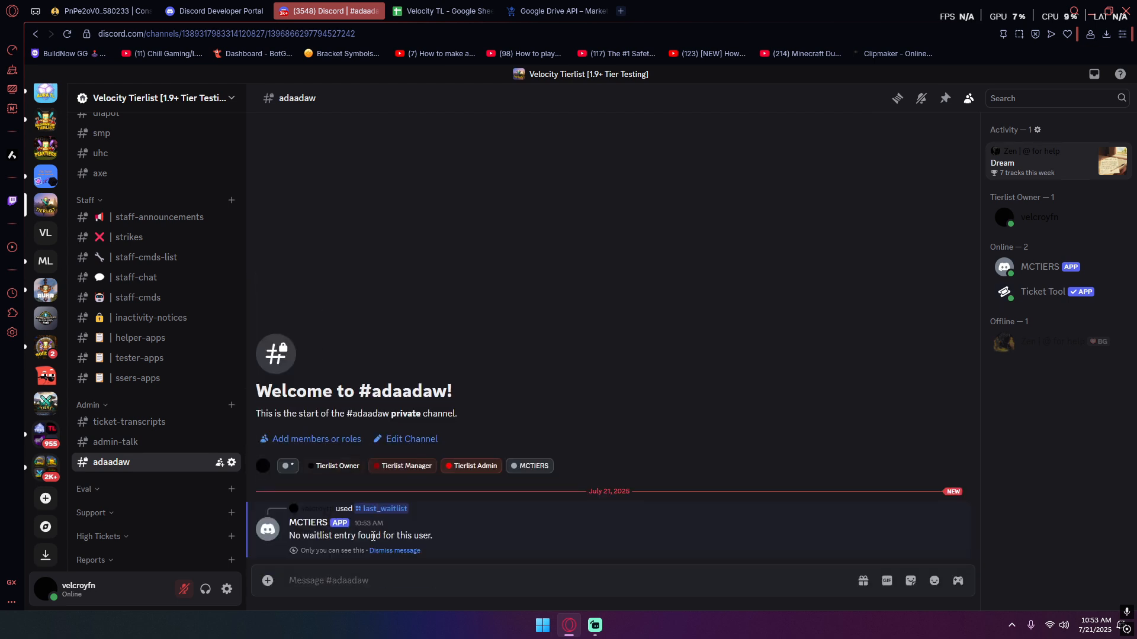
Step: Start a /user_results command and cancel it without sending
{"action": "type", "text": "/"}
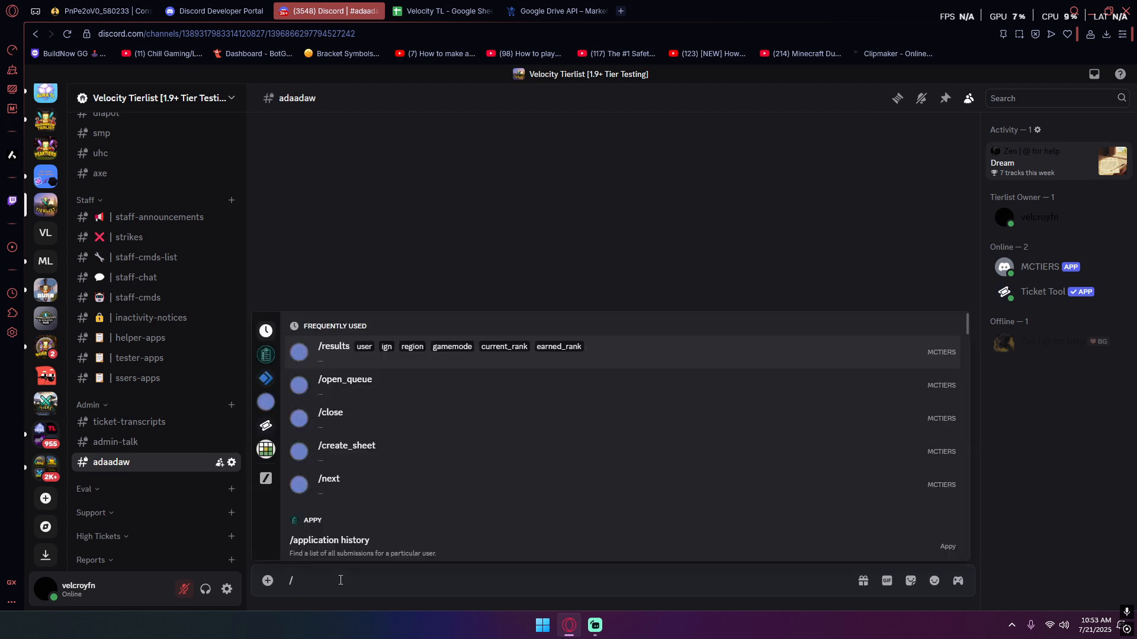
{"action": "type", "text": "user_results"}
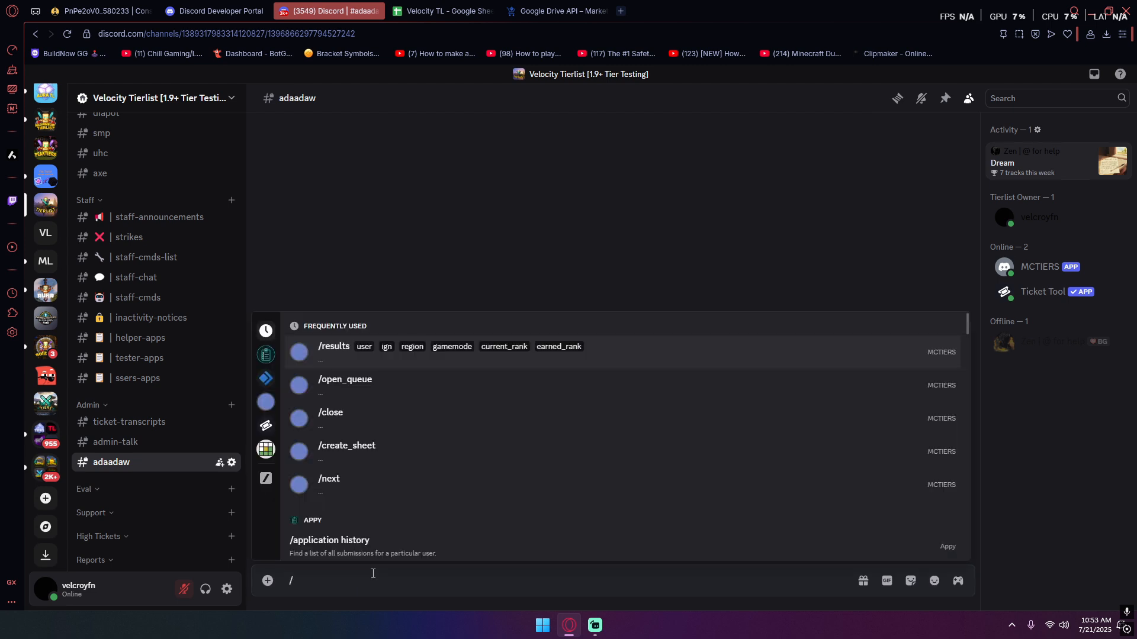
{"action": "left_click", "coordinate": [346, 445]}
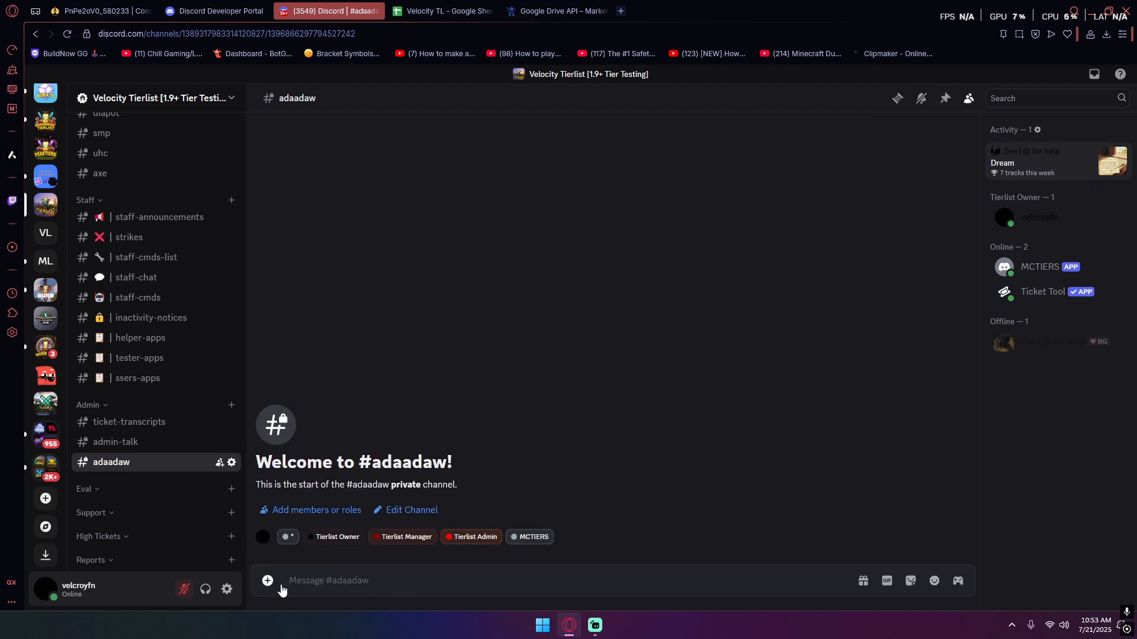
Step: Run /test_leaderboard, which replies 'No data'
{"action": "type", "text": "/test"}
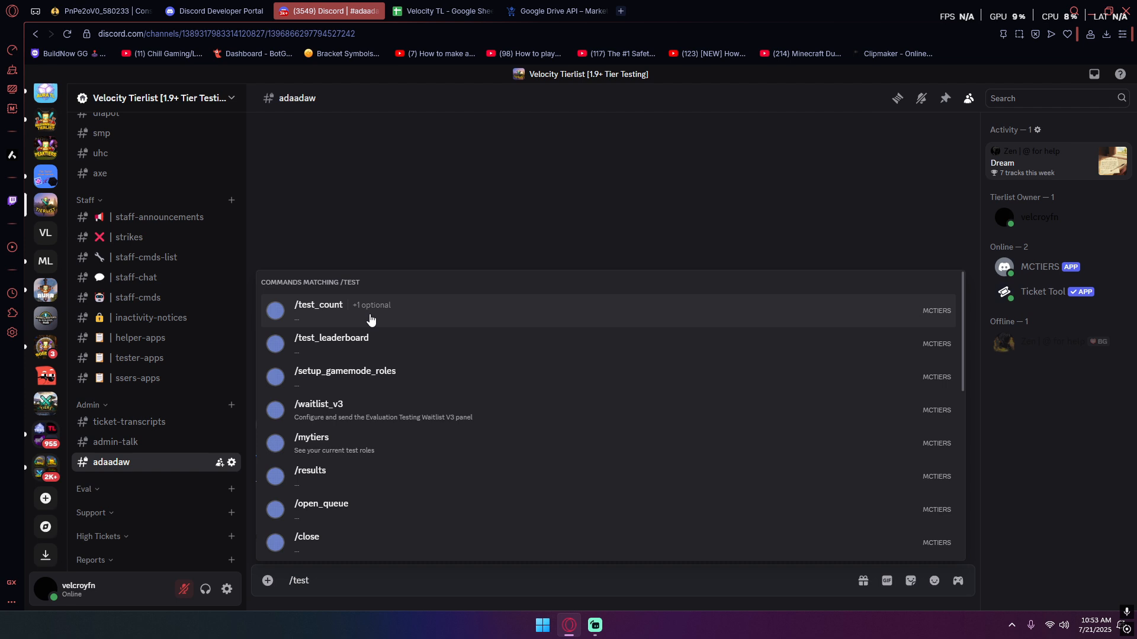
{"action": "left_click", "coordinate": [331, 338]}
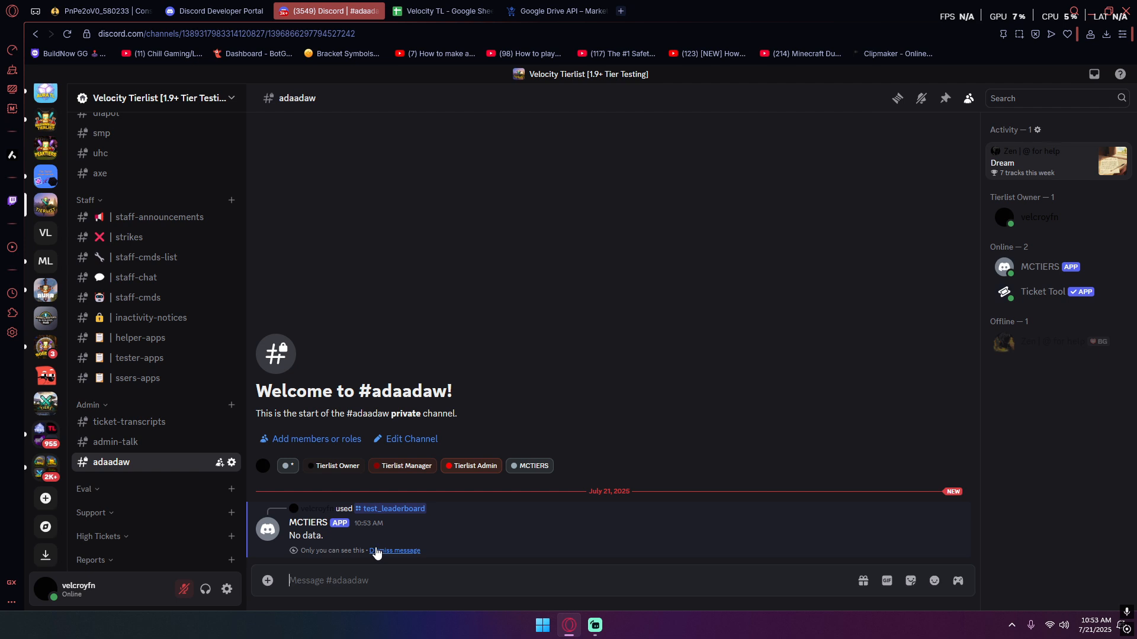
{"action": "type", "text": "/"}
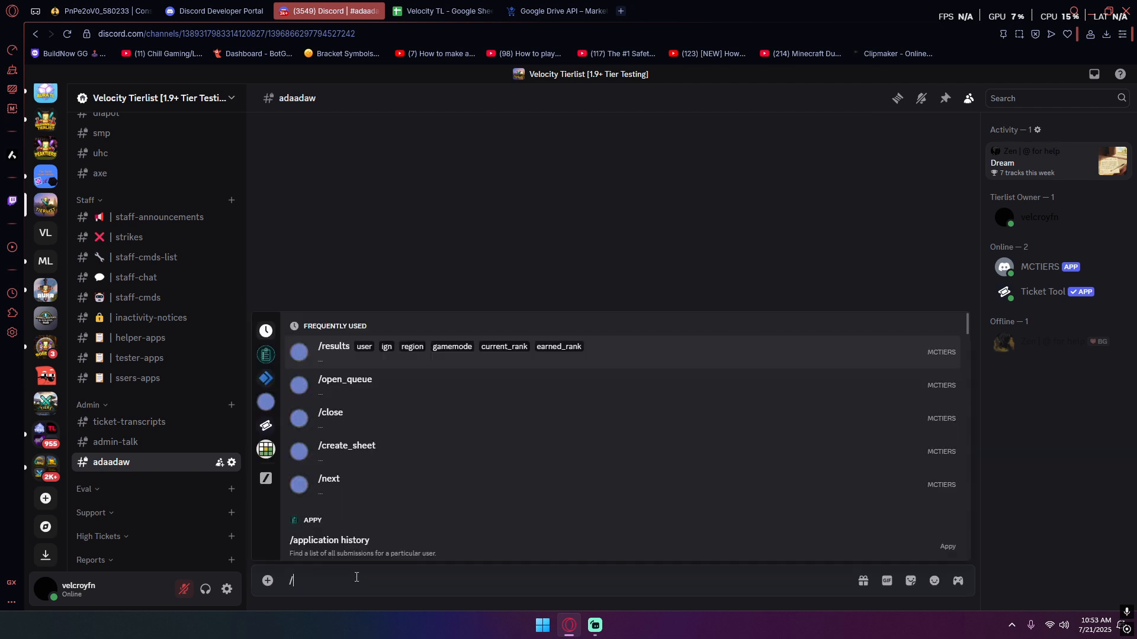
Step: Run /test_count showing zero completed tests, then dismiss the reply
{"action": "type", "text": "test_"}
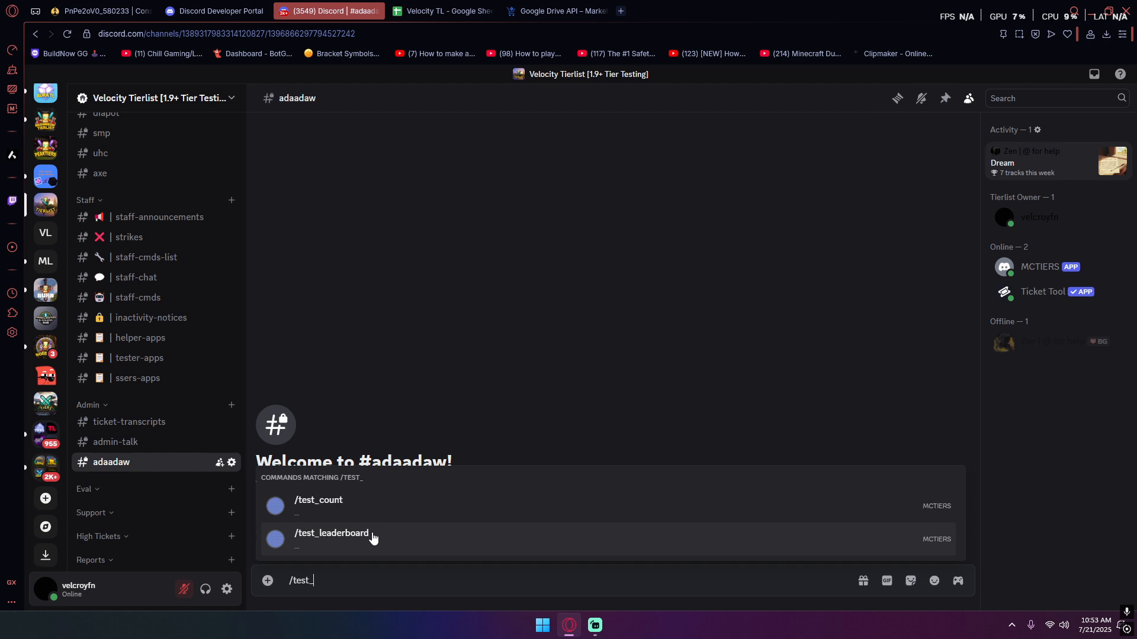
{"action": "left_click", "coordinate": [317, 499]}
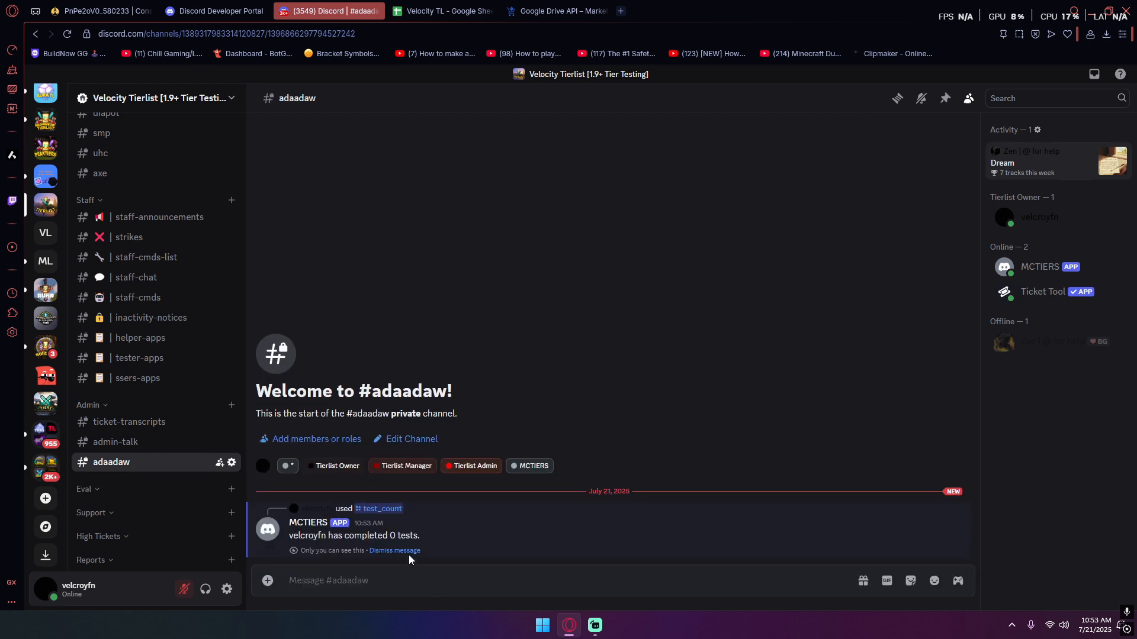
{"action": "mouse_move", "coordinate": [394, 551]}
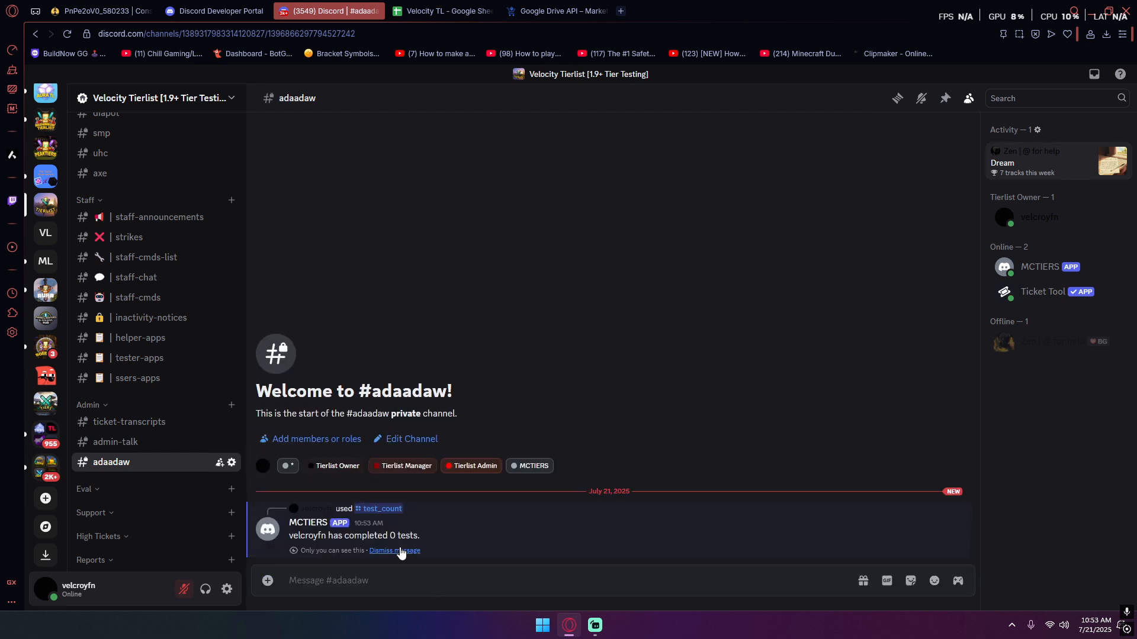
{"action": "left_click", "coordinate": [394, 551]}
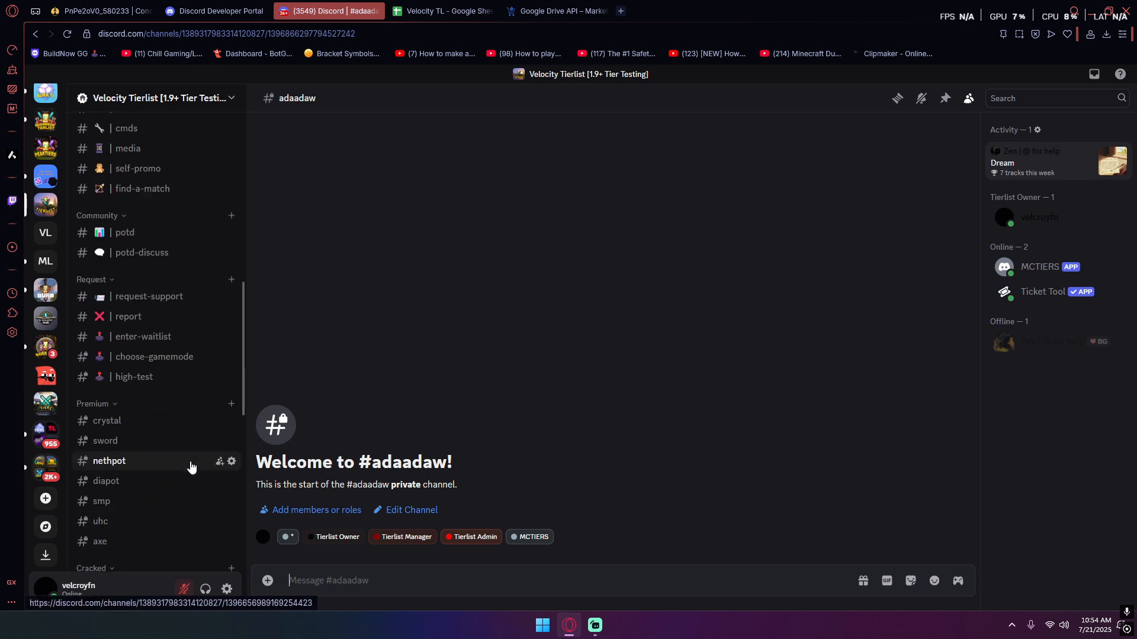
{"action": "scroll", "scroll_direction": "up", "scroll_amount": 3}
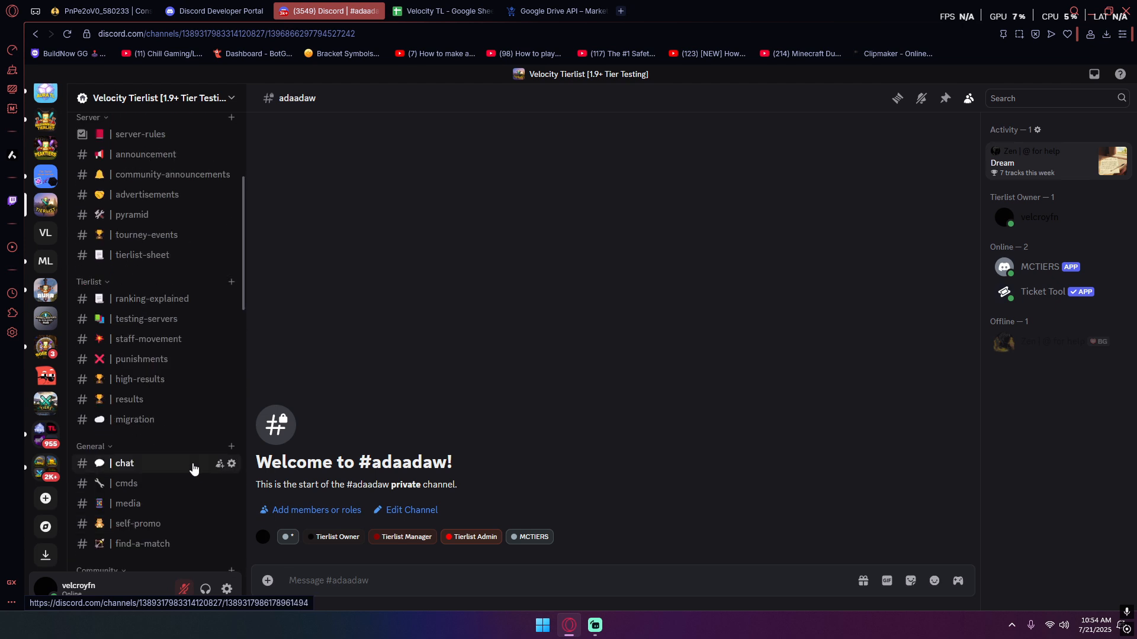
{"action": "scroll", "scroll_direction": "down", "scroll_amount": 3}
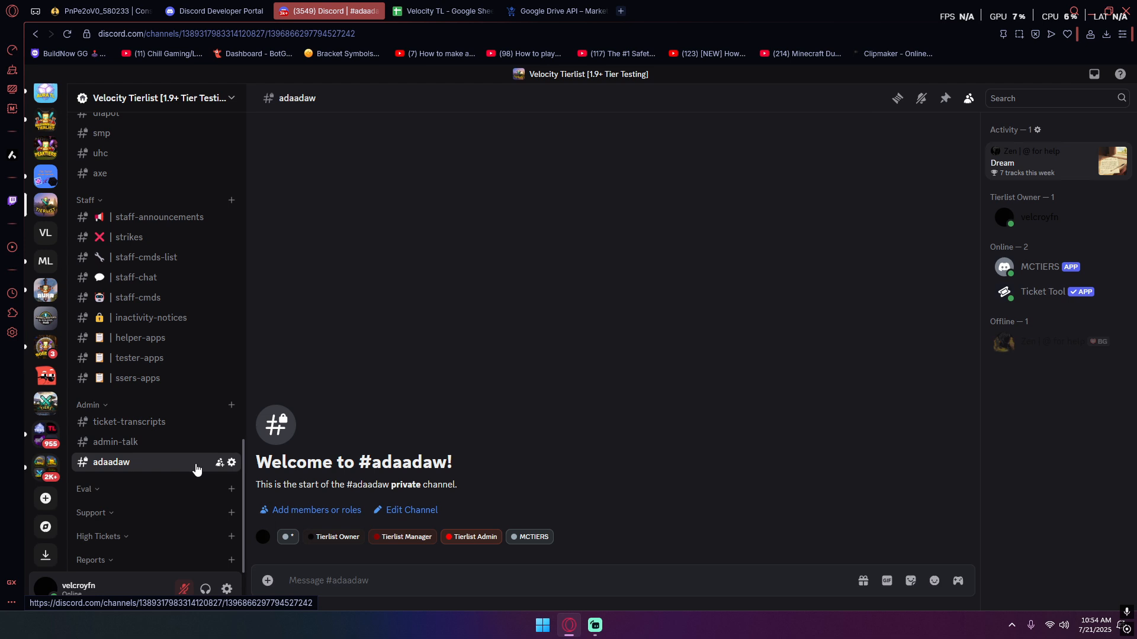
{"action": "left_click", "coordinate": [328, 580]}
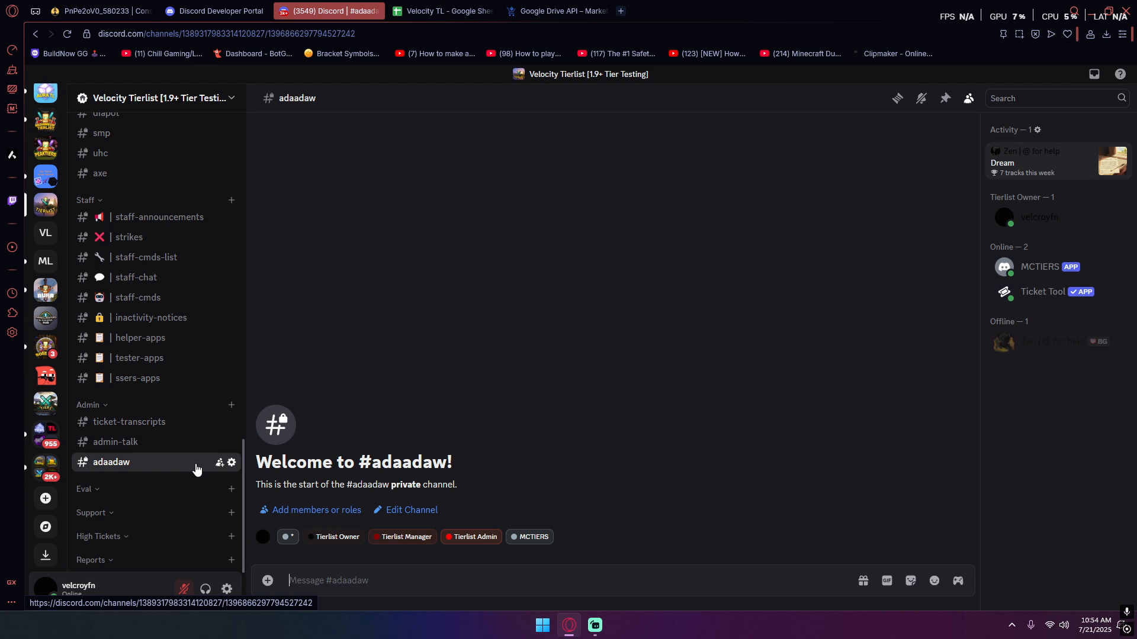